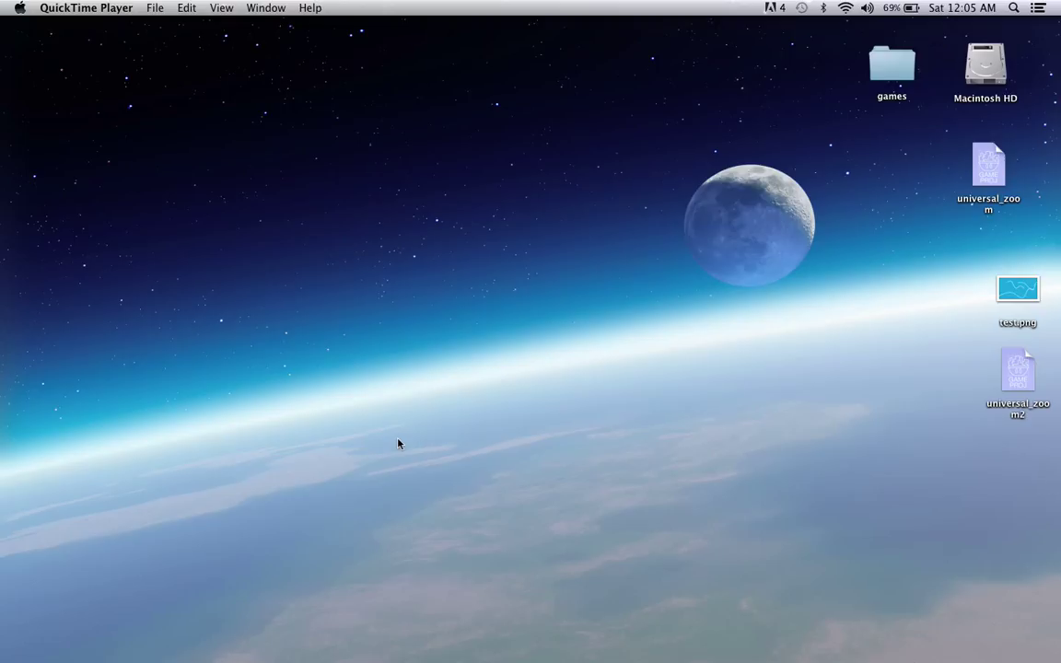
mouse_move(538, 335)
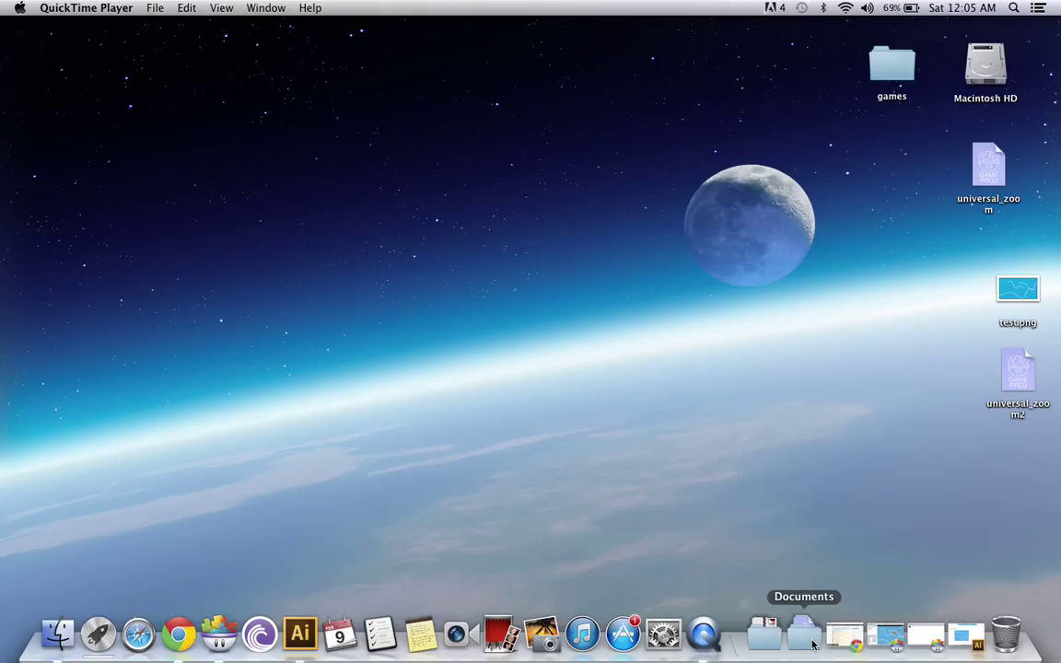
mouse_move(965, 642)
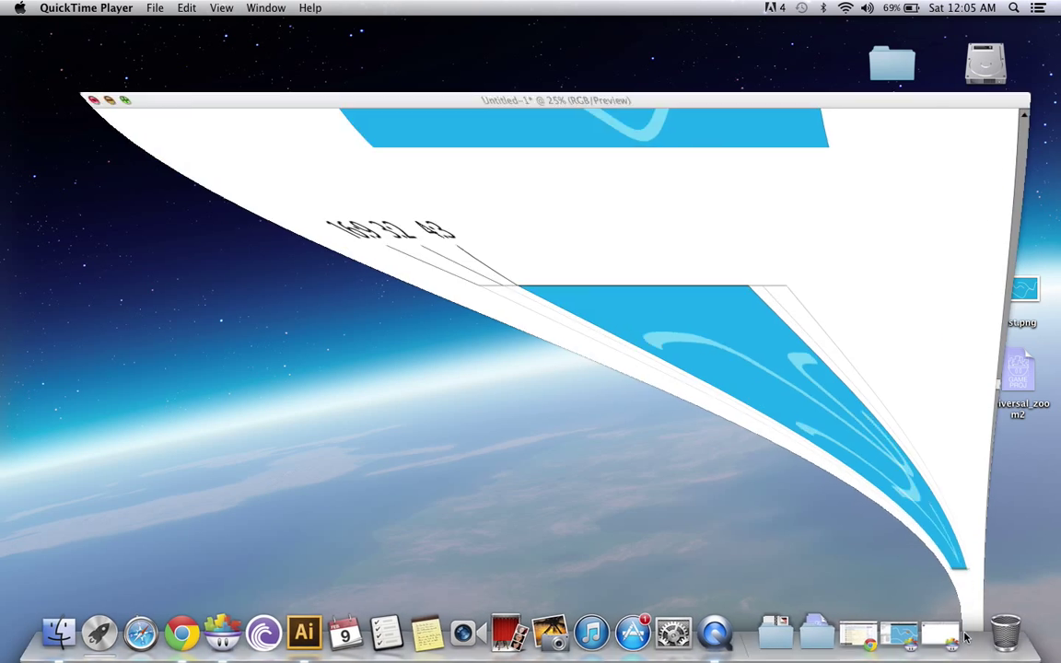
click(307, 634)
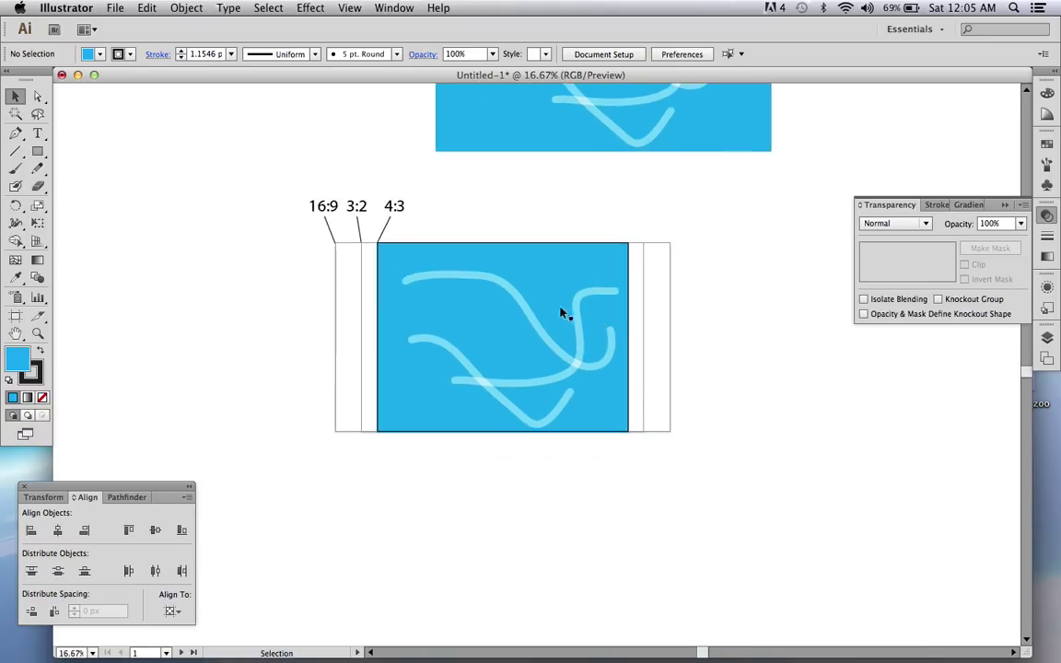
mouse_move(697, 469)
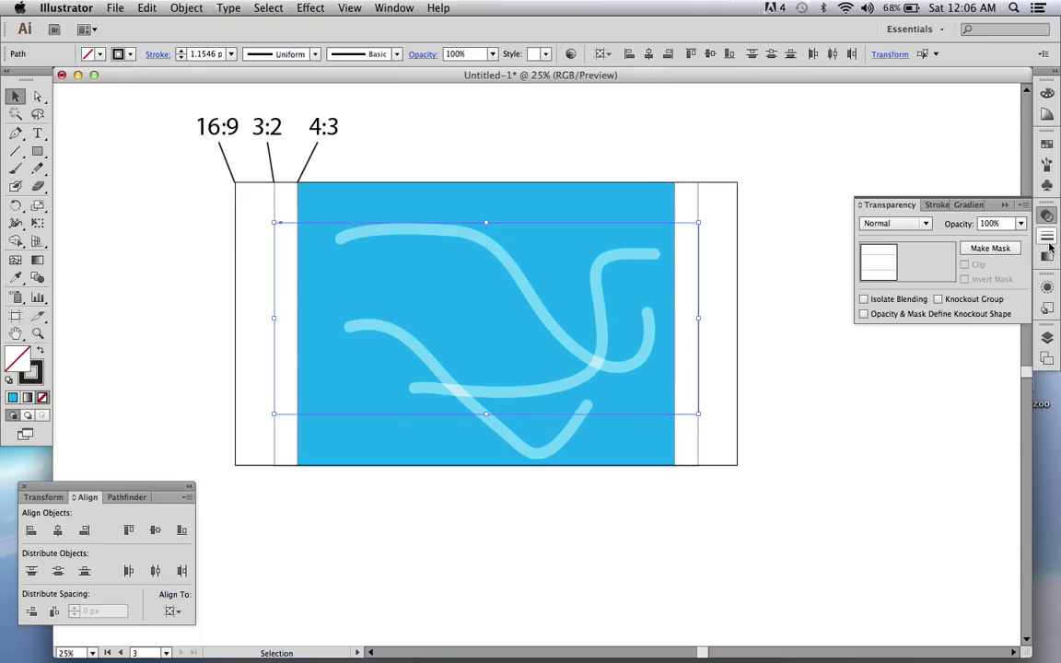
- Draw two 11 pt black horizontal lines across the top and bottom of the blue artwork
click(930, 205)
text(11)
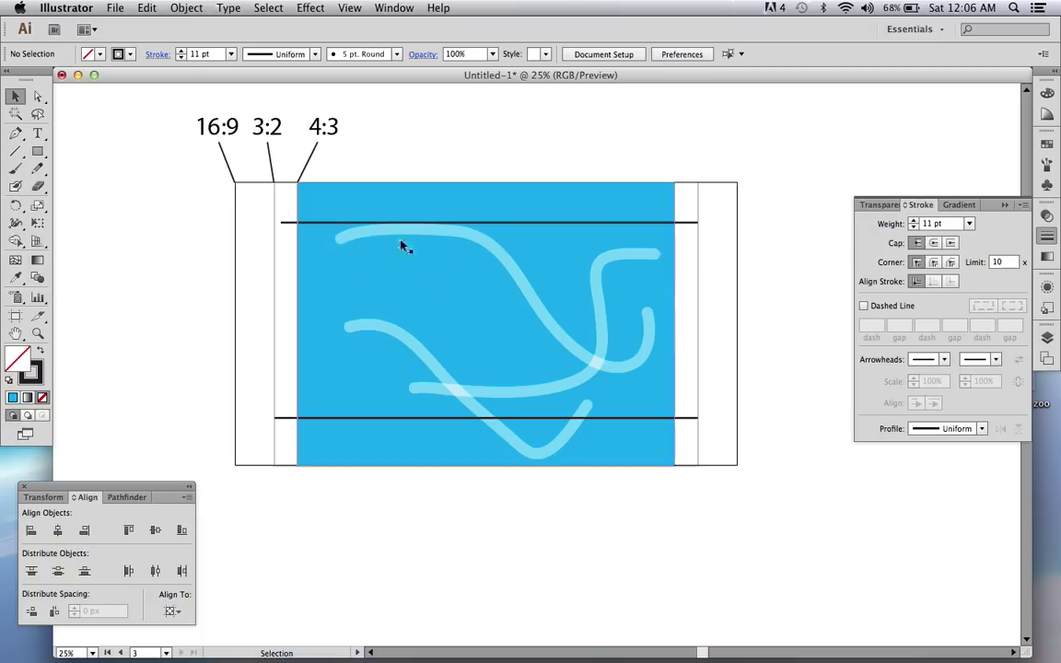
mouse_move(306, 235)
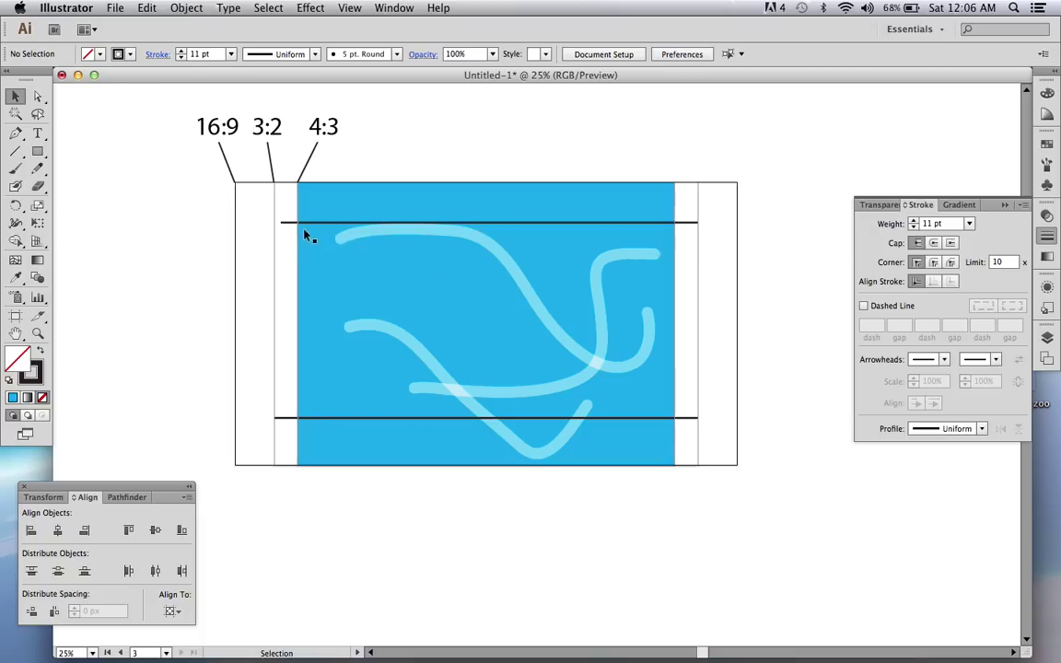
mouse_move(680, 271)
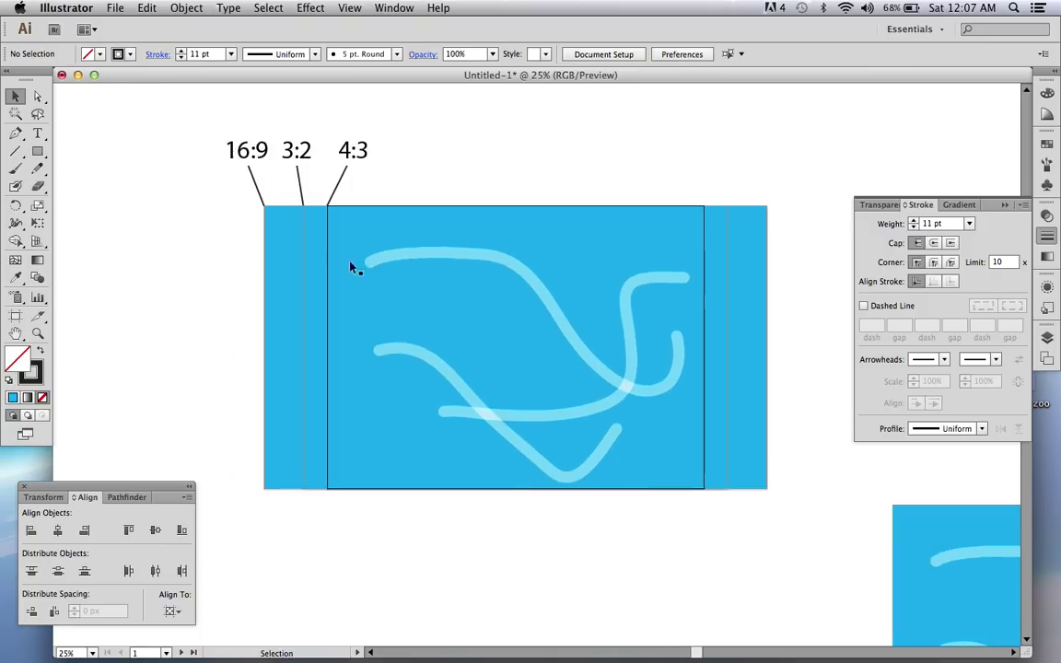
mouse_move(578, 461)
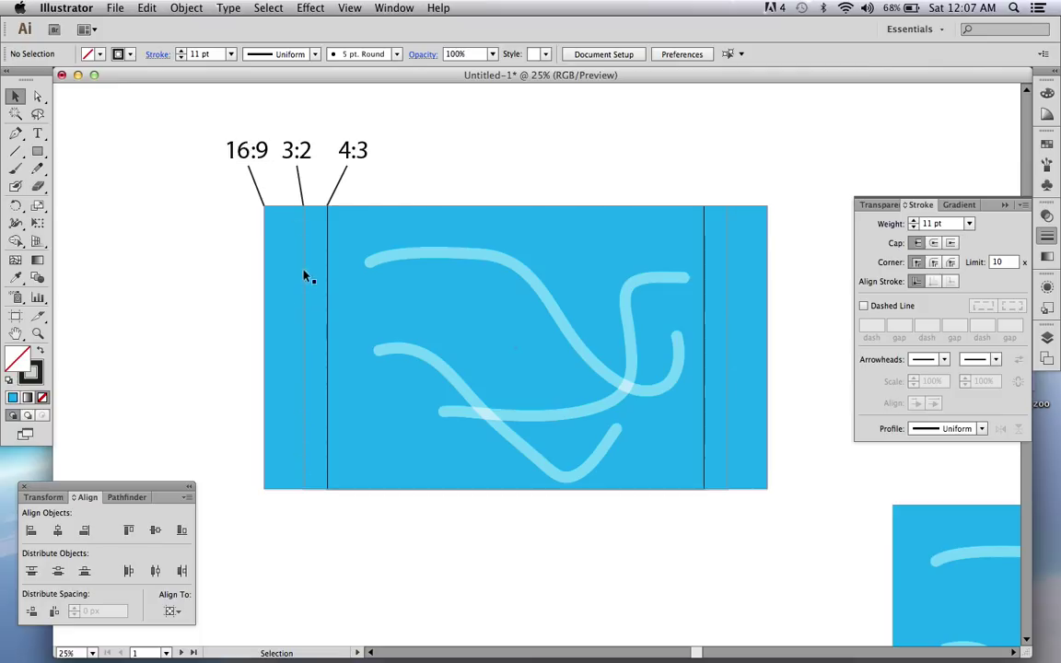
mouse_move(722, 317)
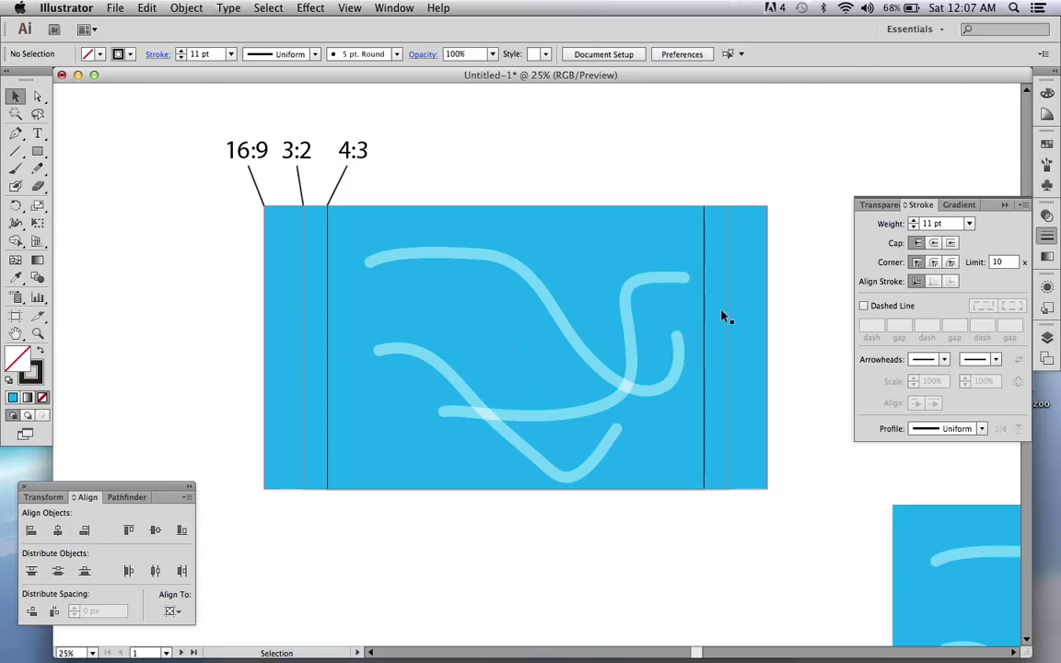
mouse_move(314, 297)
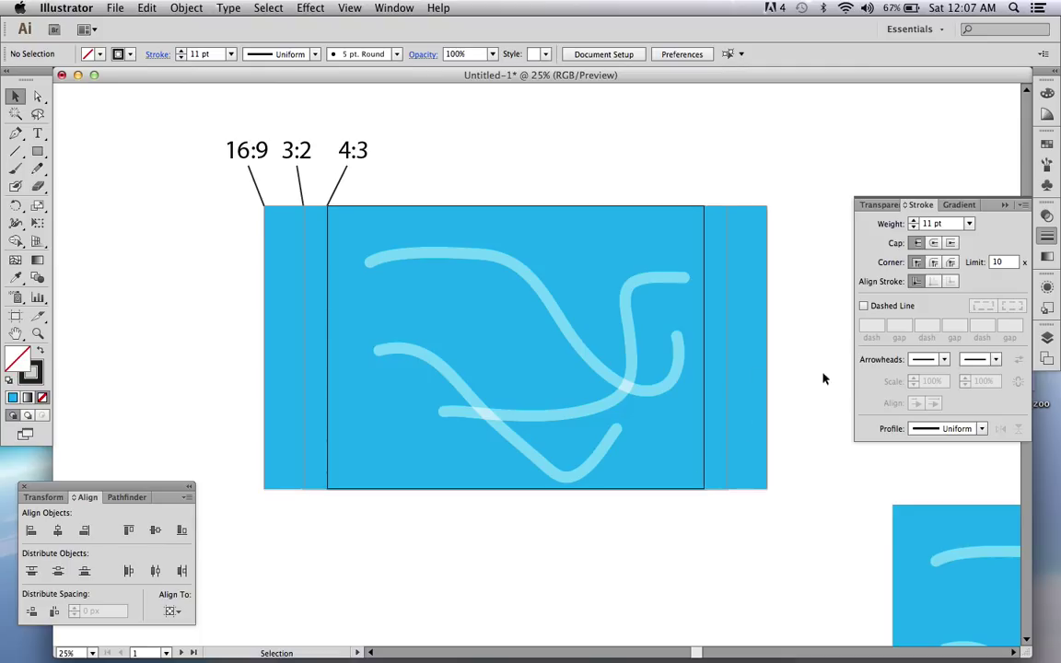
mouse_move(811, 567)
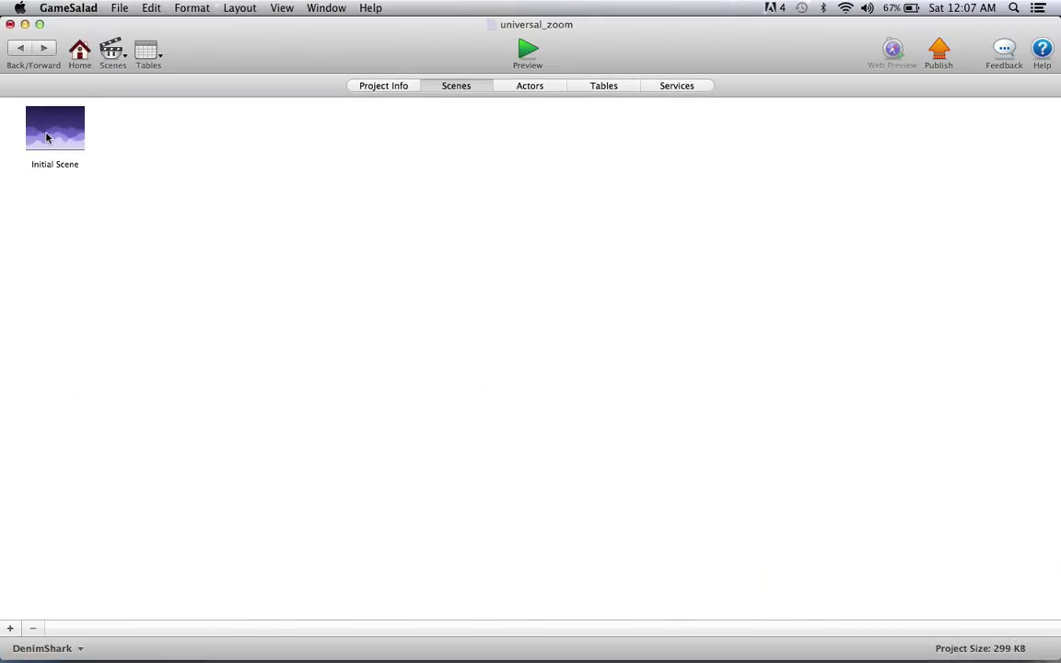
- Open the Initial Scene with the planet and crop-mark actors in the scene editor
double_click(48, 133)
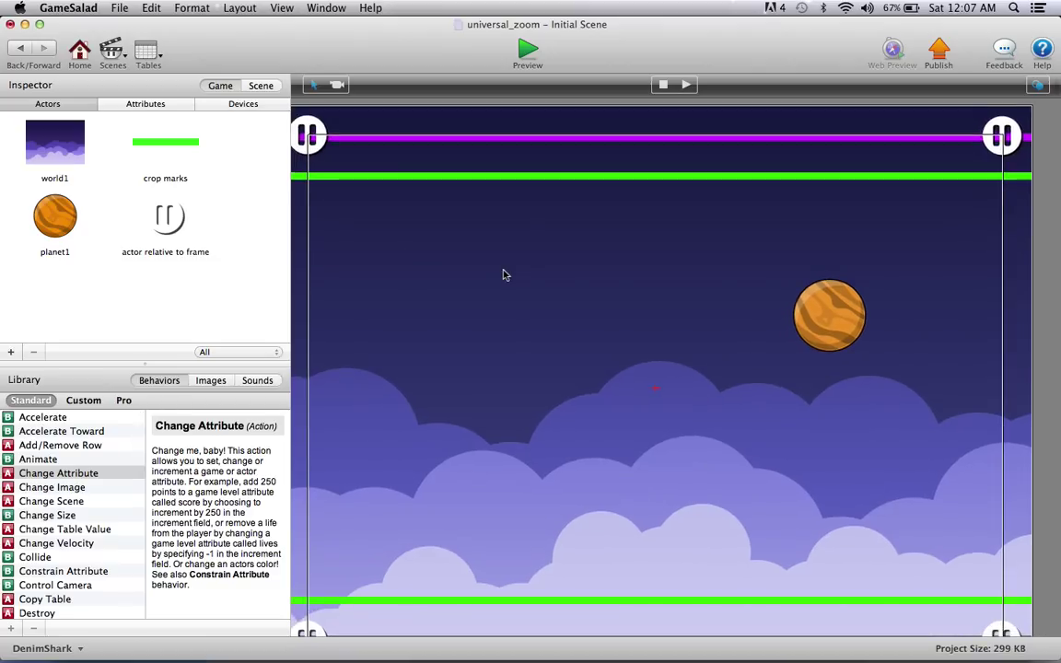
mouse_move(521, 159)
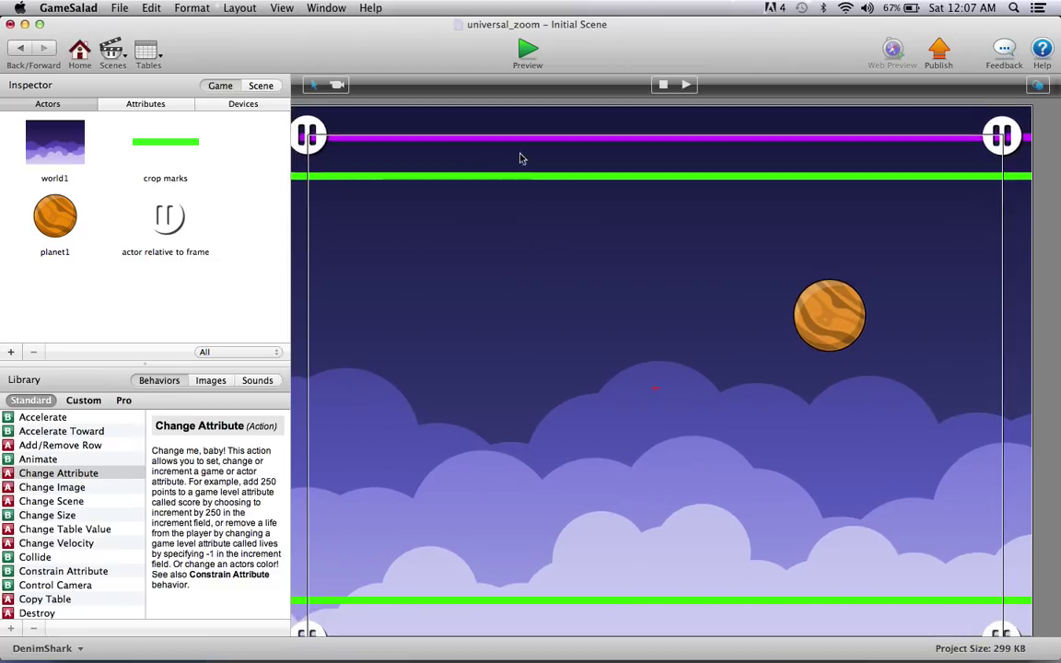
mouse_move(538, 184)
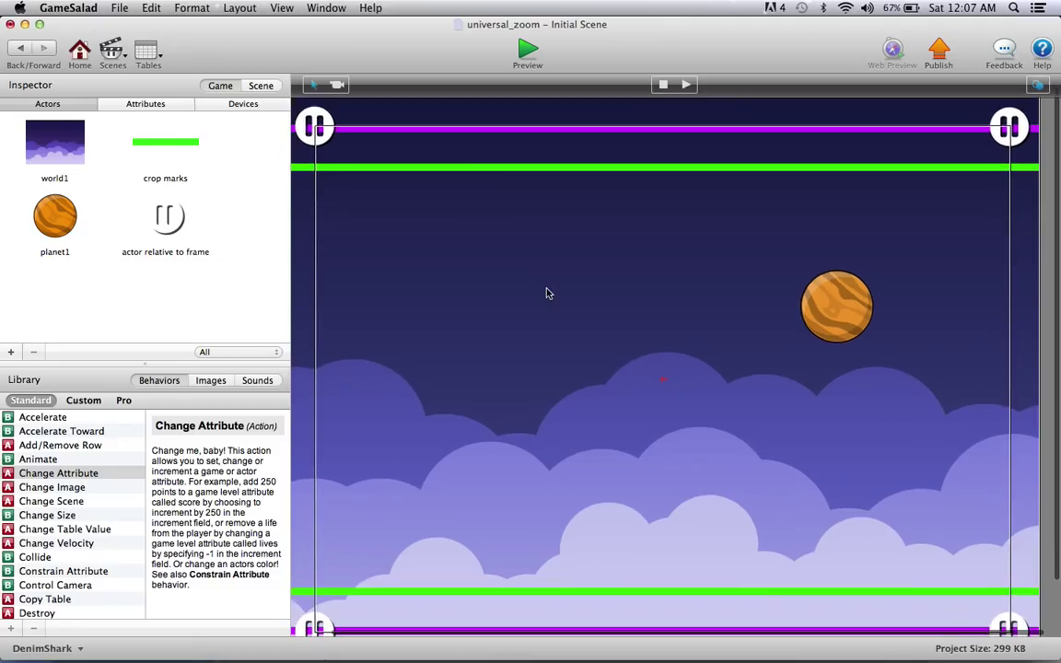
mouse_move(427, 214)
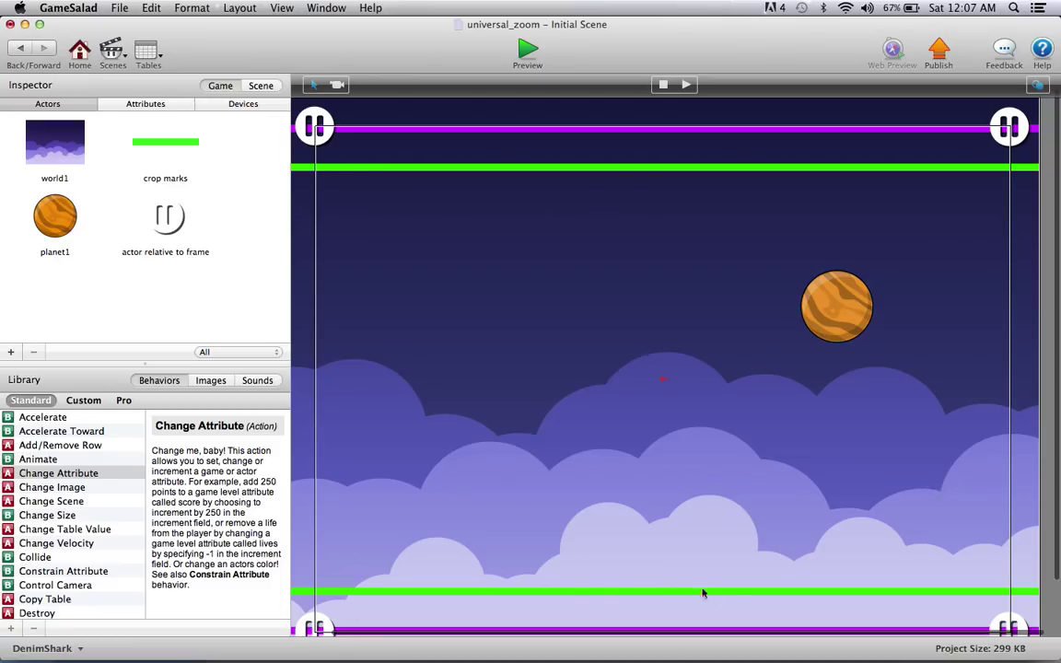
mouse_move(920, 251)
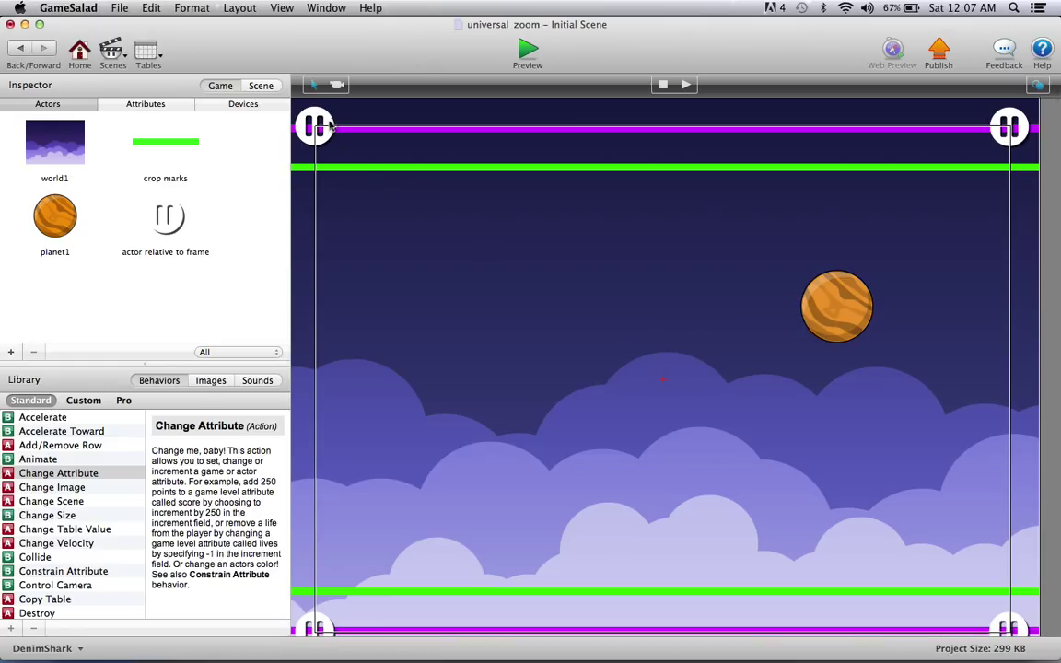
- Place pause-button actors in all four corners of the Initial Scene beside the crop marks
click(315, 125)
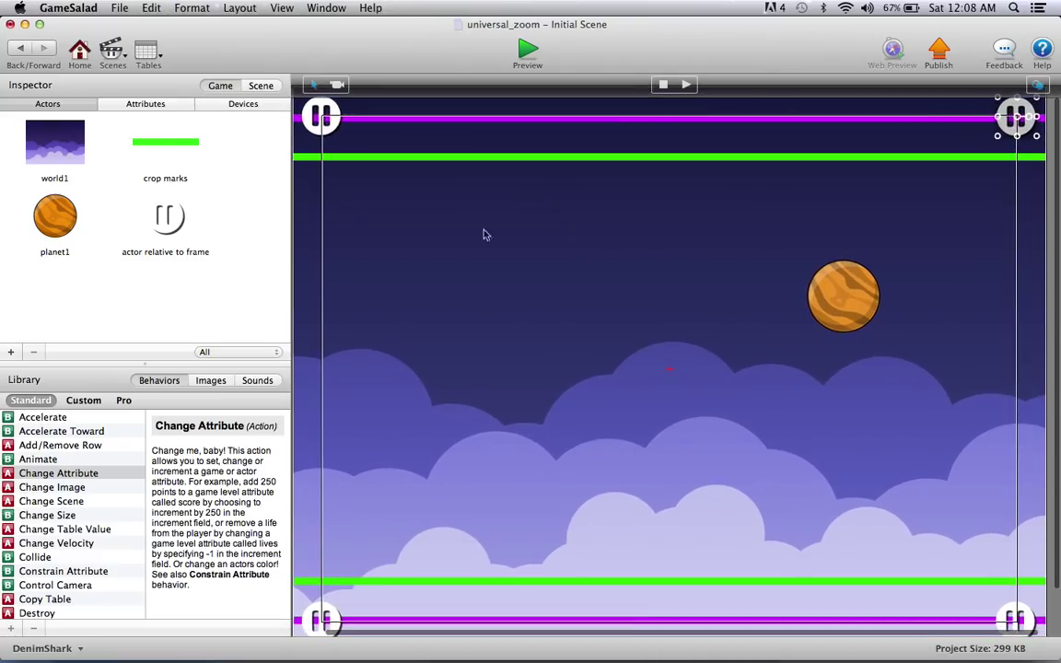
mouse_move(1006, 431)
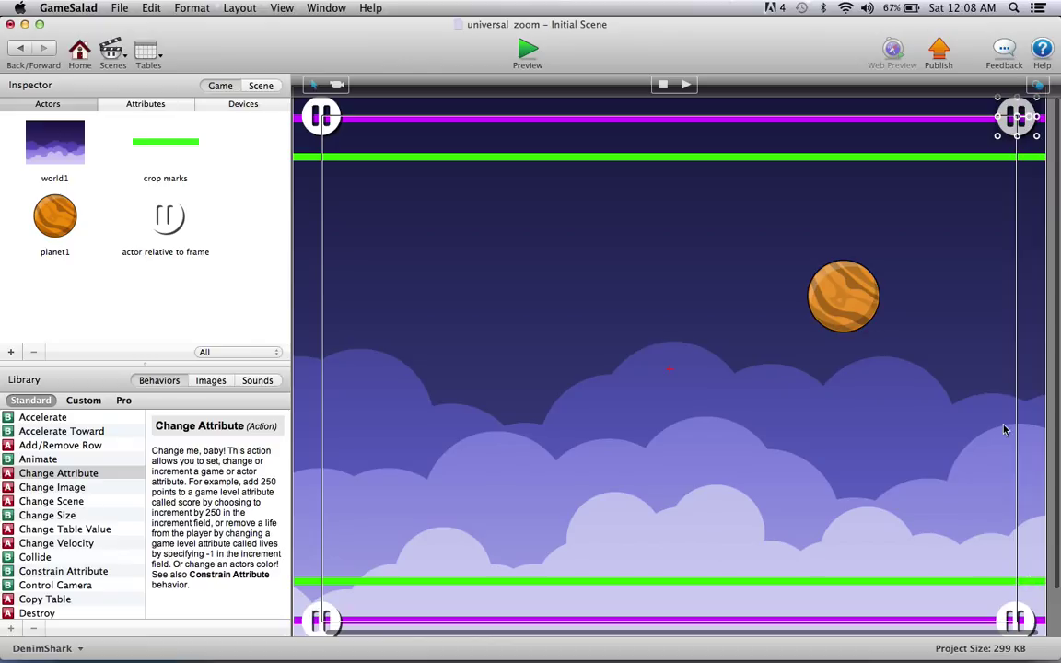
mouse_move(378, 166)
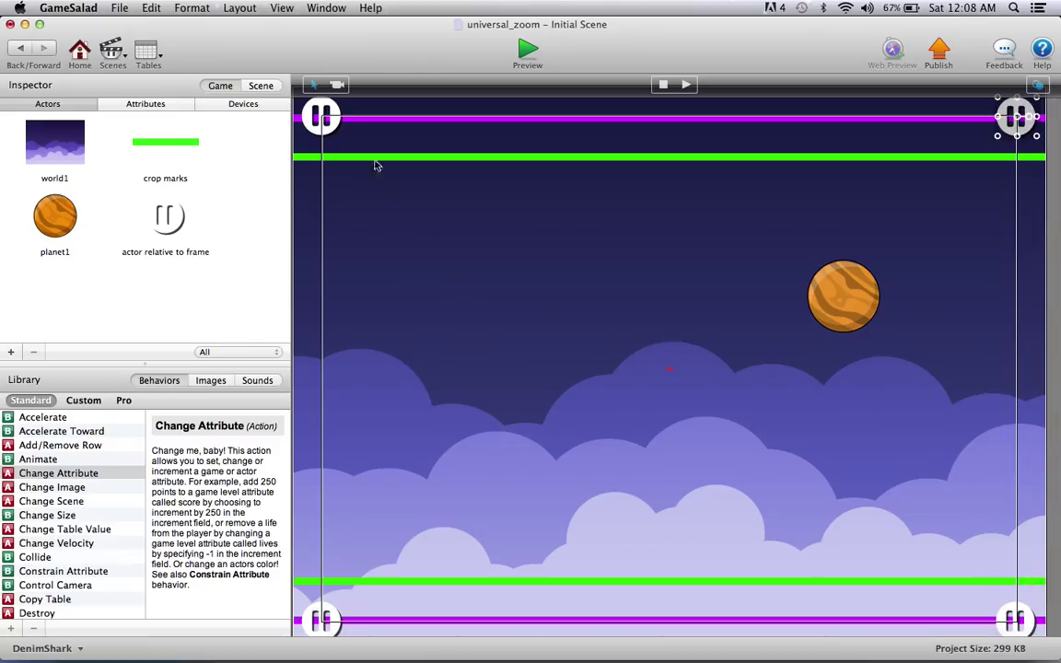
mouse_move(221, 201)
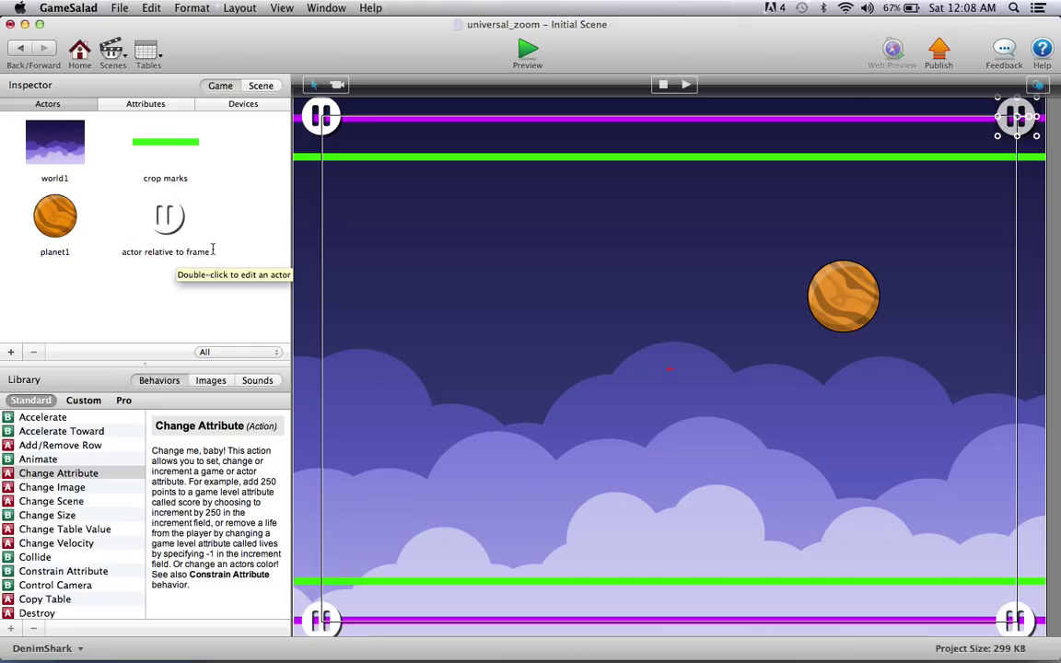
mouse_move(857, 304)
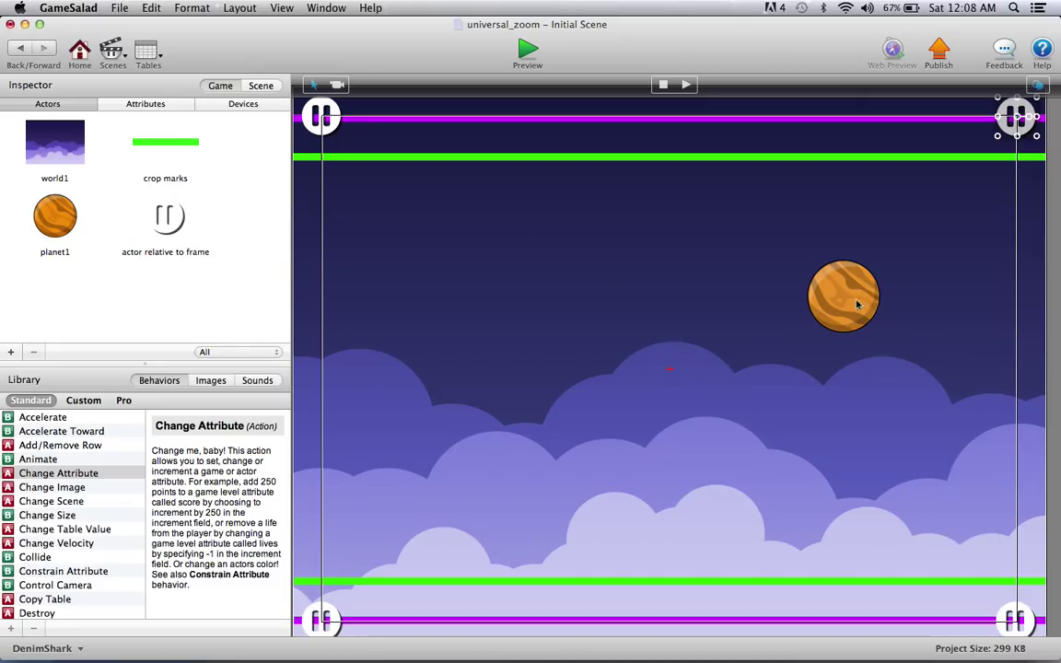
mouse_move(866, 309)
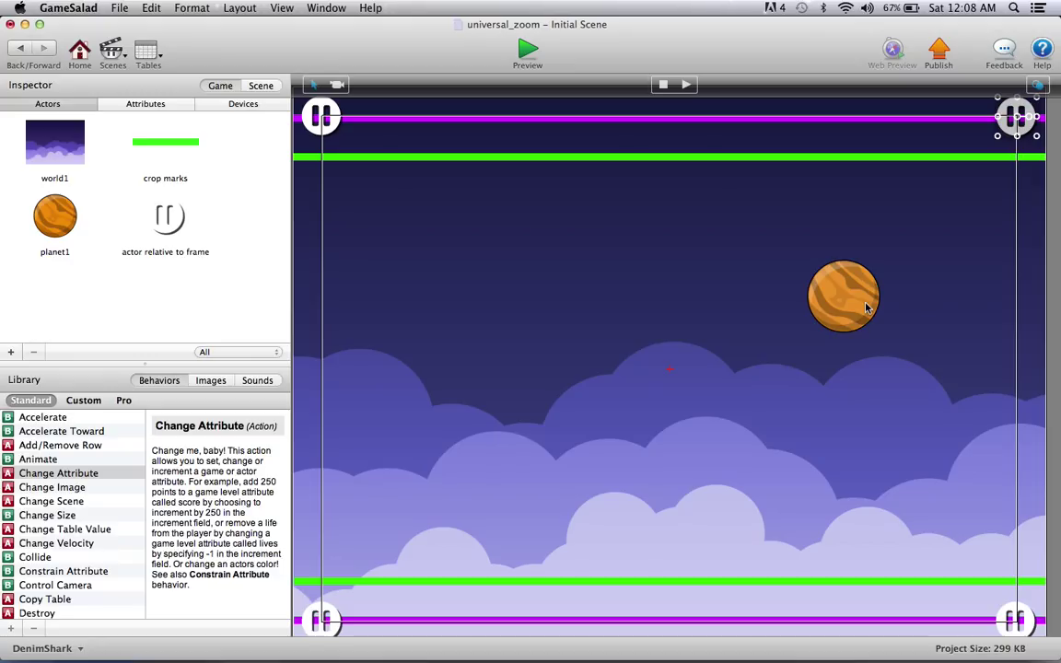
mouse_move(877, 611)
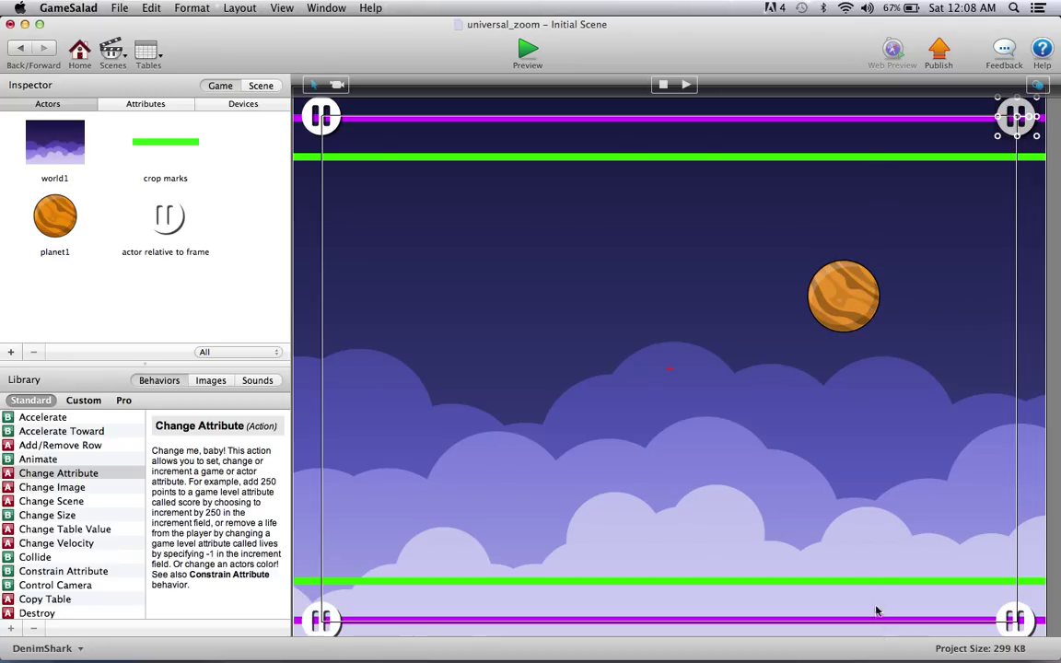
mouse_move(59, 262)
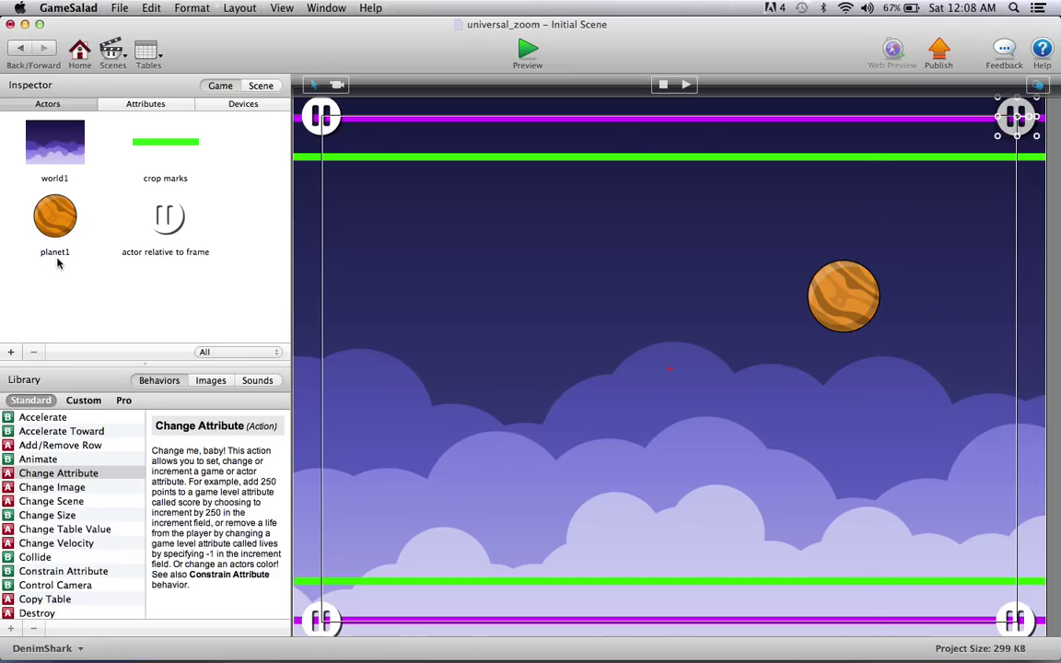
mouse_move(873, 238)
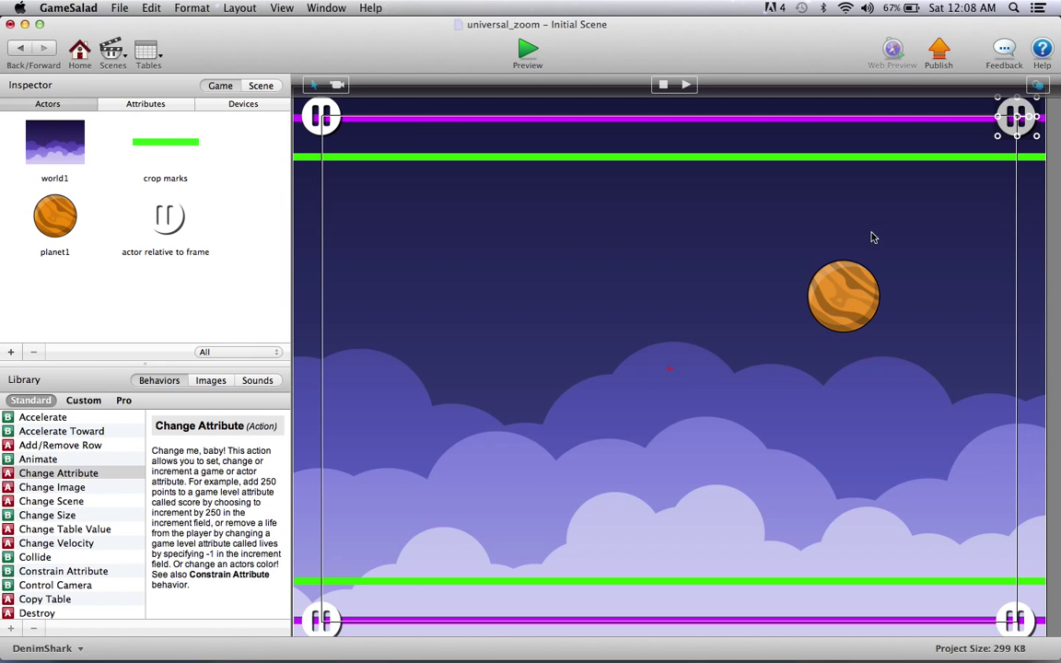
mouse_move(774, 388)
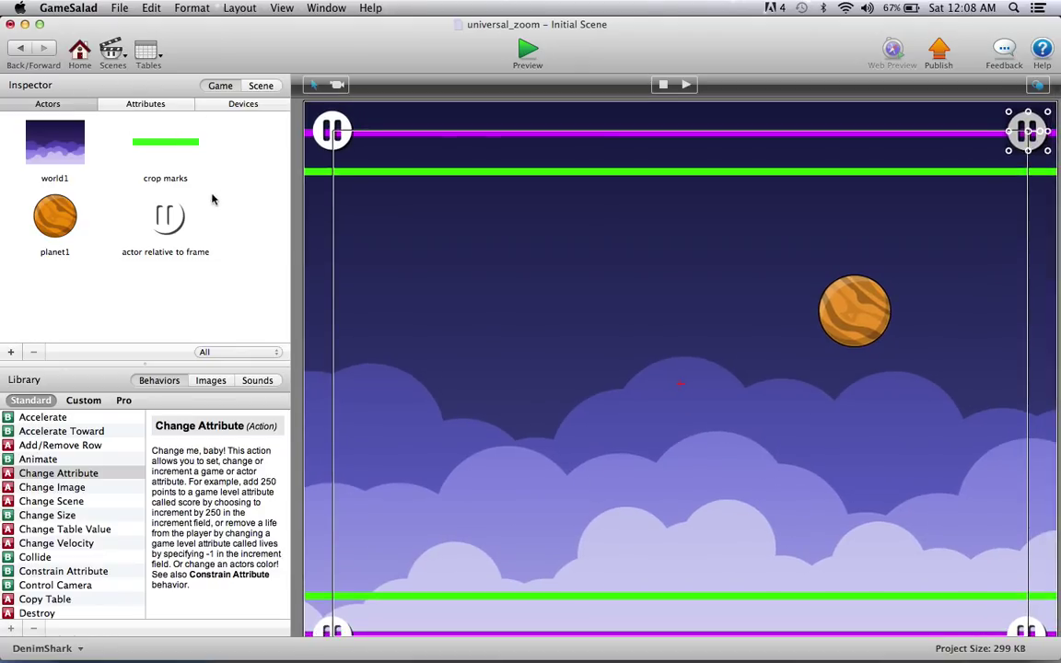
mouse_move(527, 52)
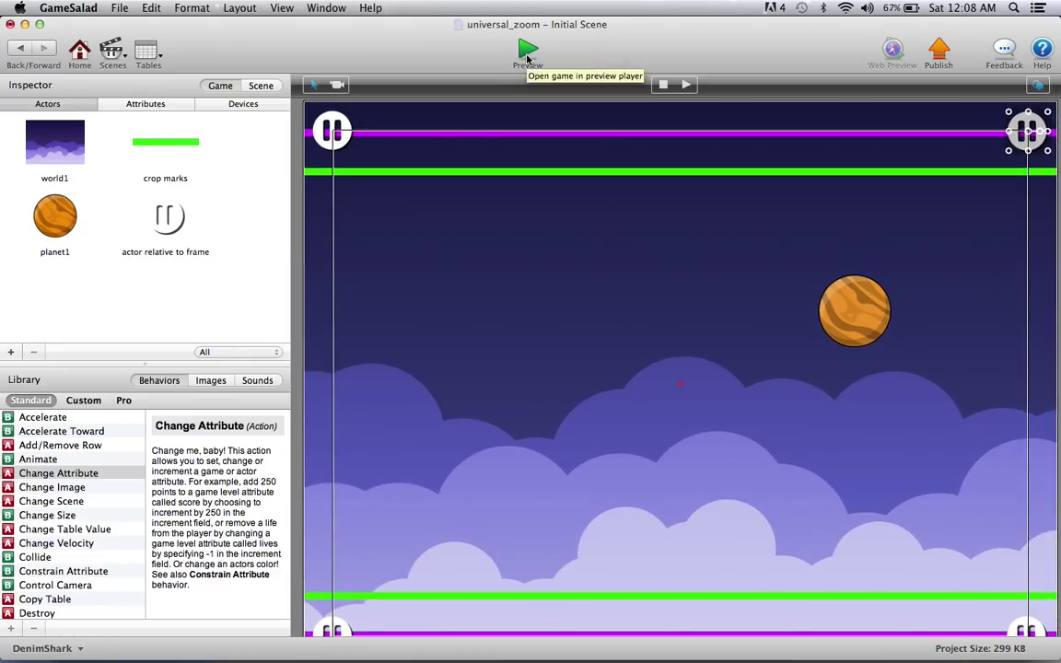
- Preview the game as iPhone Landscape with Crop scaling and reload so the corner pause buttons show
click(529, 48)
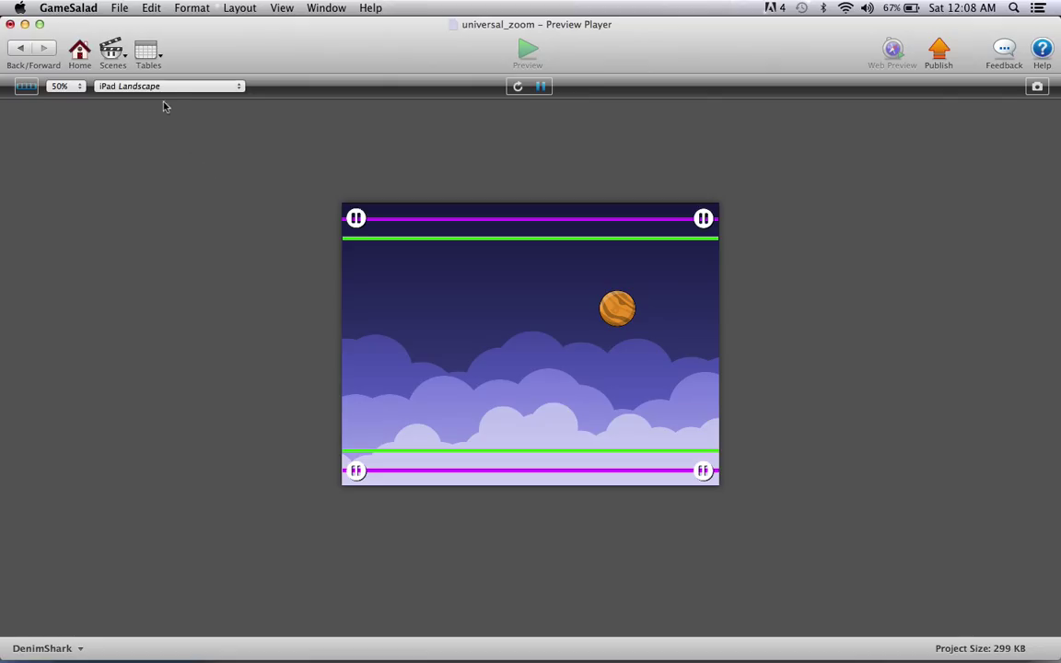
click(170, 86)
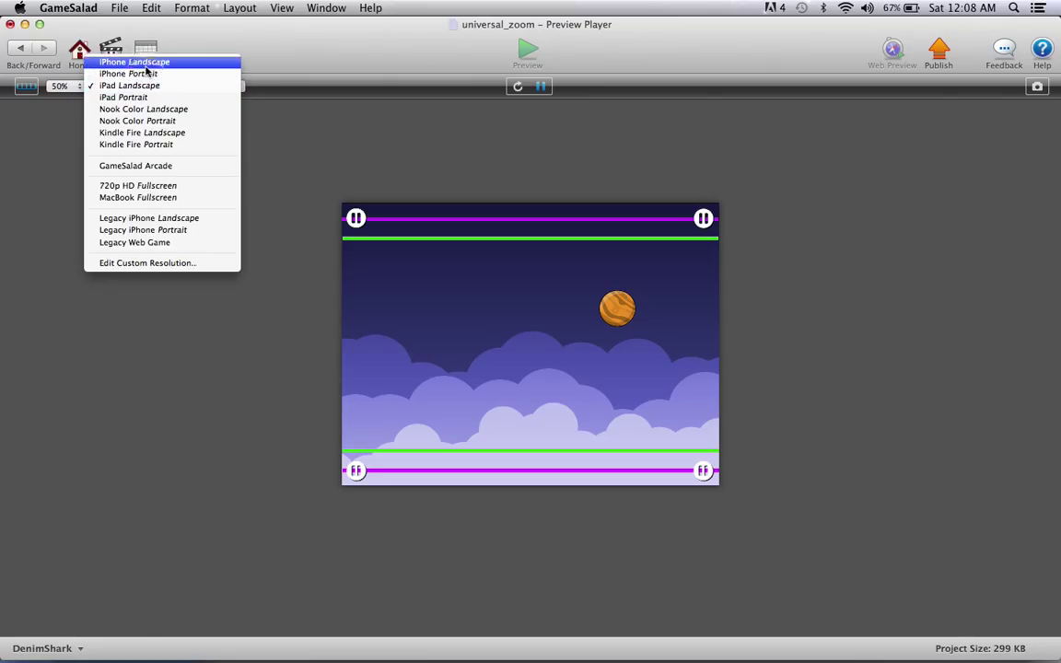
click(162, 61)
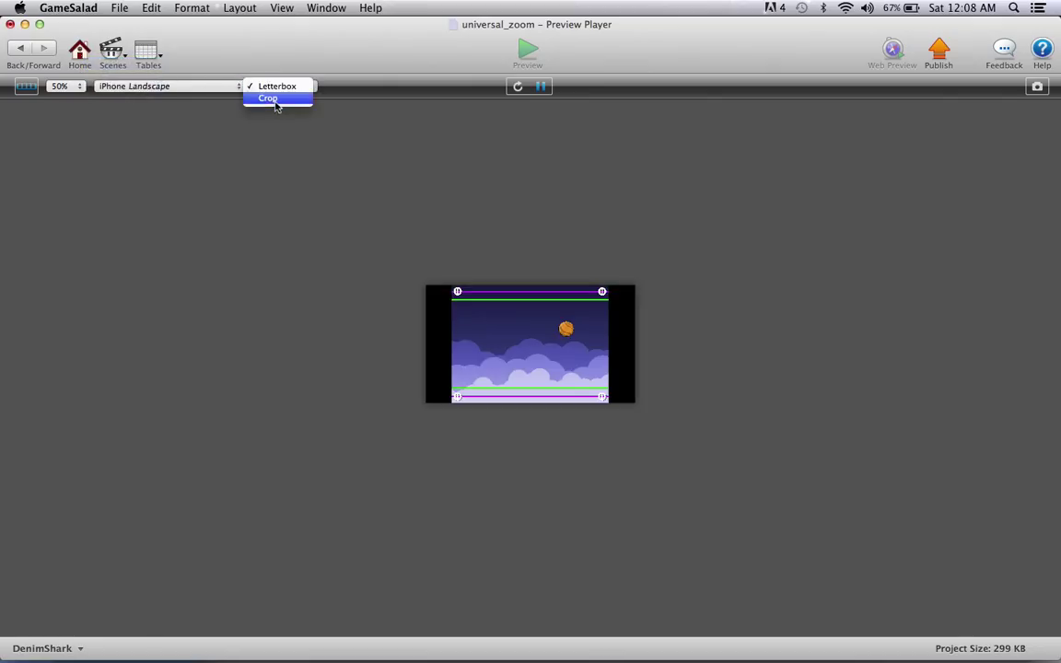
click(269, 99)
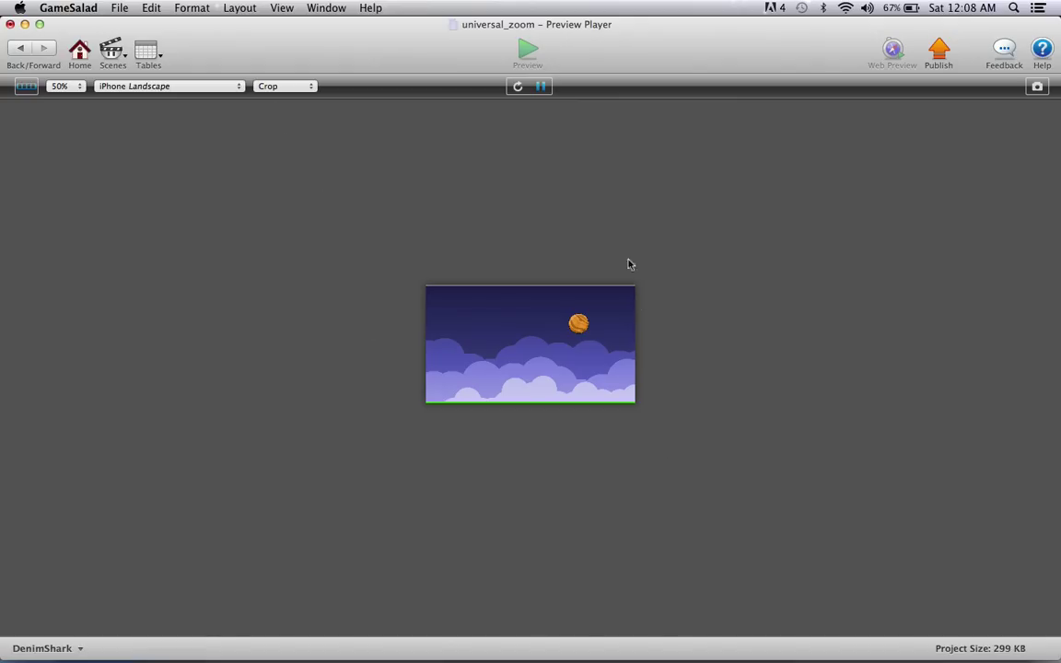
mouse_move(439, 299)
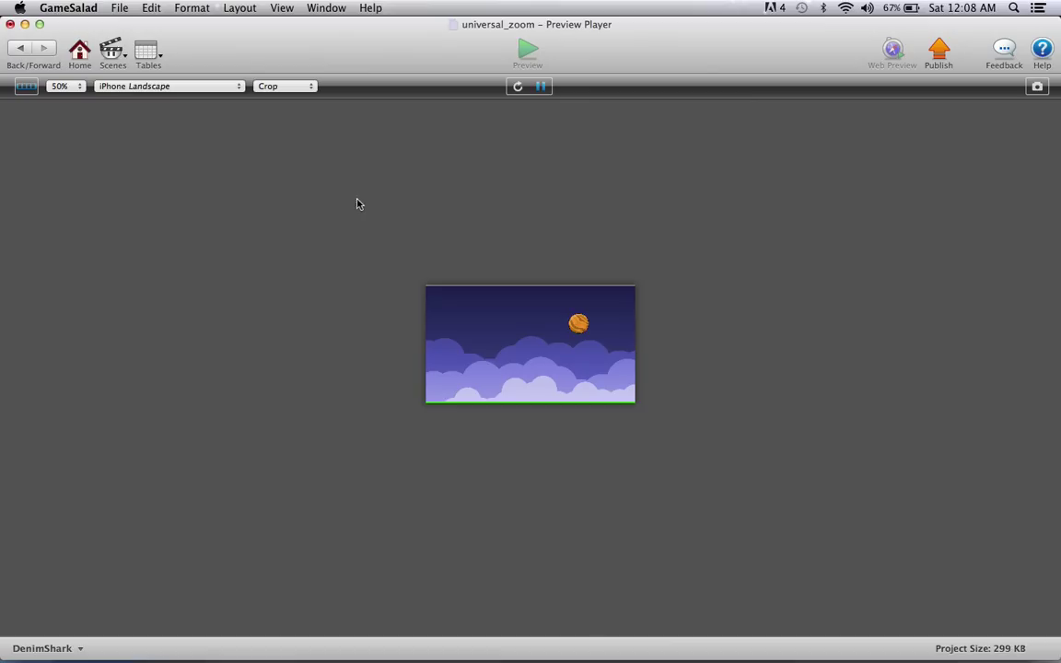
mouse_move(455, 280)
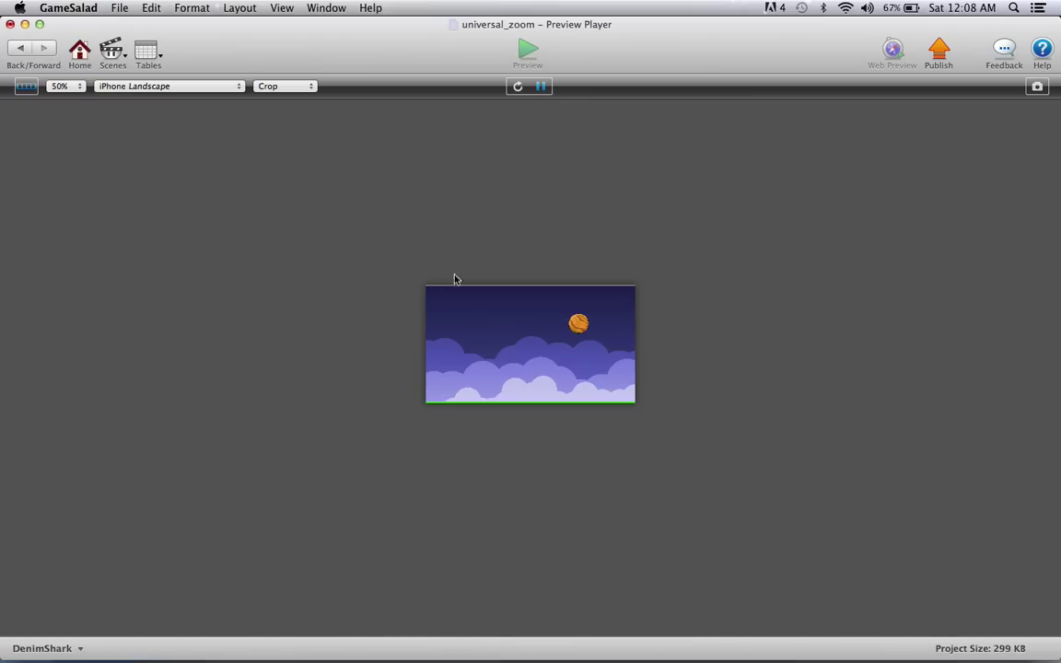
mouse_move(536, 156)
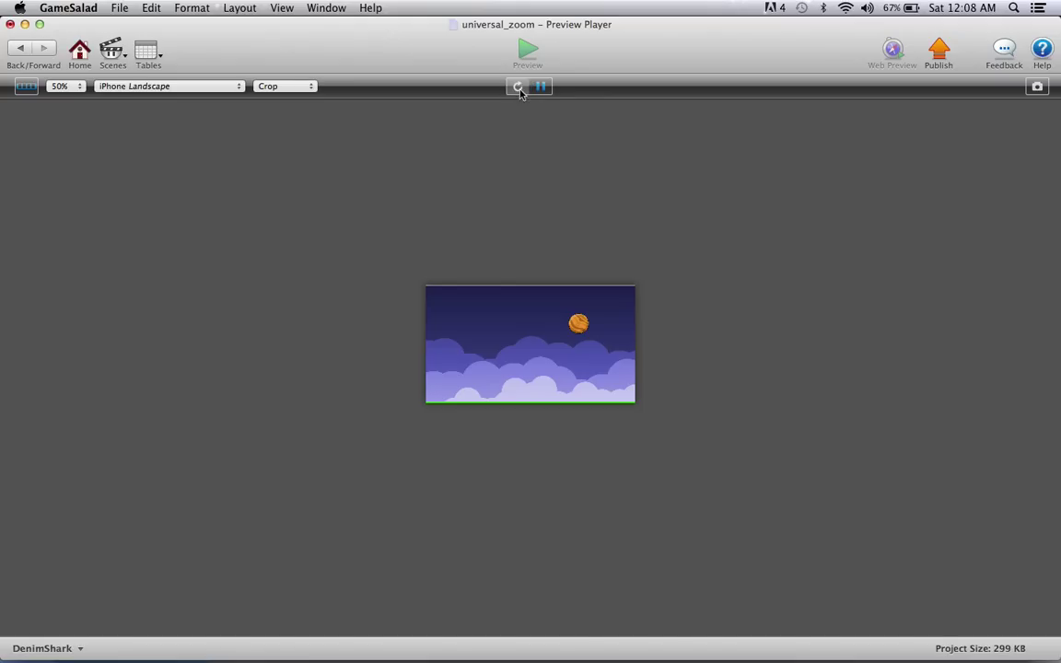
click(516, 87)
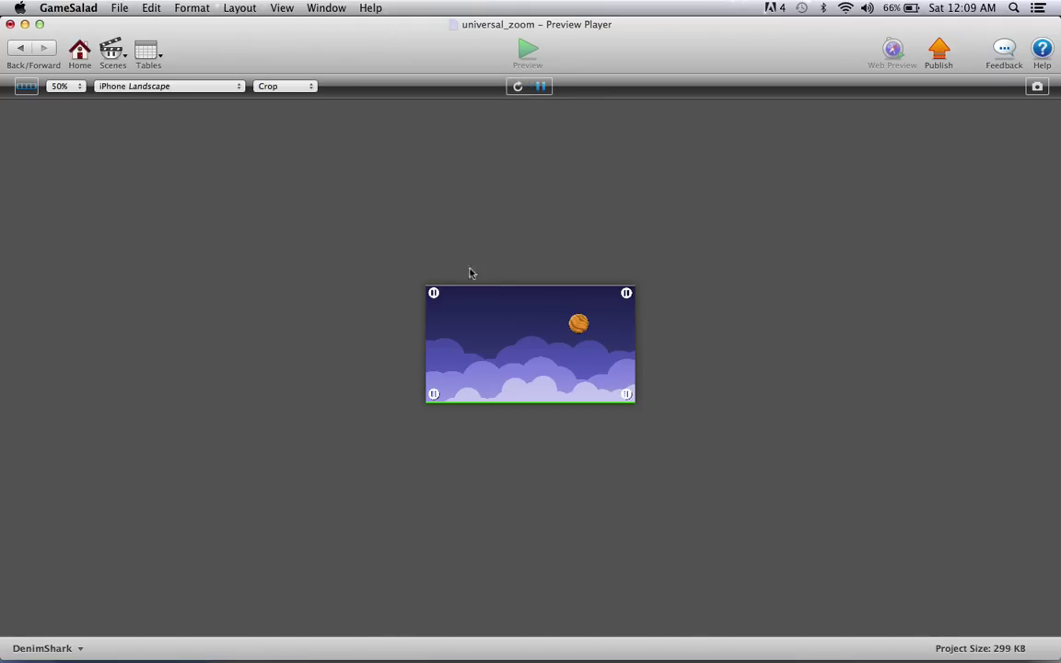
mouse_move(630, 280)
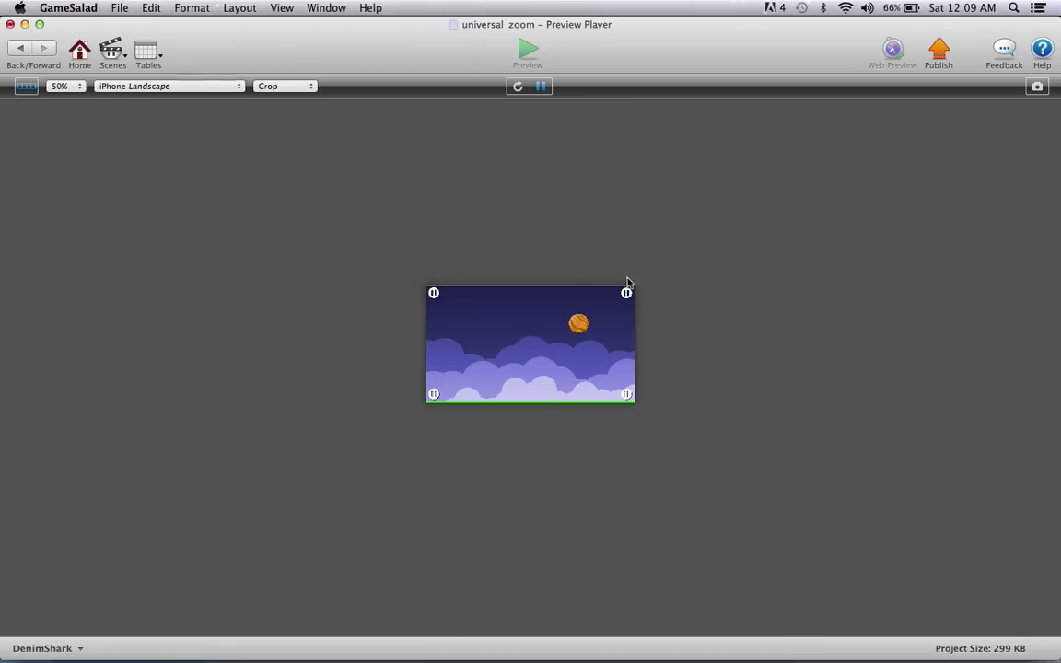
mouse_move(523, 416)
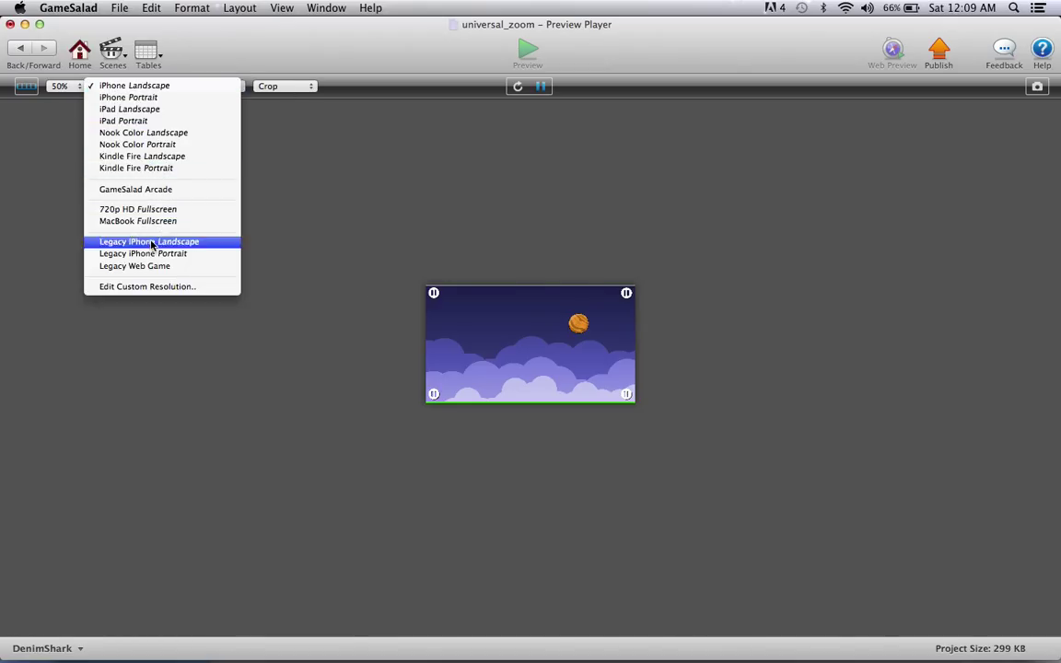
- Switch the preview to Legacy iPhone Landscape, then to iPad Landscape, checking the corner pause buttons
click(149, 242)
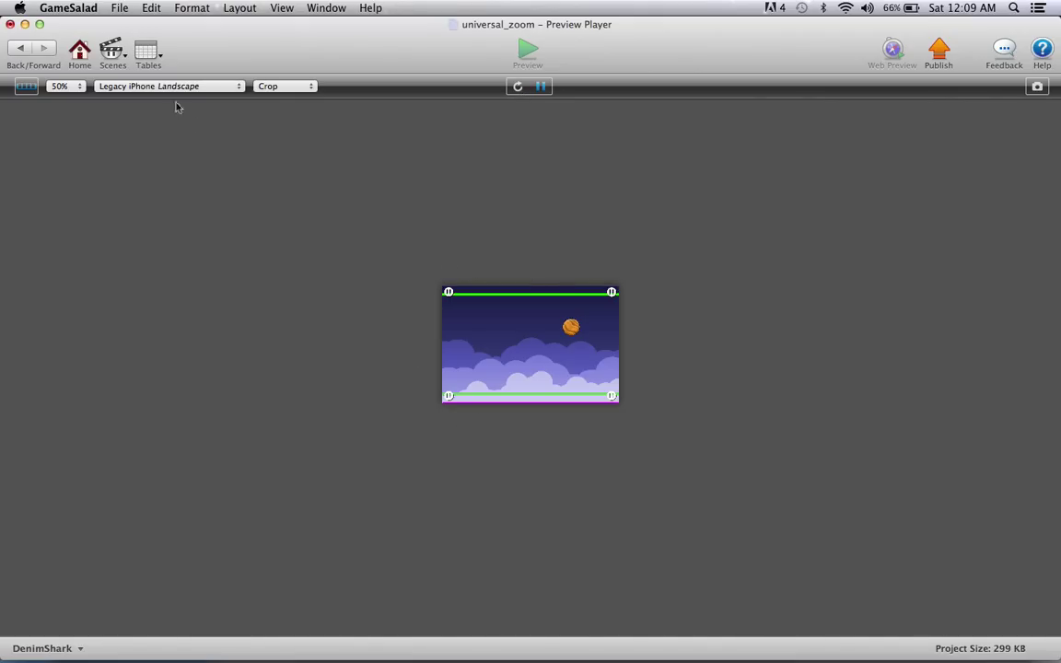
click(166, 87)
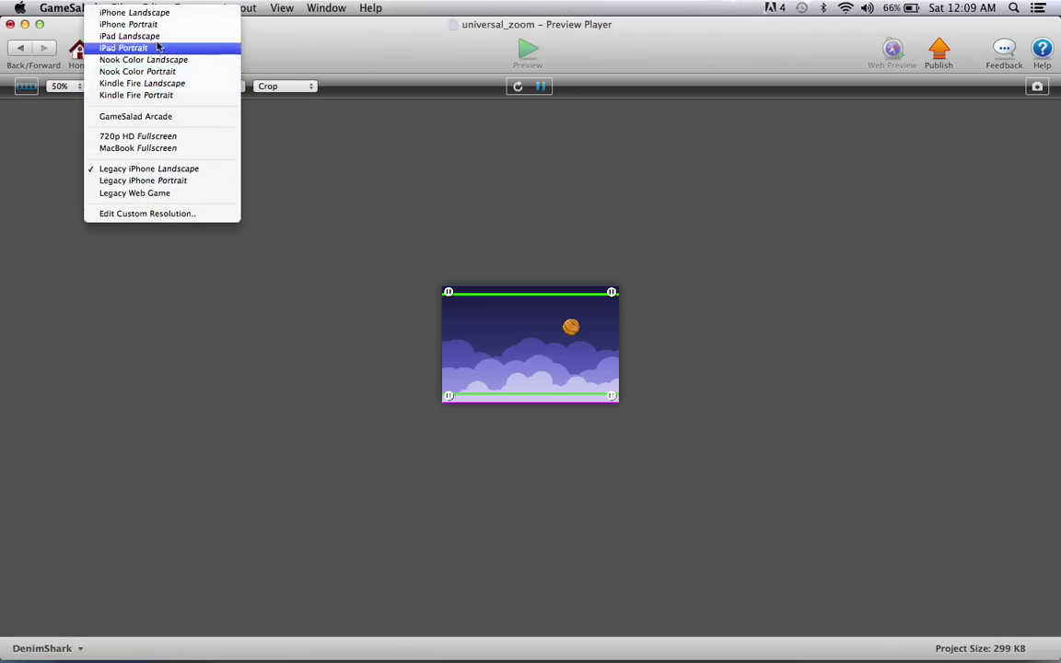
click(125, 35)
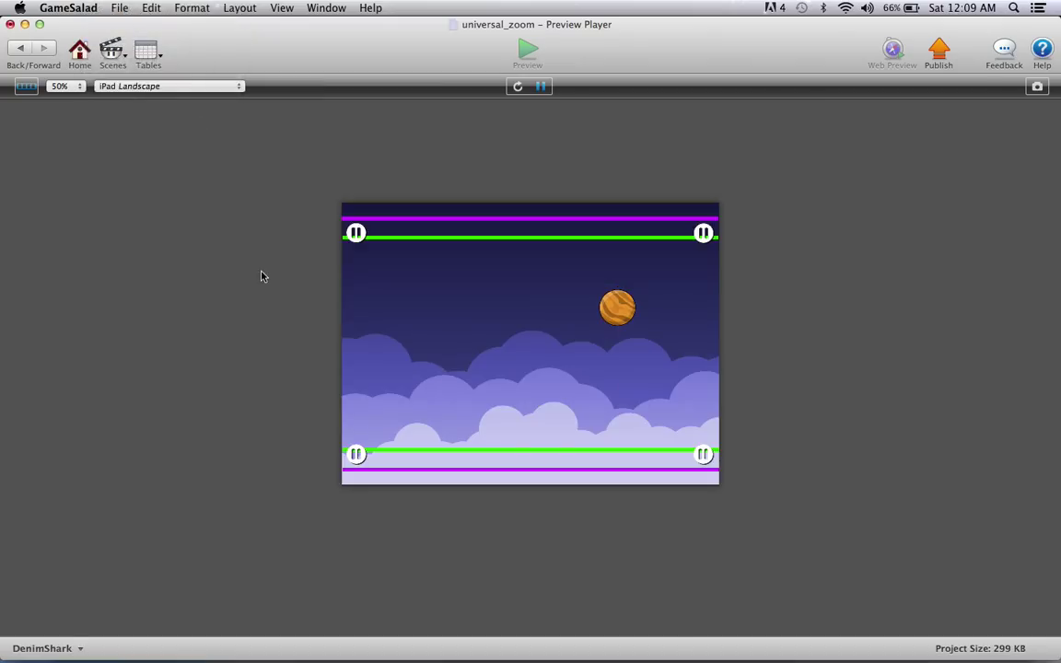
mouse_move(563, 263)
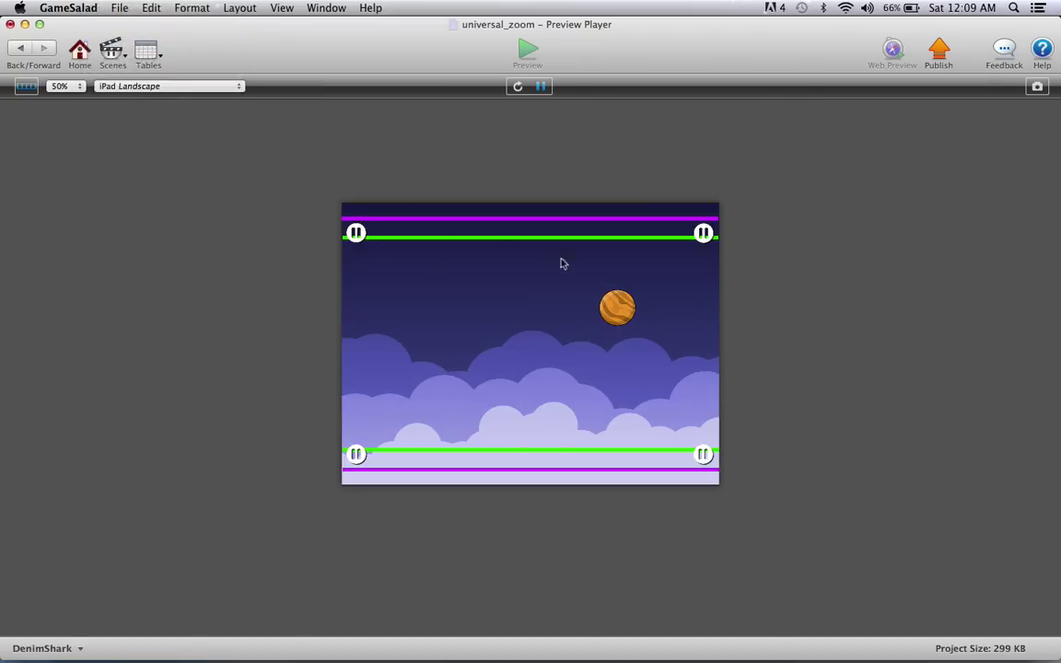
mouse_move(403, 172)
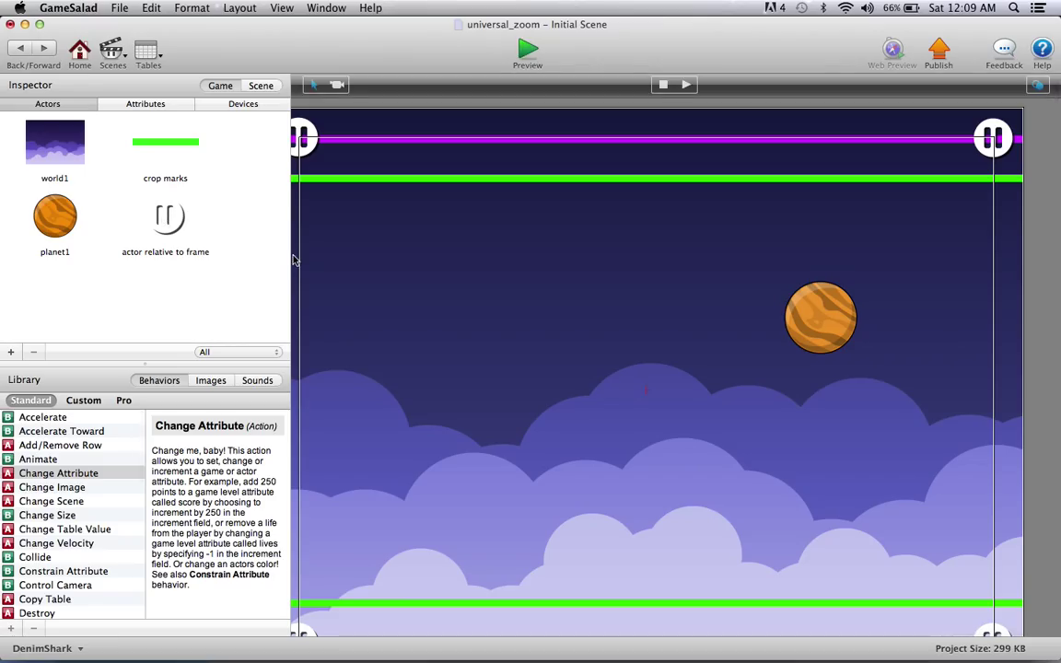
mouse_move(56, 217)
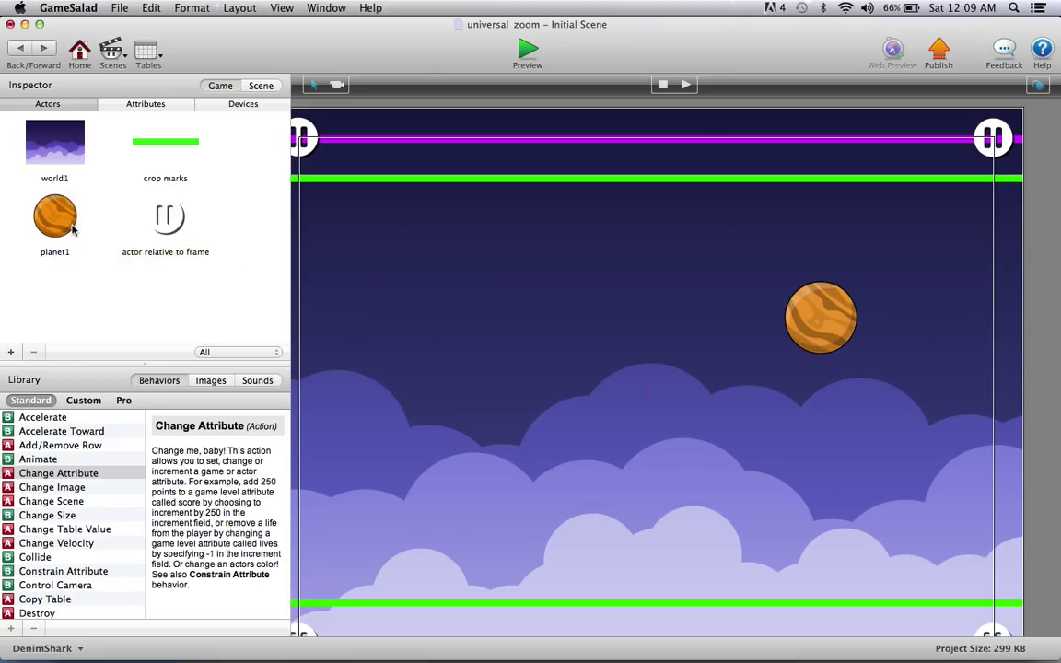
mouse_move(273, 319)
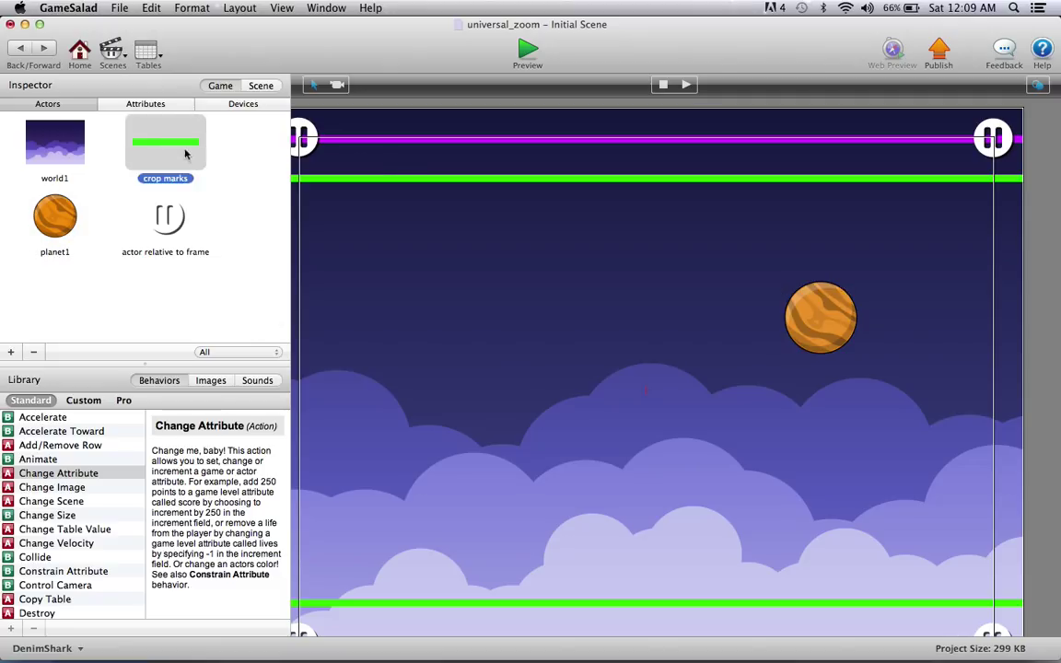
mouse_move(262, 240)
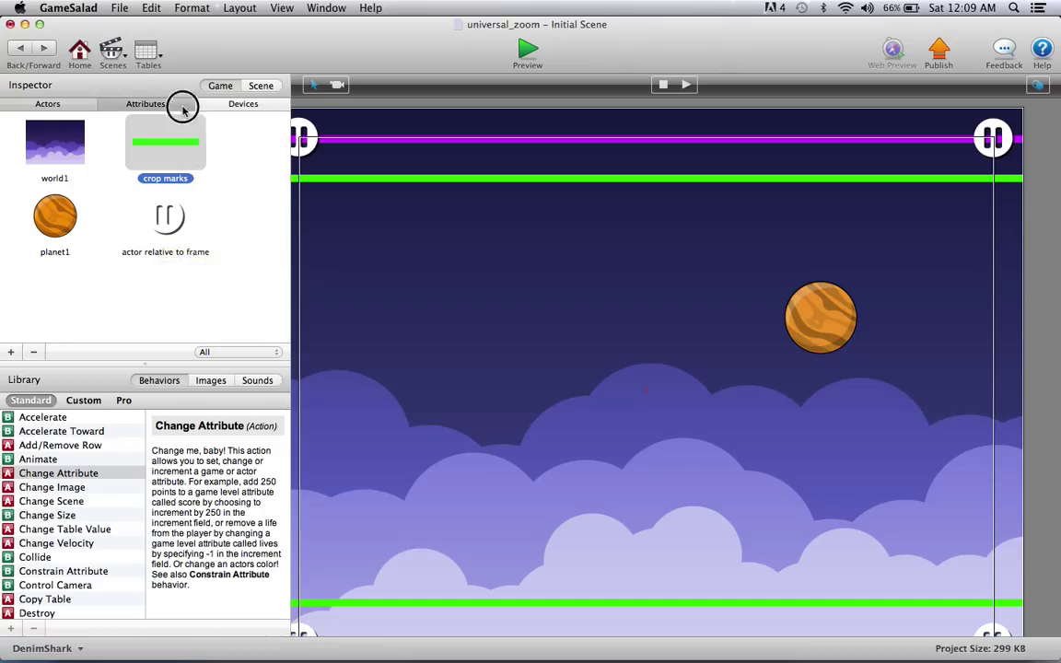
- Show the game attributes build_platform_height 768, build_platform_width 1,024 and offset 0.0
click(145, 103)
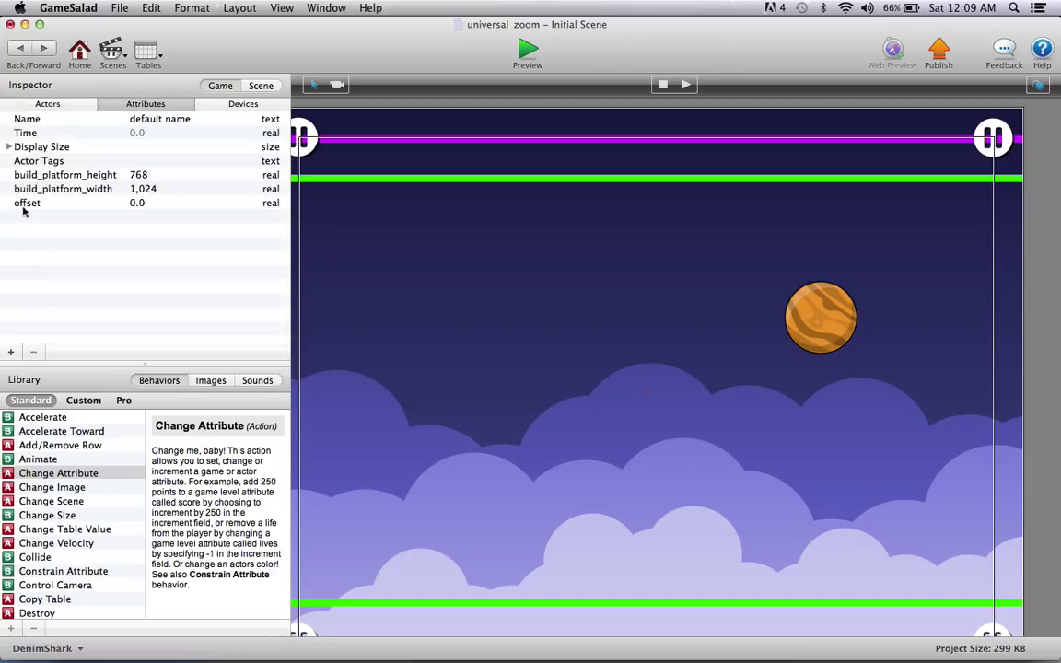
mouse_move(155, 133)
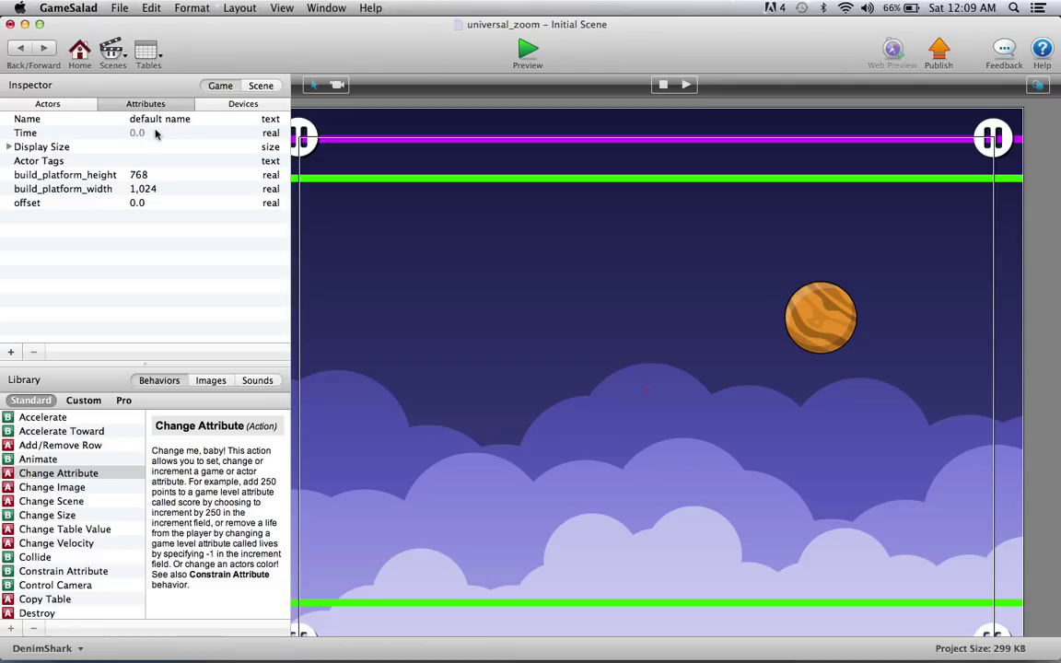
mouse_move(51, 175)
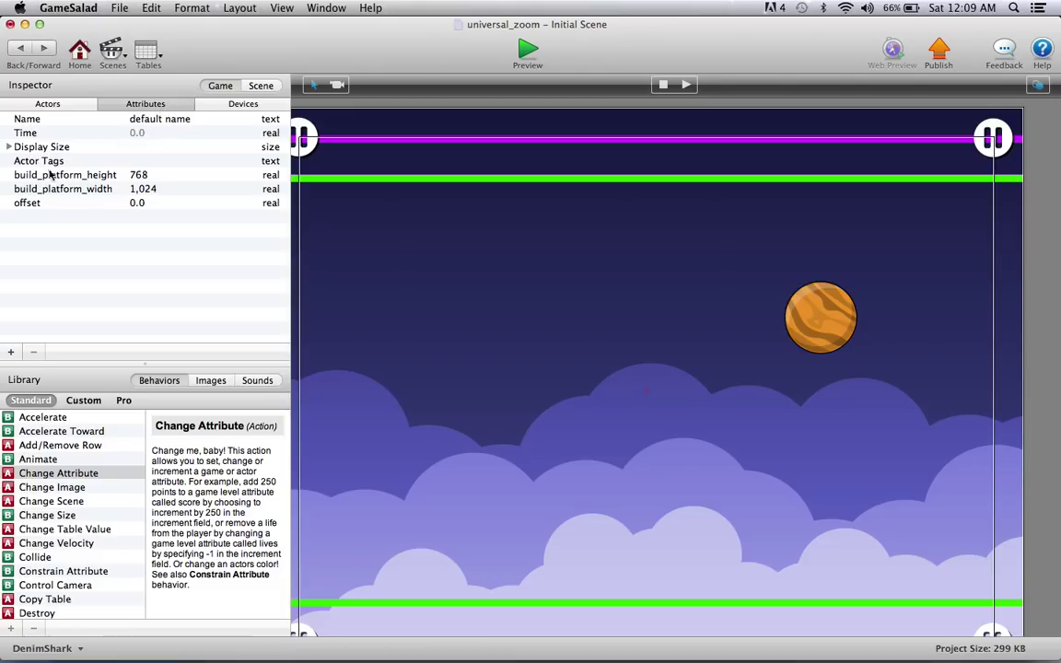
mouse_move(88, 188)
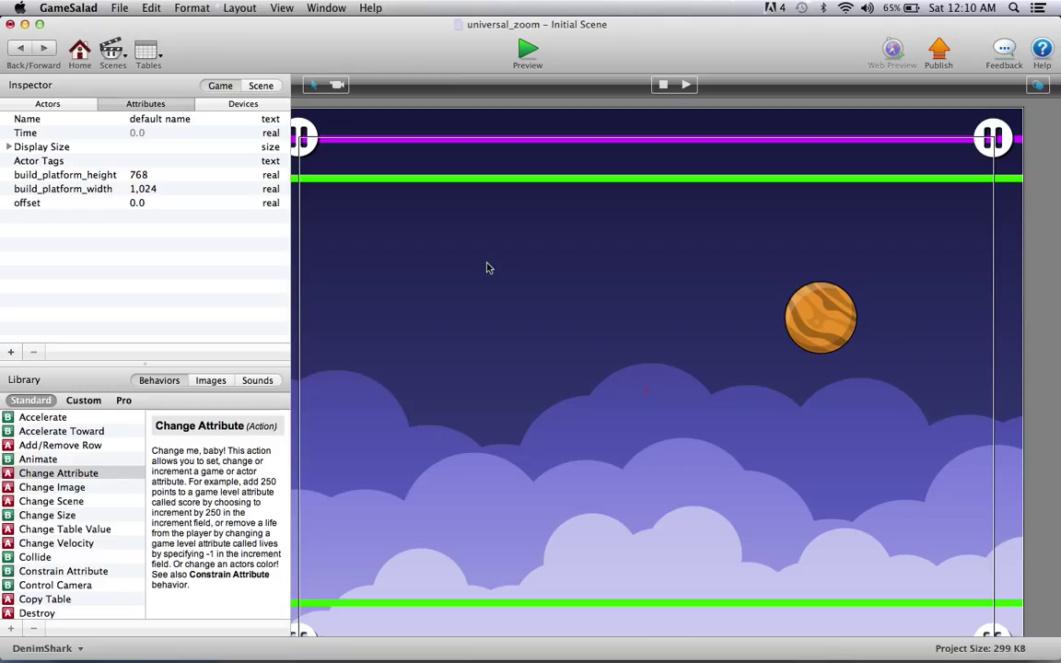
mouse_move(177, 207)
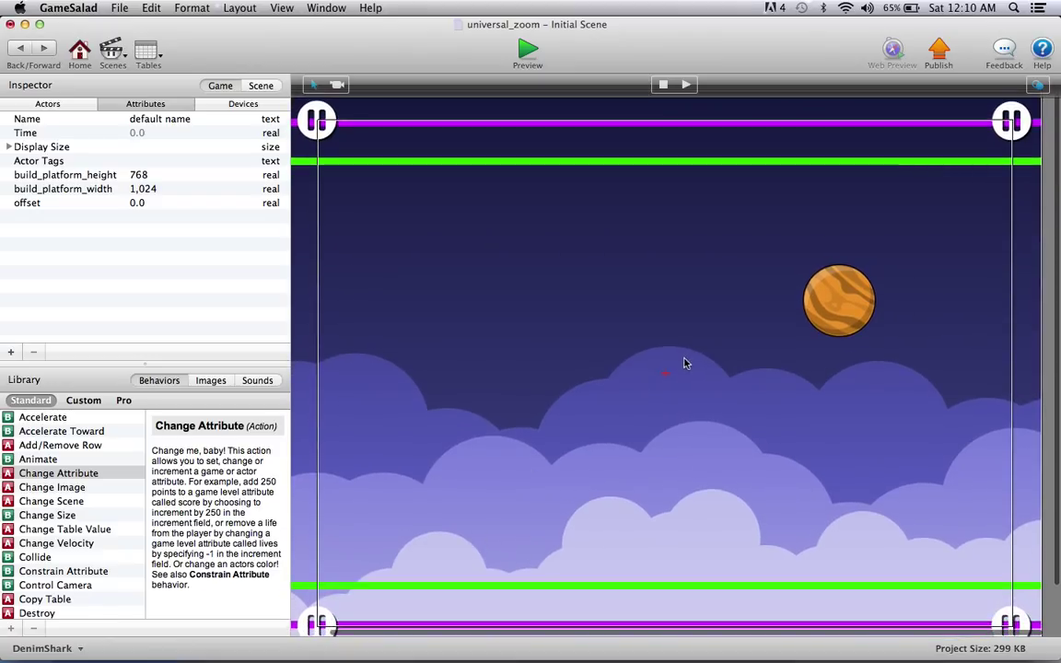
mouse_move(594, 387)
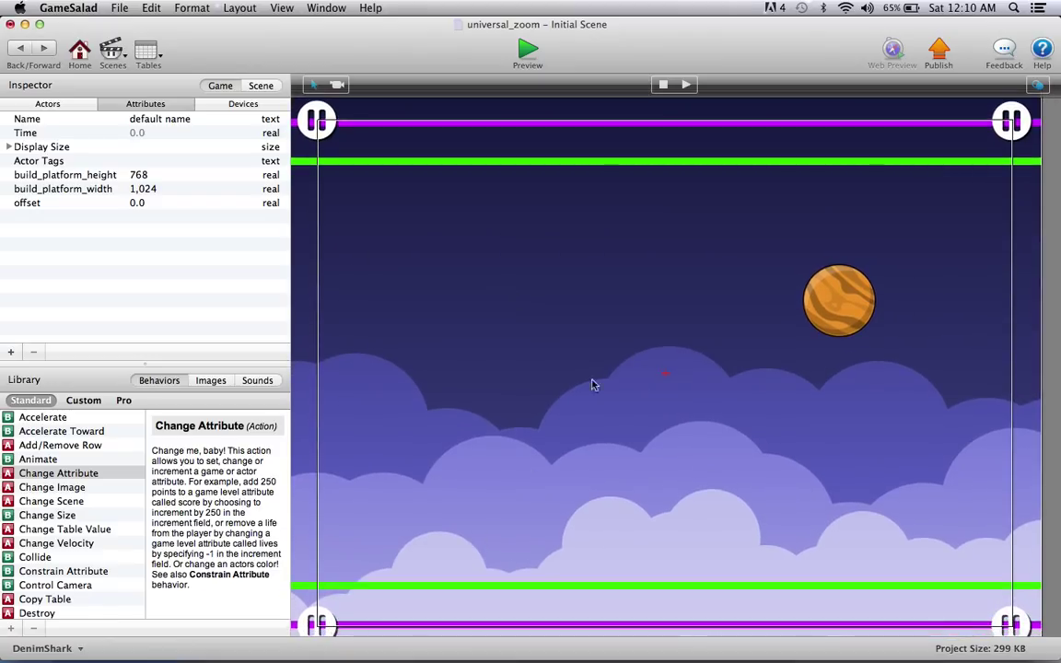
mouse_move(622, 331)
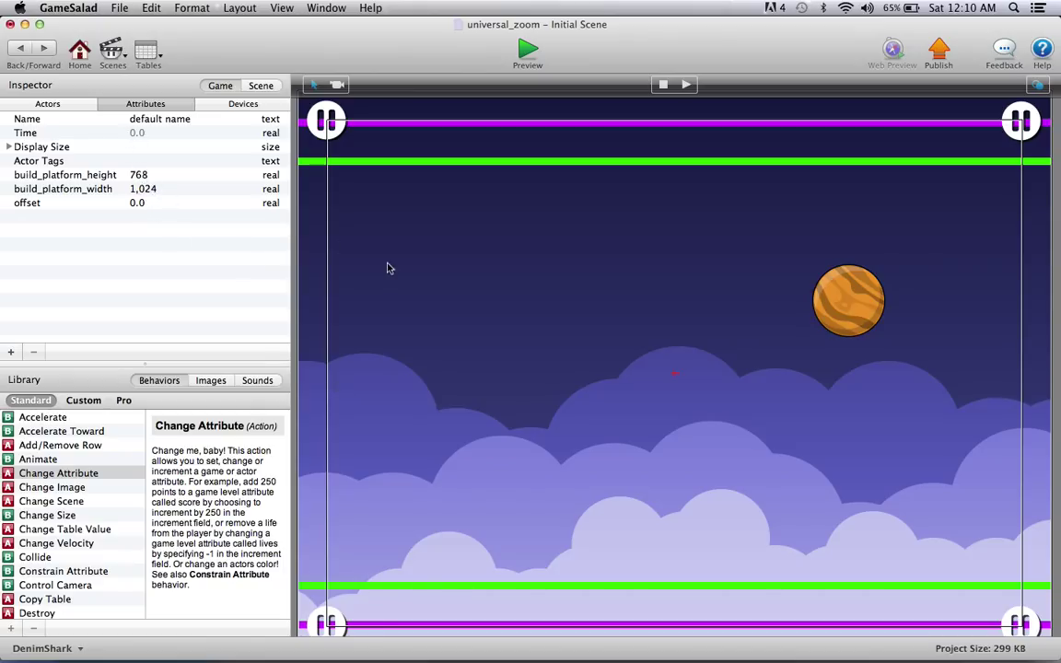
mouse_move(620, 556)
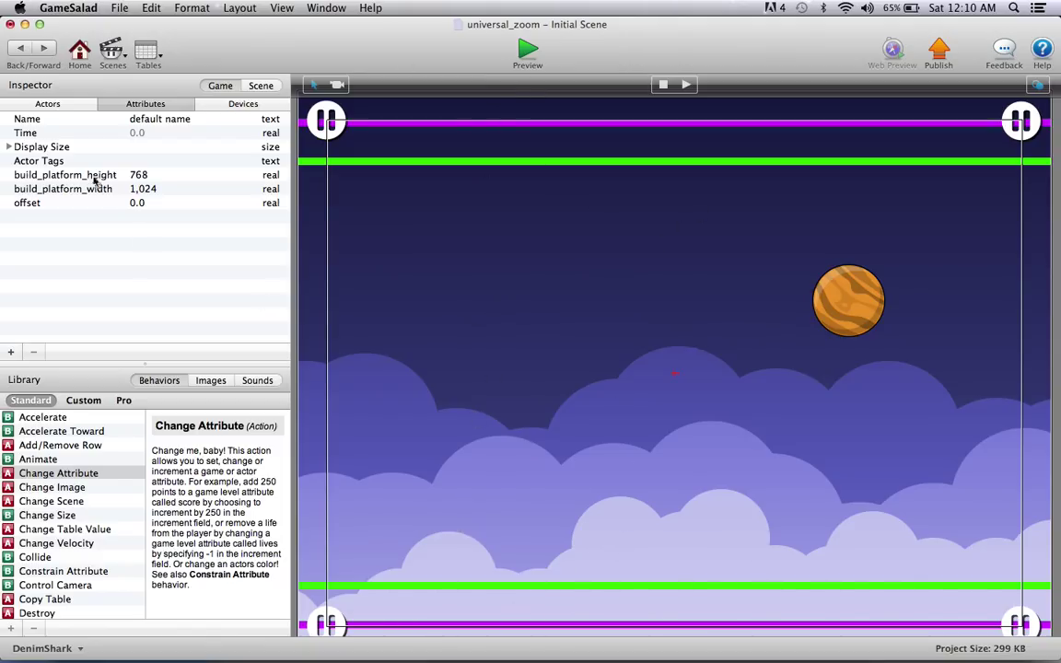
mouse_move(143, 188)
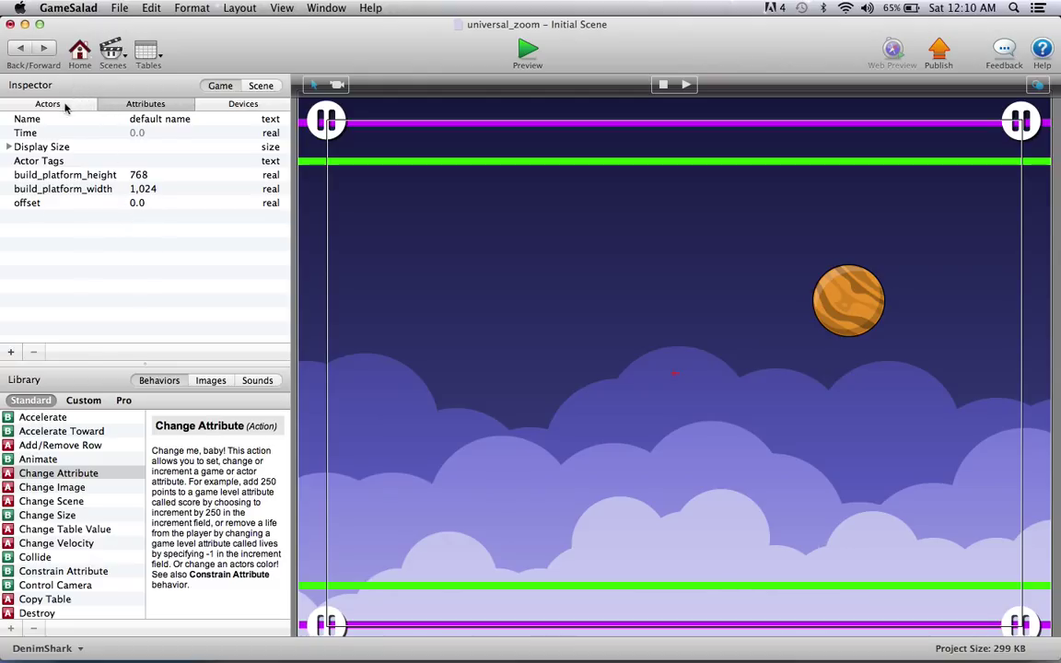
- Show the actors list with world1, crop marks, planet1 and actor relative to frame
click(48, 103)
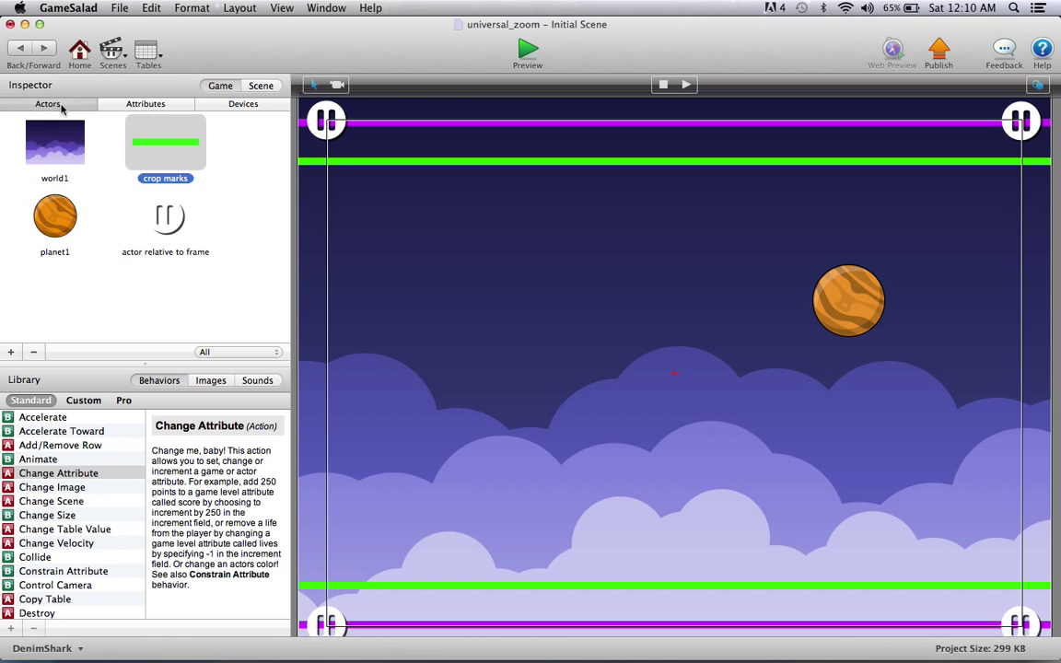
mouse_move(63, 169)
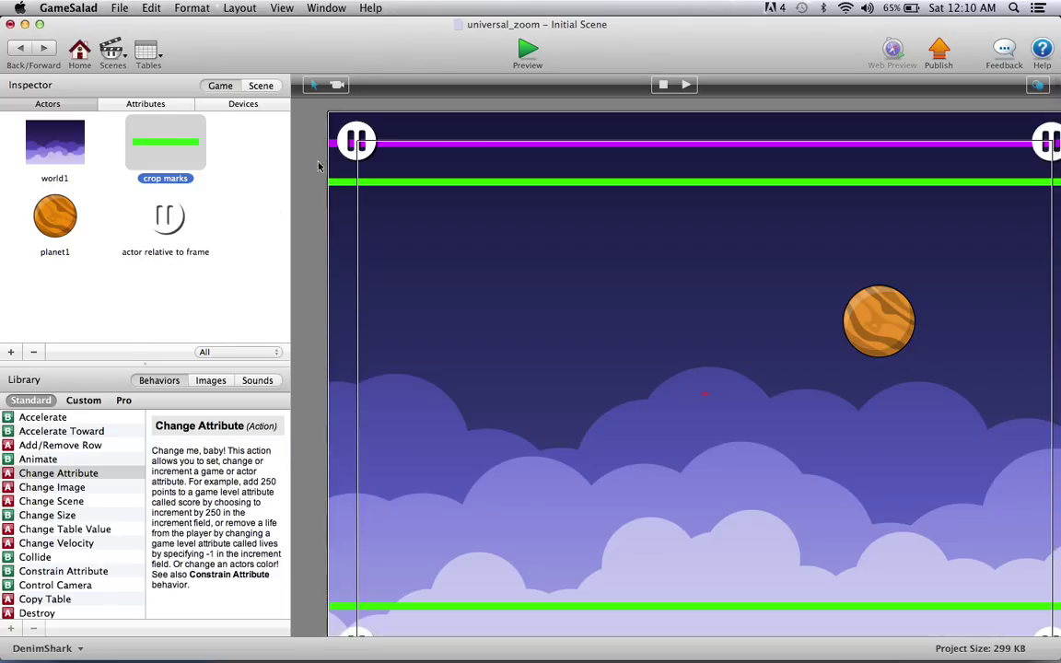
mouse_move(309, 133)
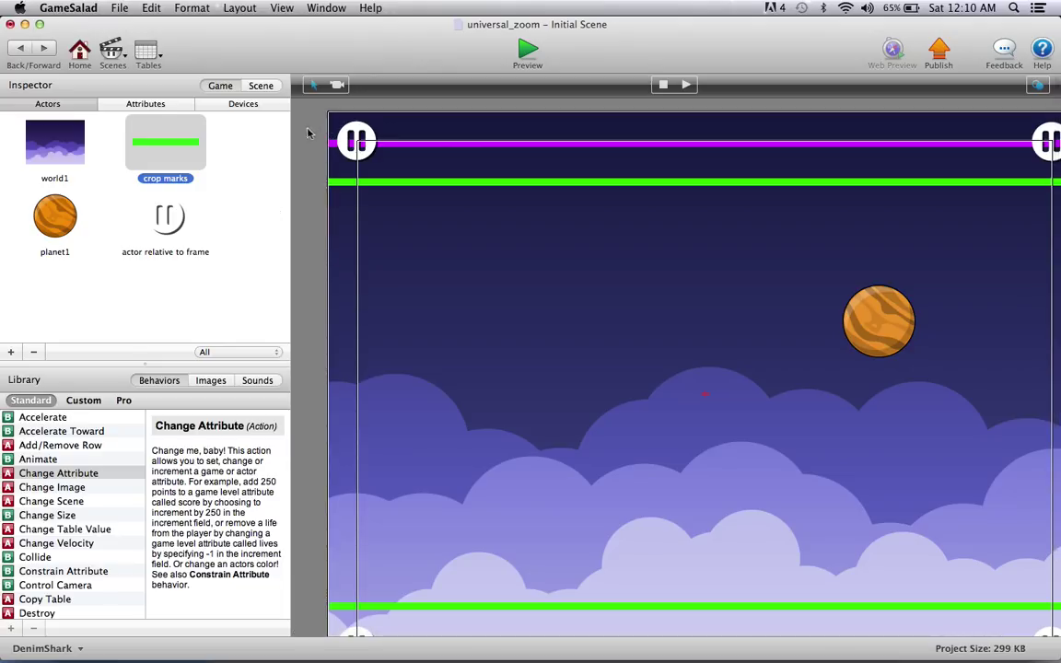
mouse_move(92, 144)
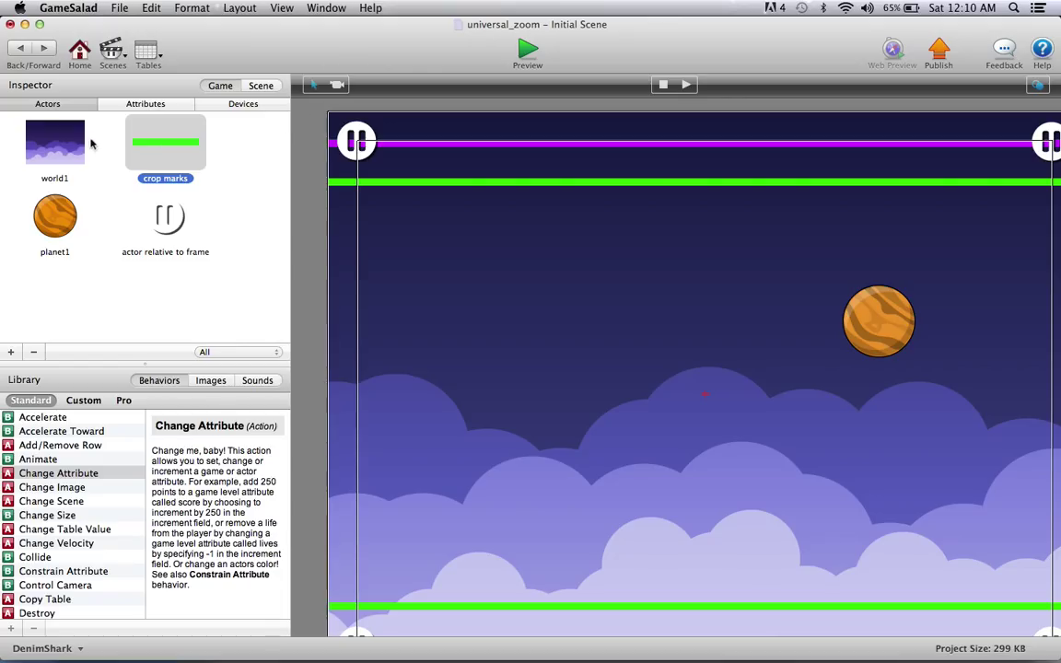
mouse_move(68, 162)
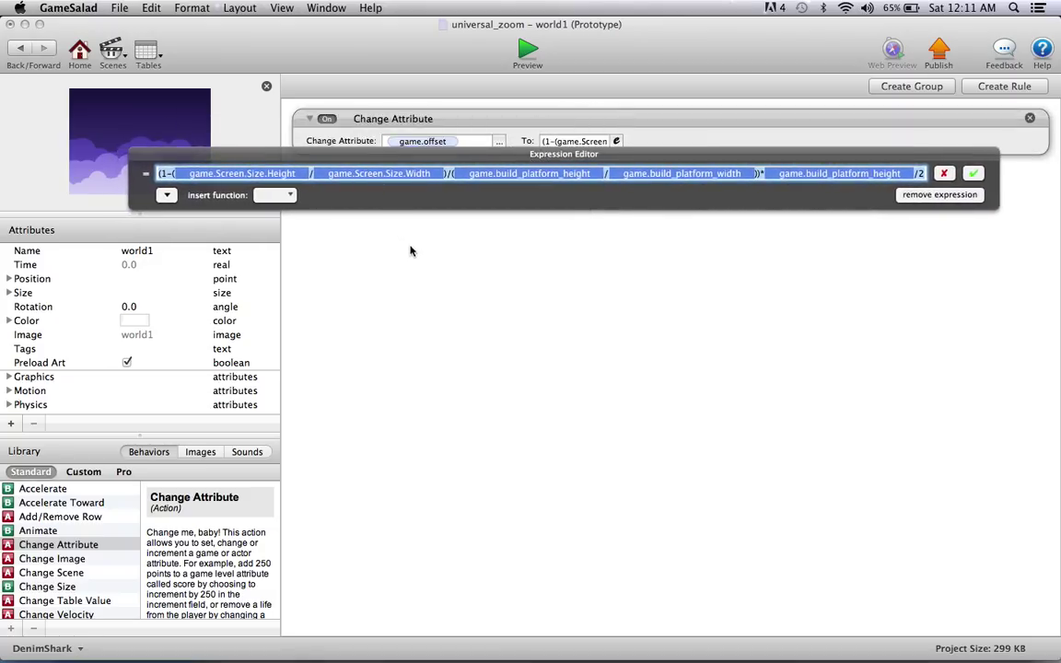
mouse_move(383, 277)
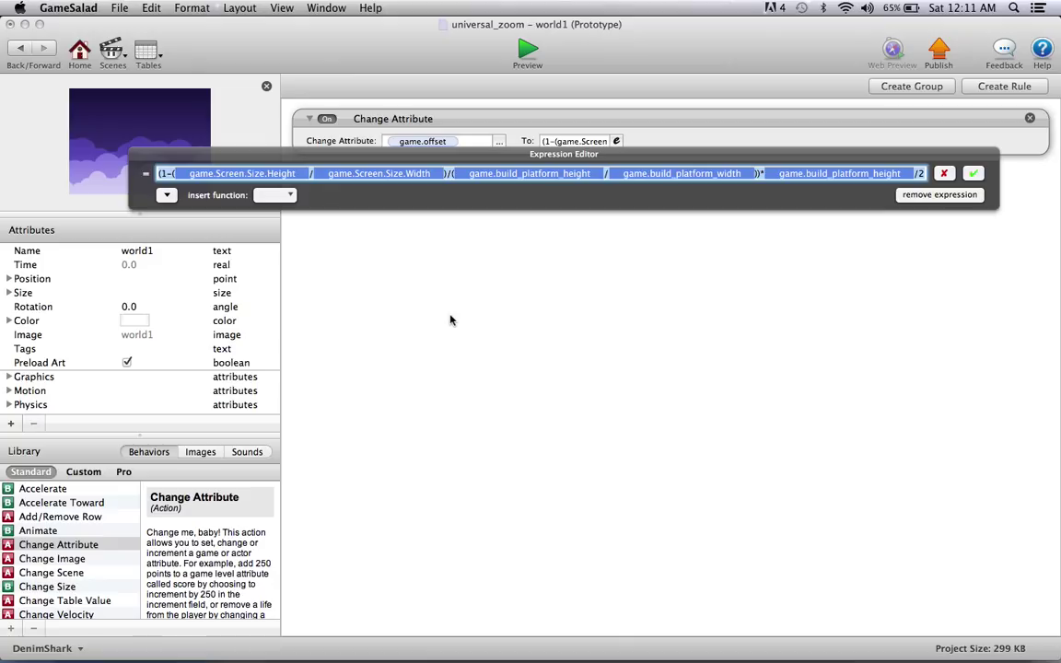
mouse_move(477, 225)
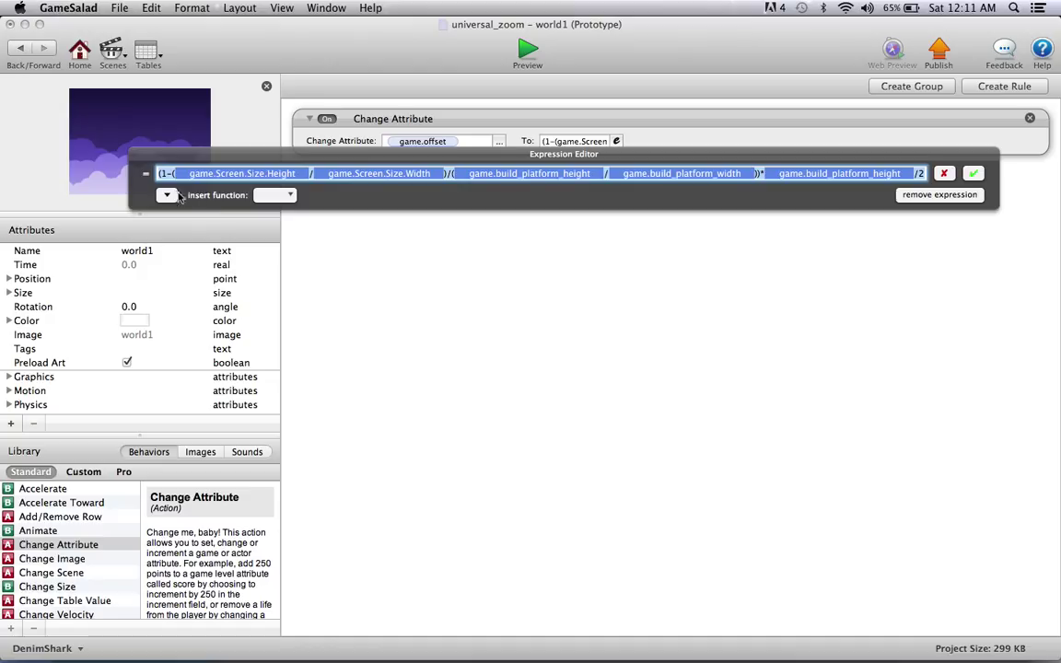
mouse_move(449, 213)
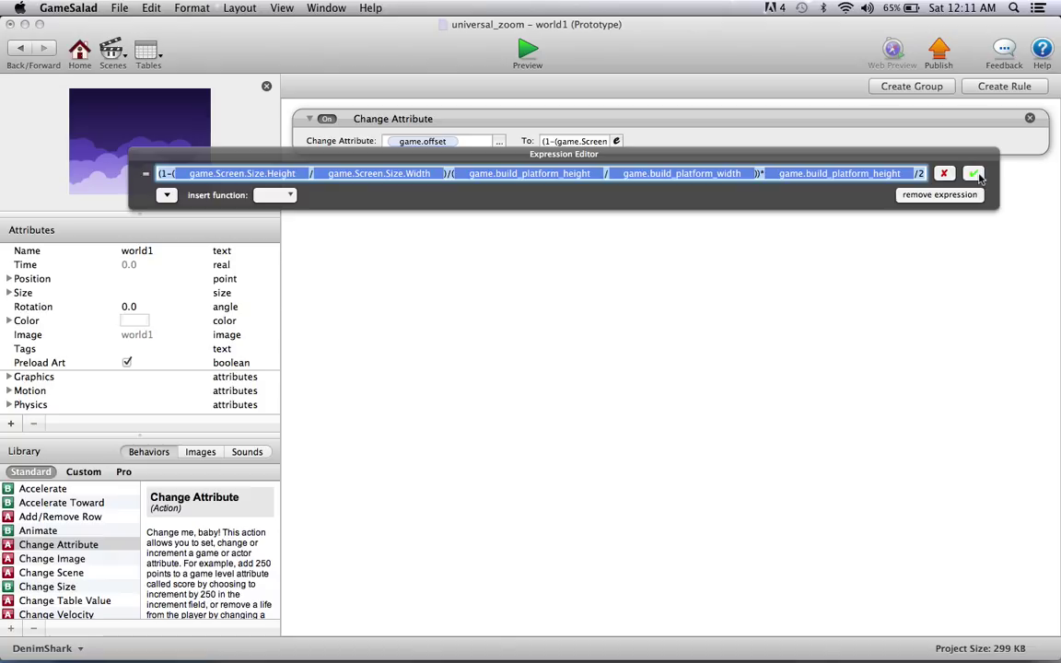
- Accept world1's screen-size-based expression that sets game.offset
click(978, 174)
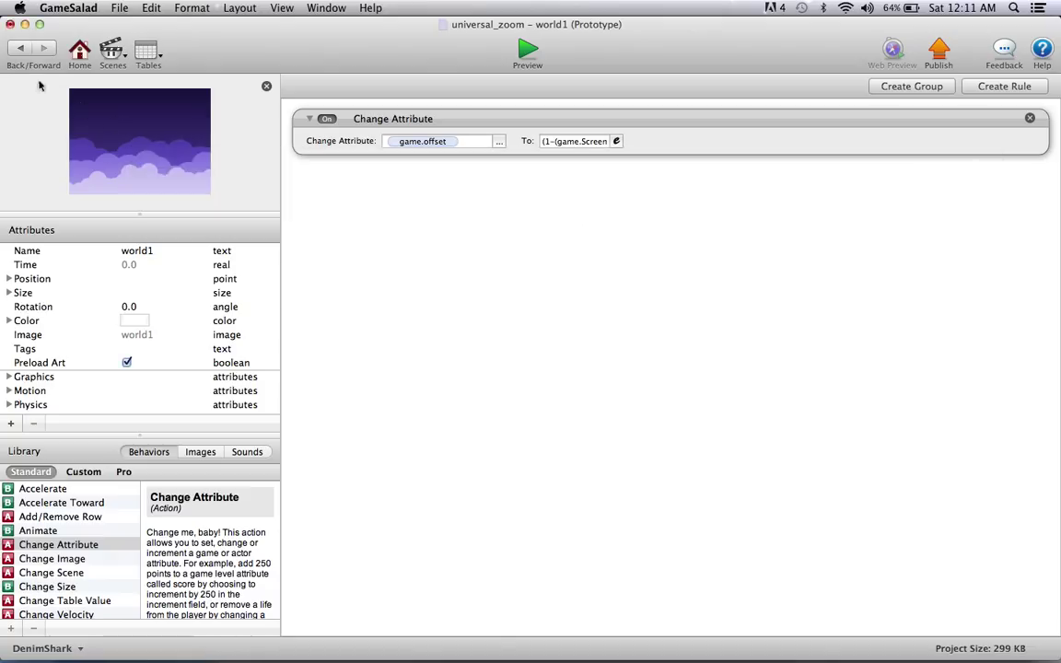
mouse_move(426, 140)
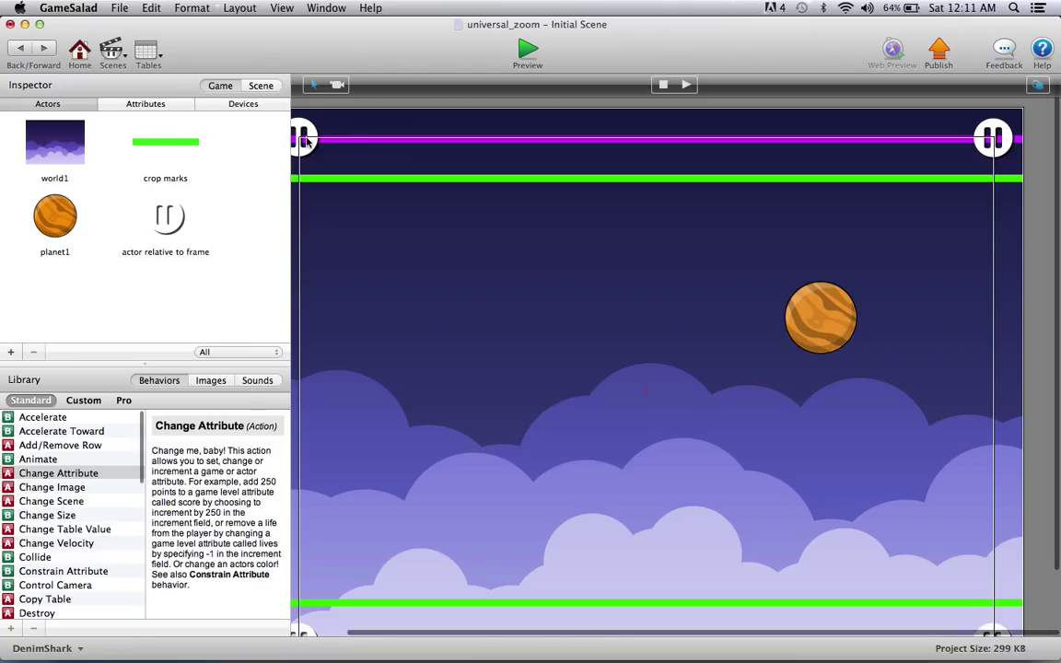
mouse_move(236, 251)
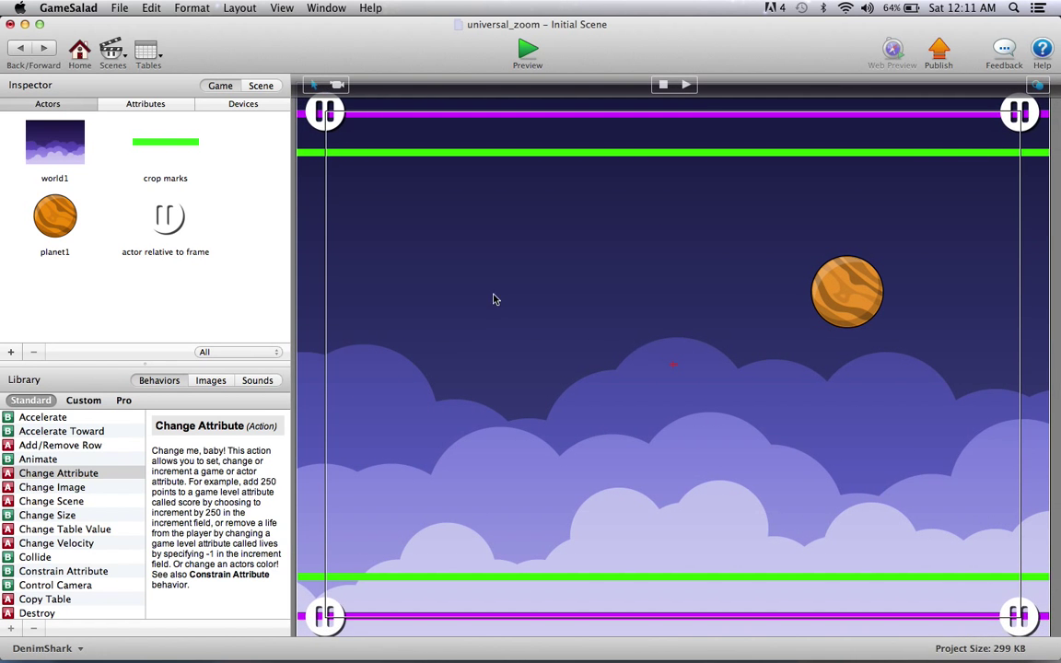
mouse_move(320, 361)
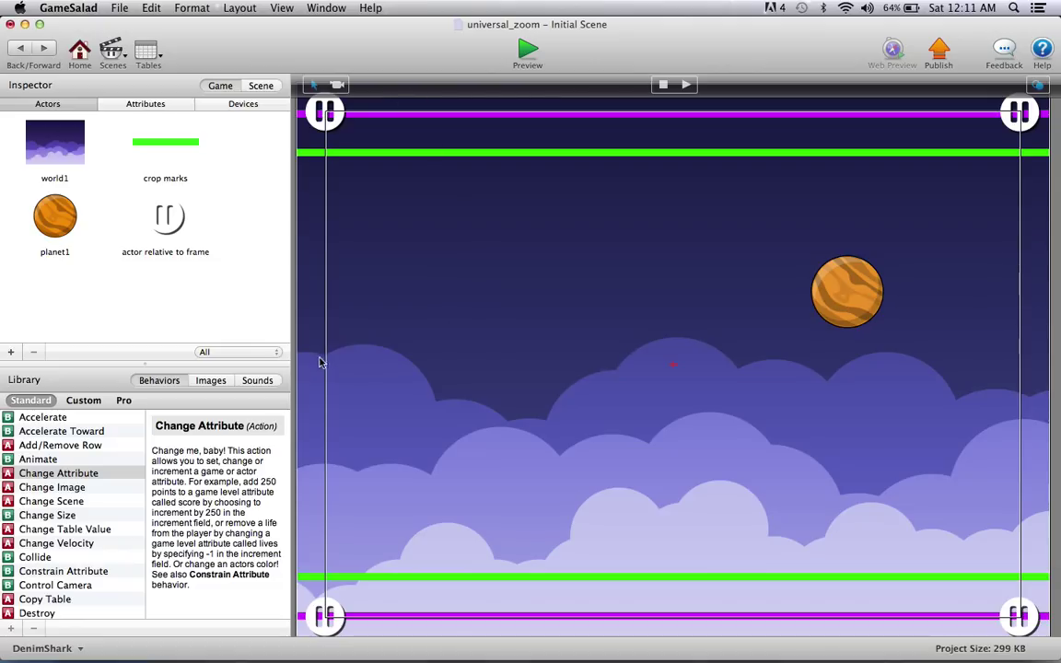
mouse_move(668, 353)
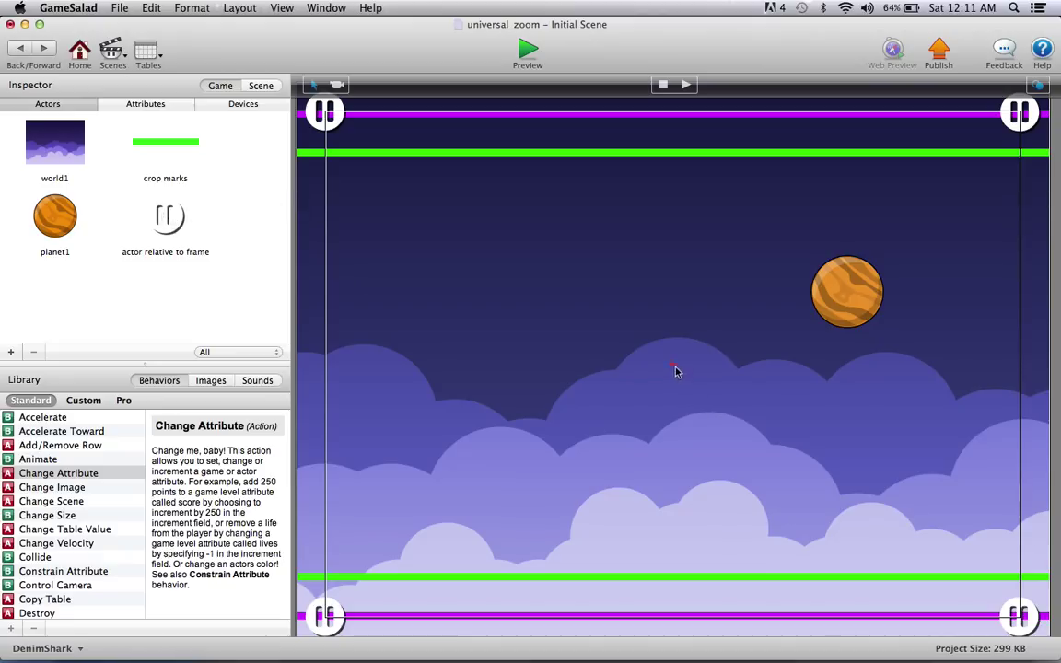
mouse_move(1011, 361)
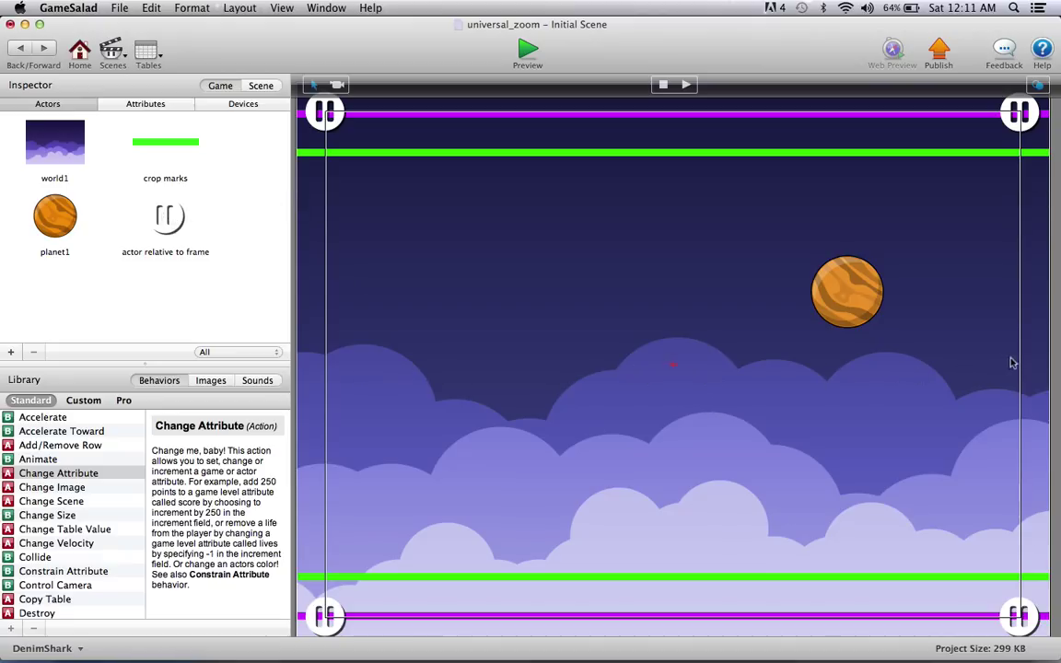
mouse_move(737, 293)
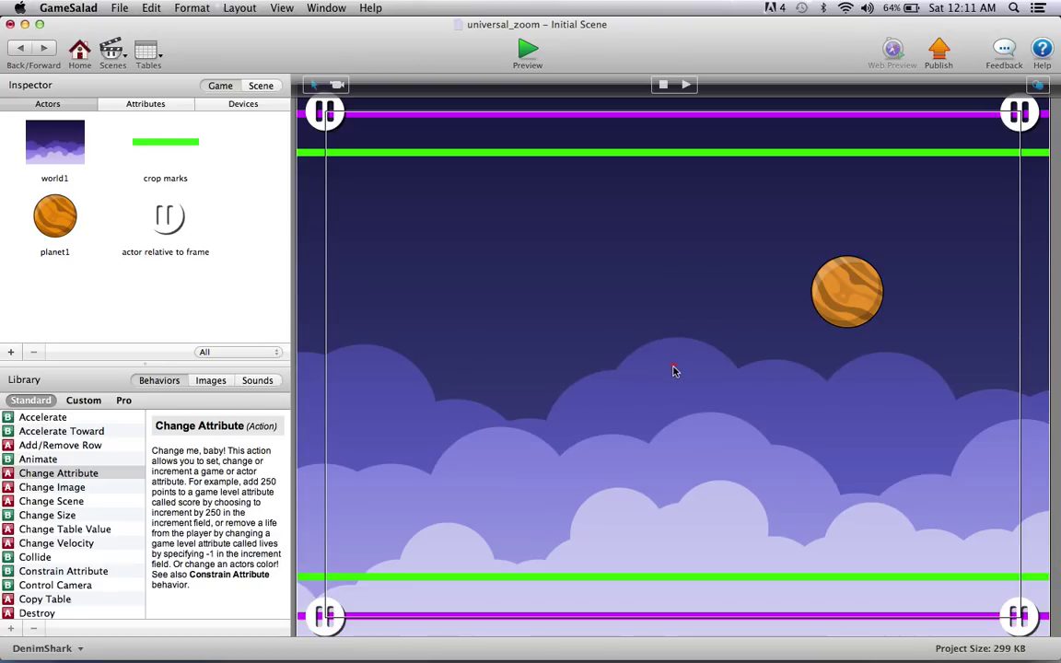
mouse_move(689, 337)
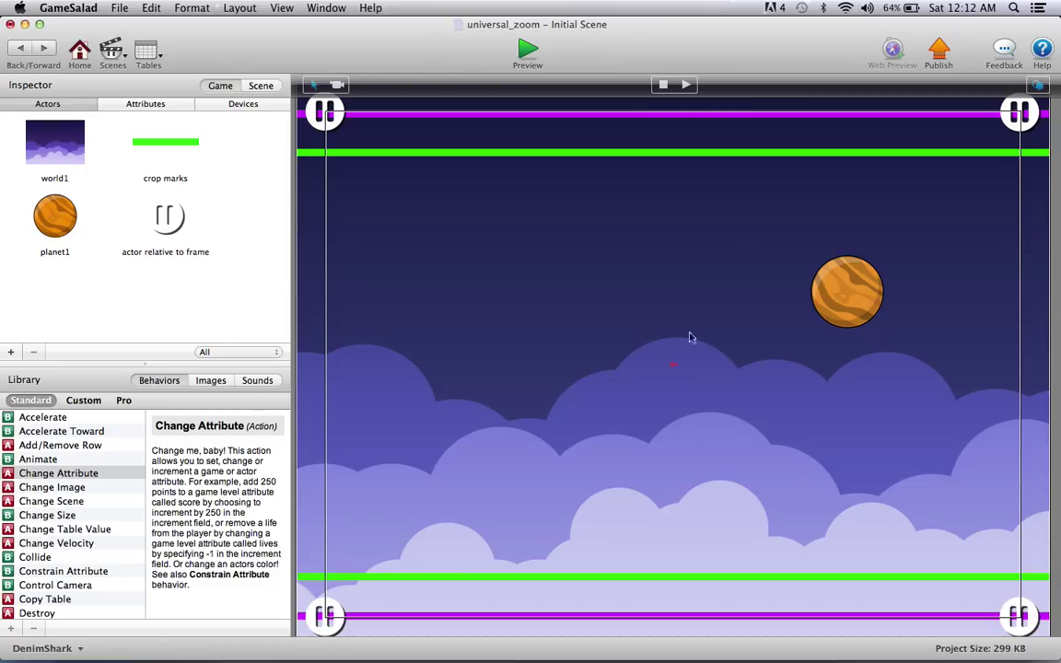
mouse_move(827, 208)
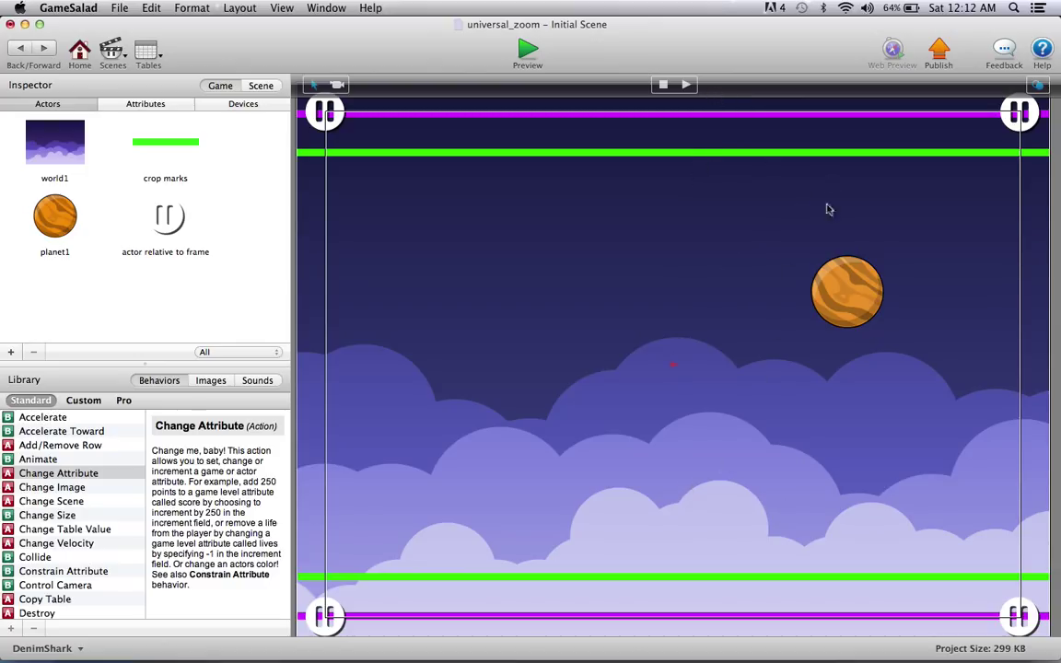
mouse_move(317, 138)
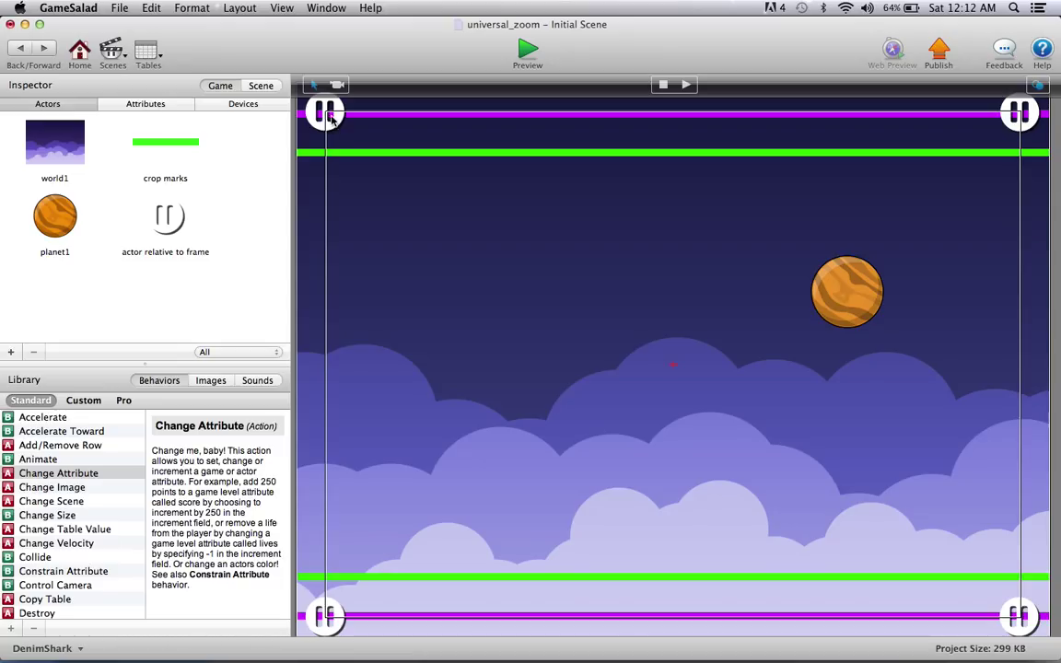
mouse_move(335, 398)
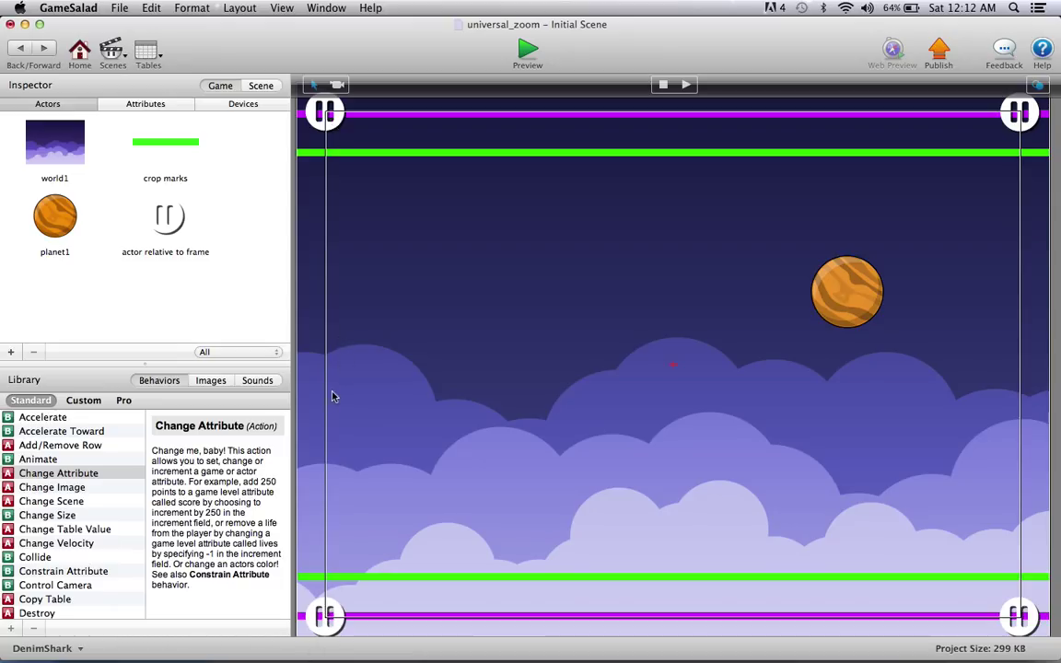
- Make actor relative to frame shift self.Position.Y by game.offset relative to half the platform height
double_click(166, 217)
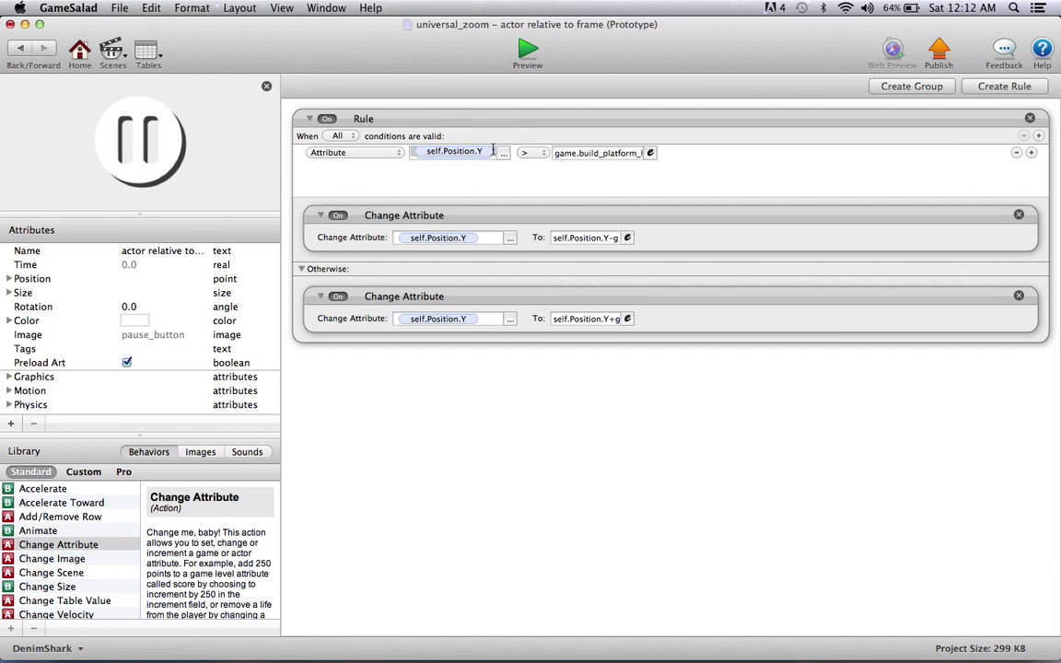
text(/2)
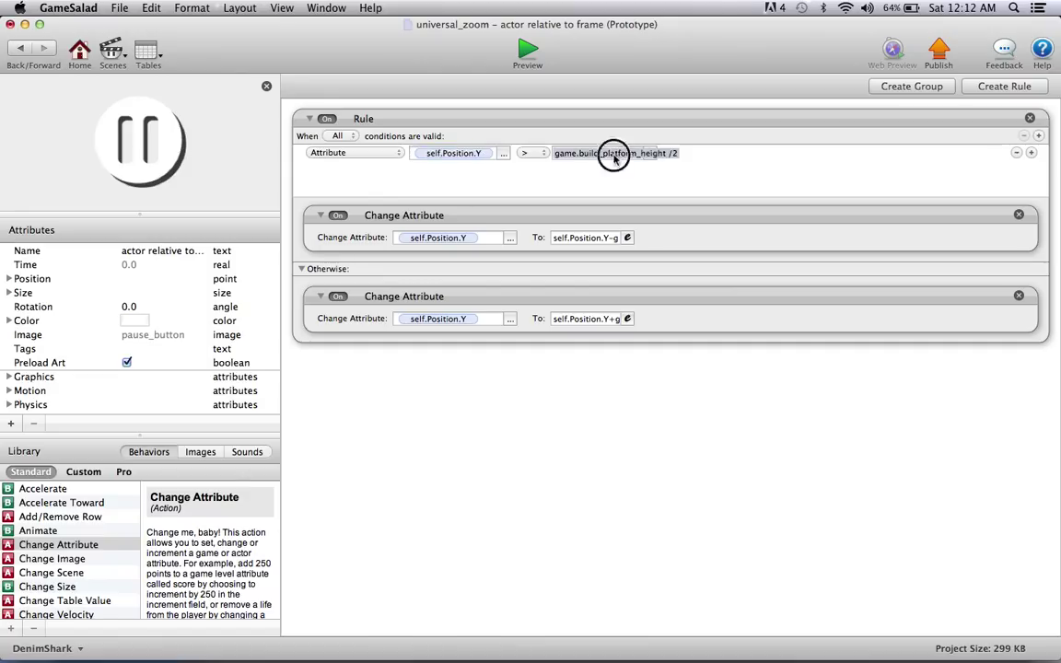
click(615, 153)
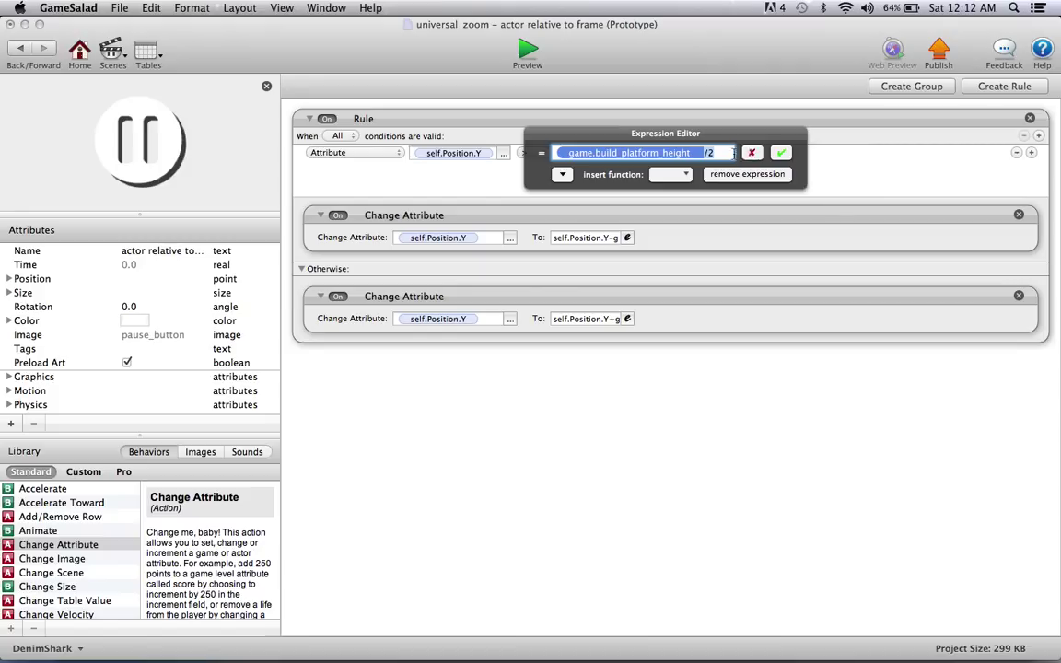
click(781, 151)
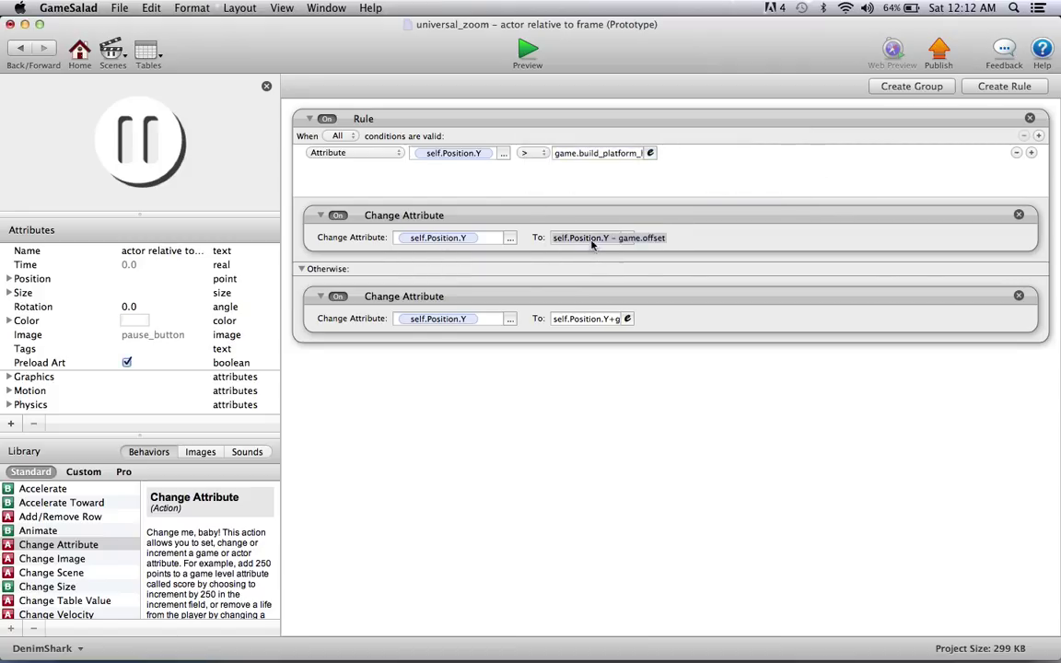
click(610, 237)
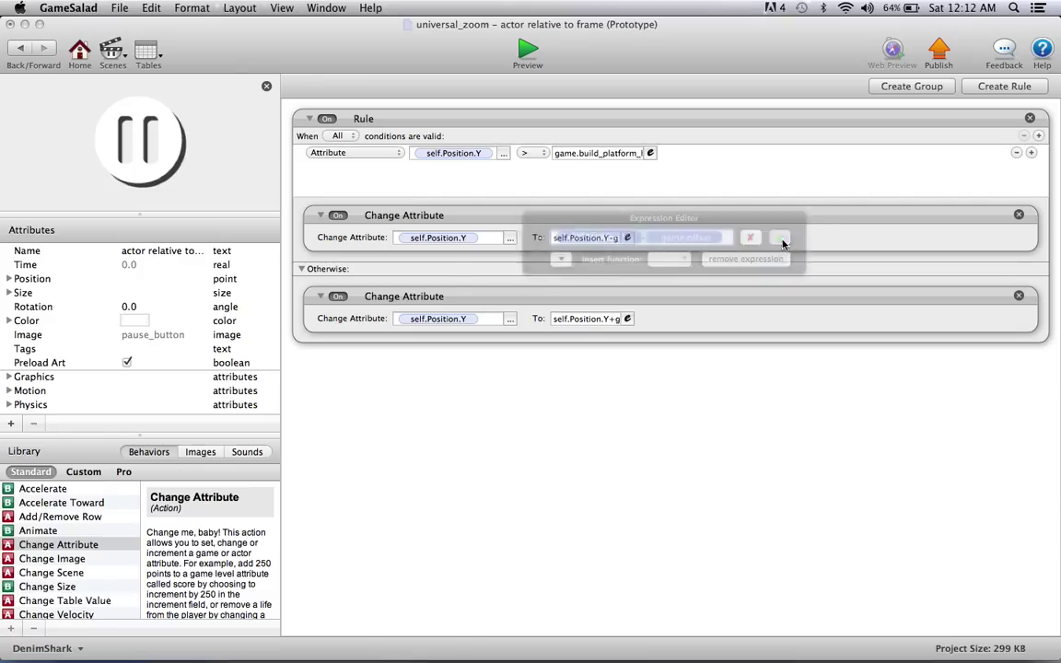
click(781, 243)
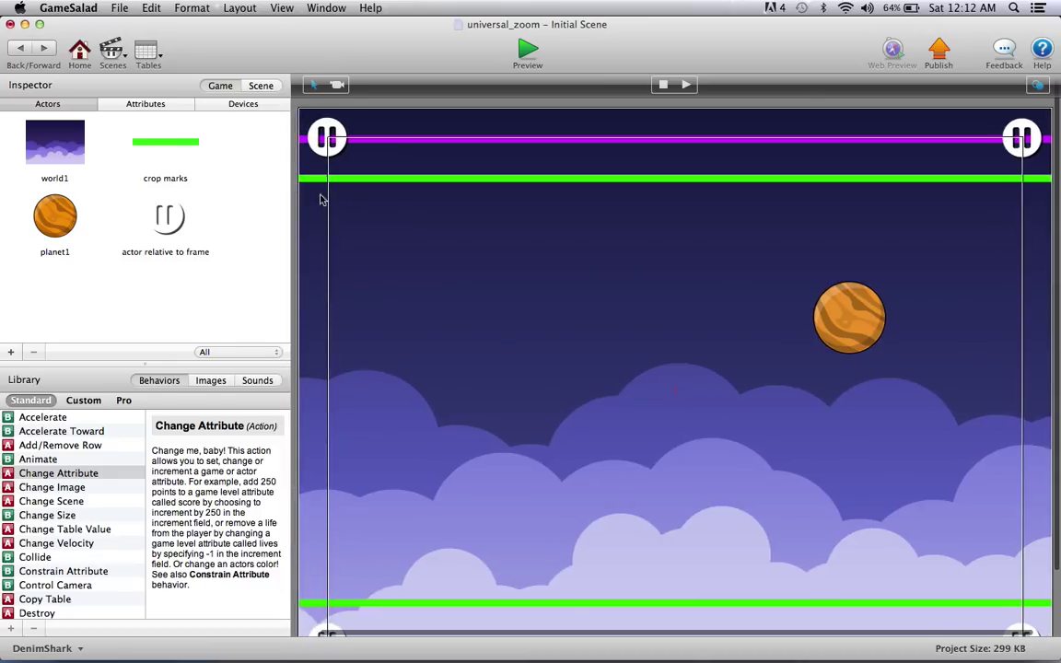
mouse_move(302, 183)
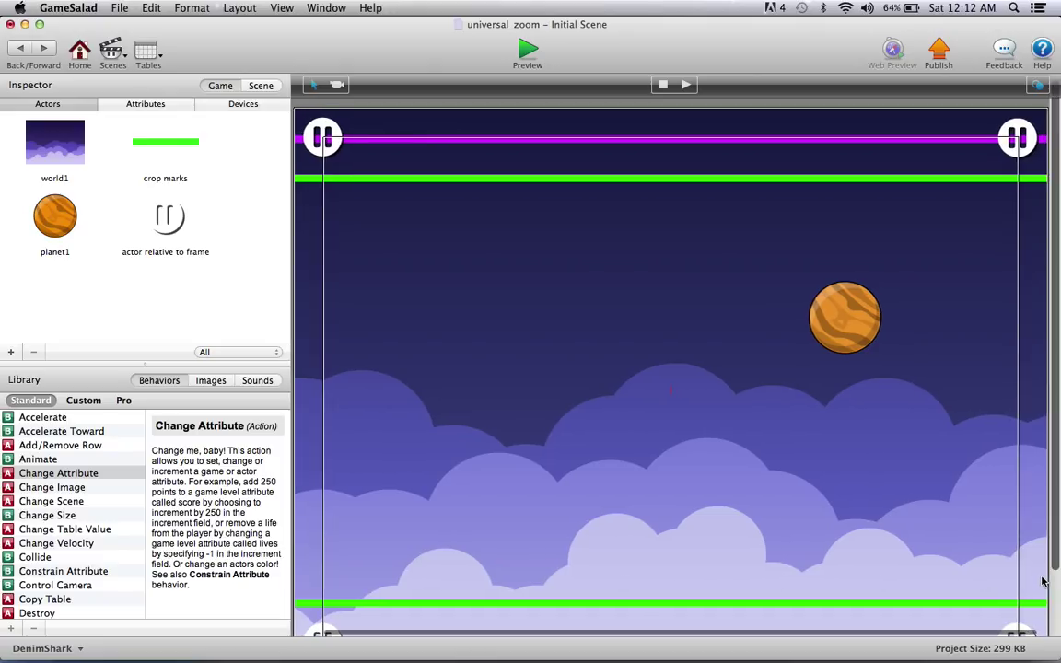
mouse_move(781, 593)
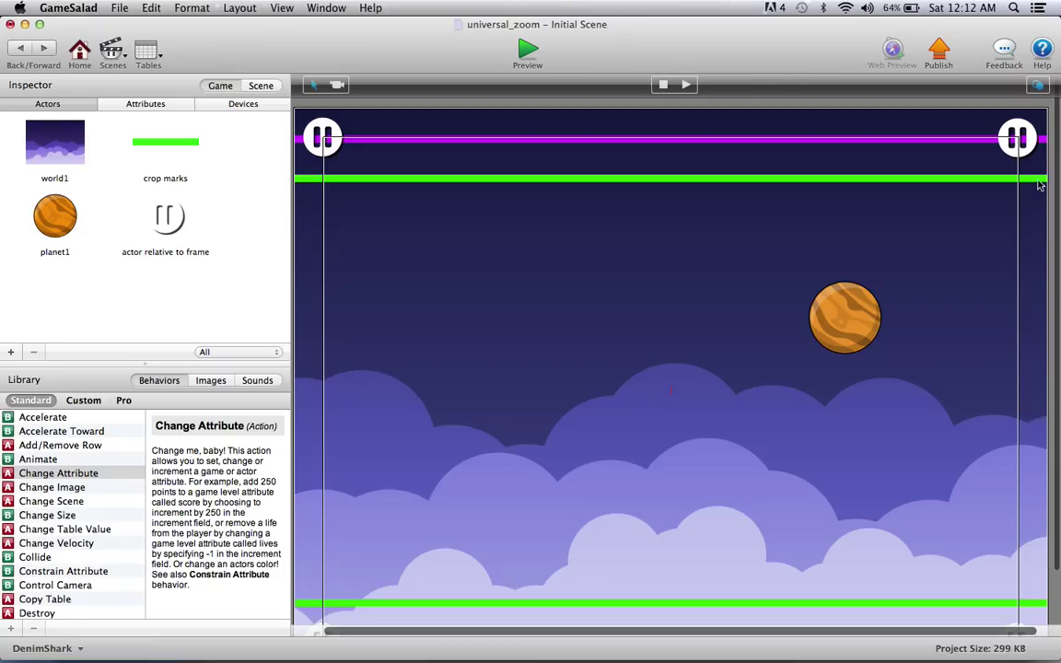
mouse_move(906, 138)
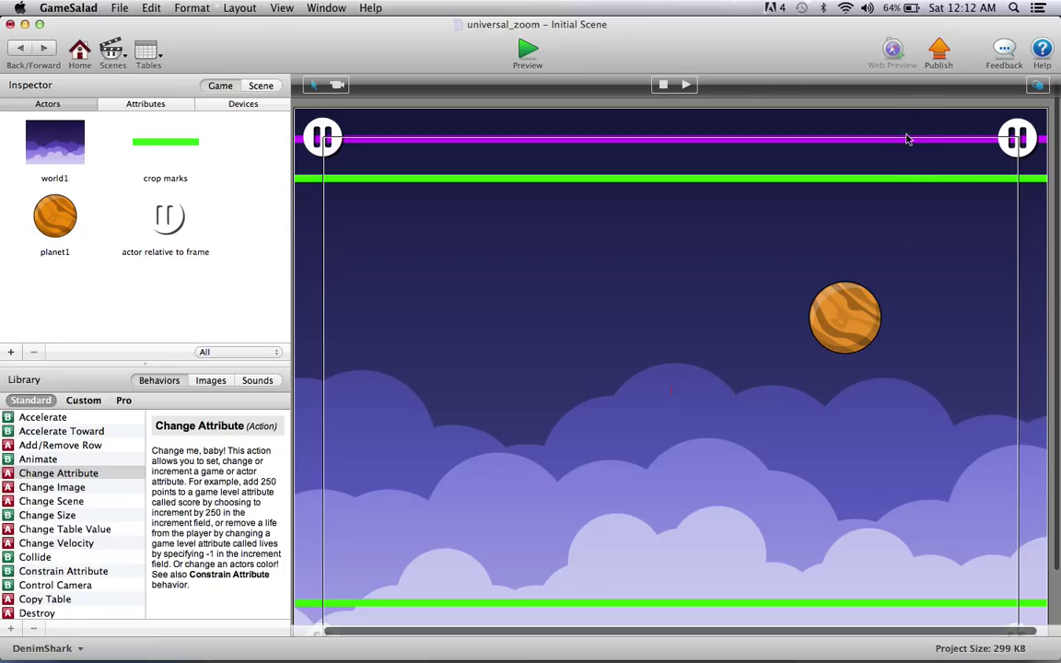
mouse_move(468, 372)
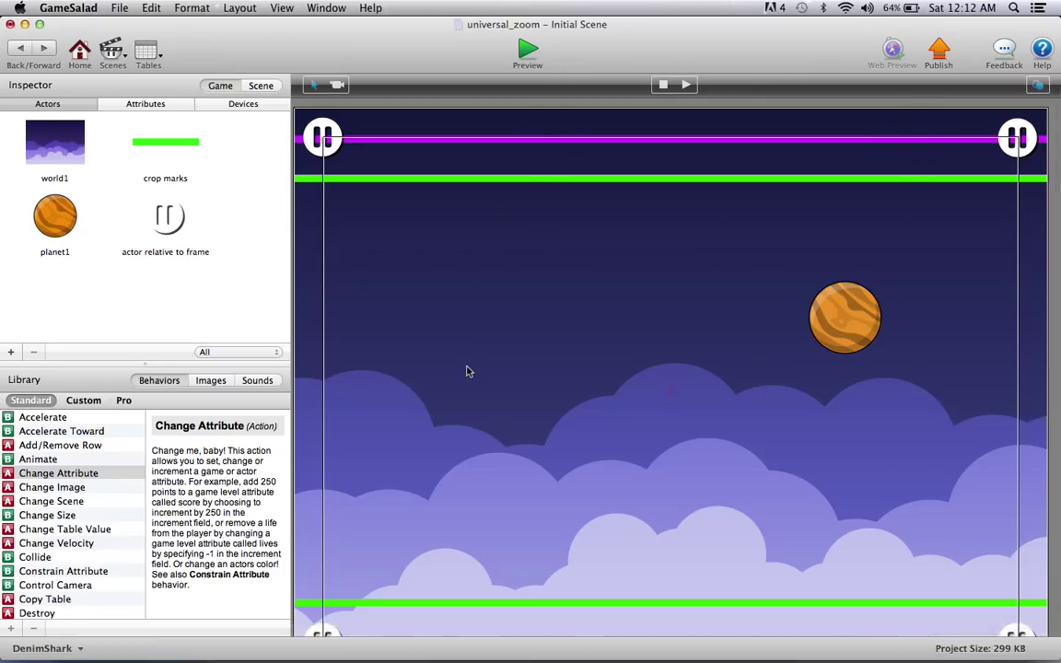
mouse_move(477, 57)
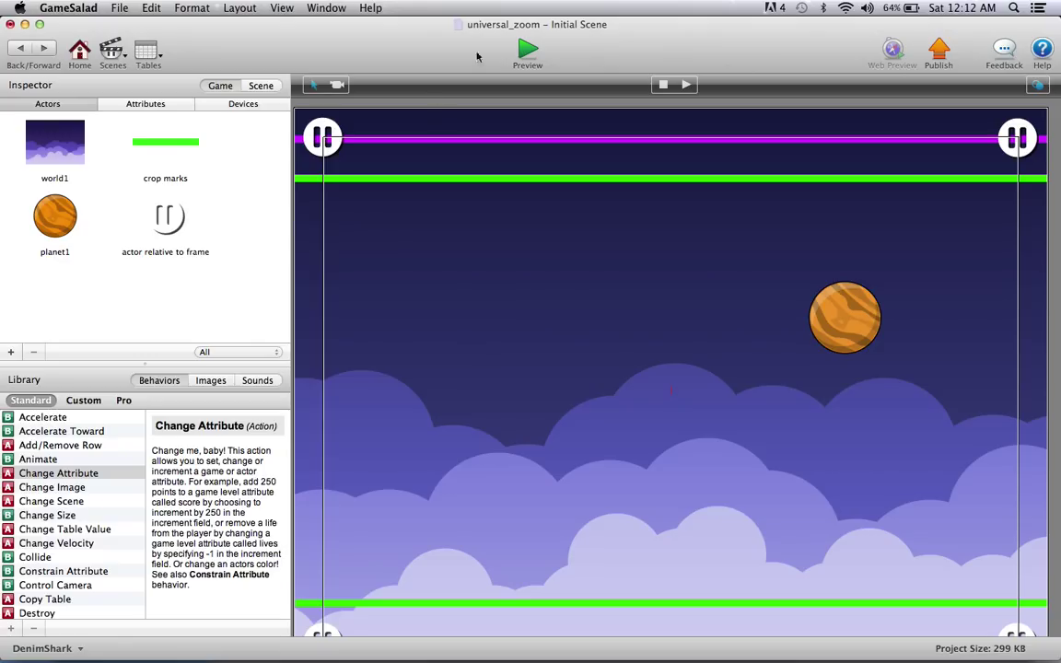
- Preview cropped at iPhone Landscape, reload, then at Legacy iPhone Landscape with pause buttons at the corners
click(527, 48)
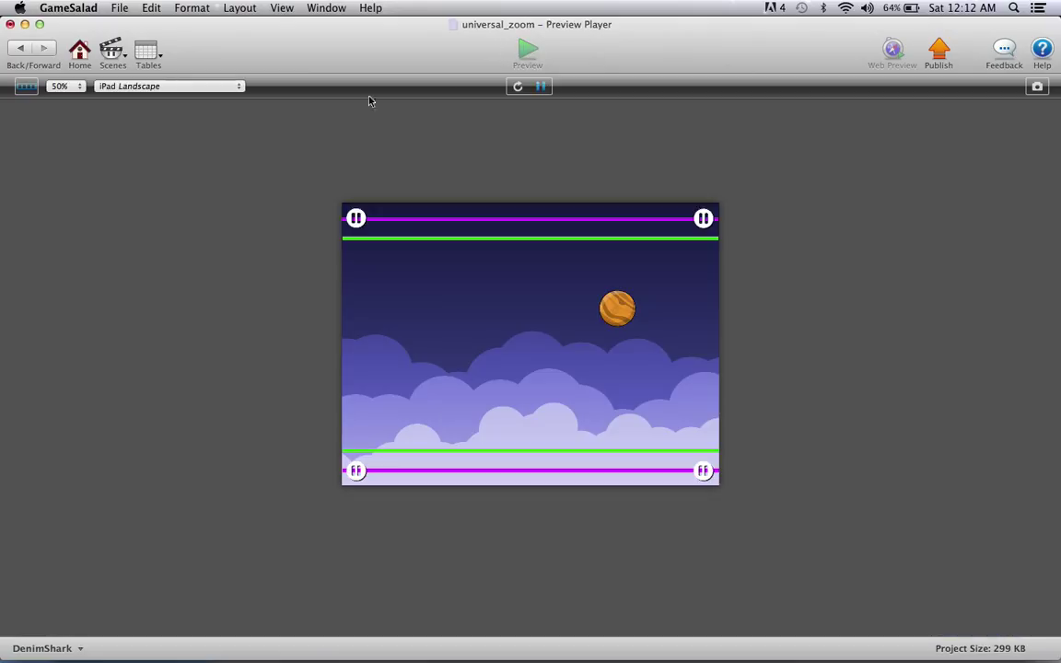
click(166, 88)
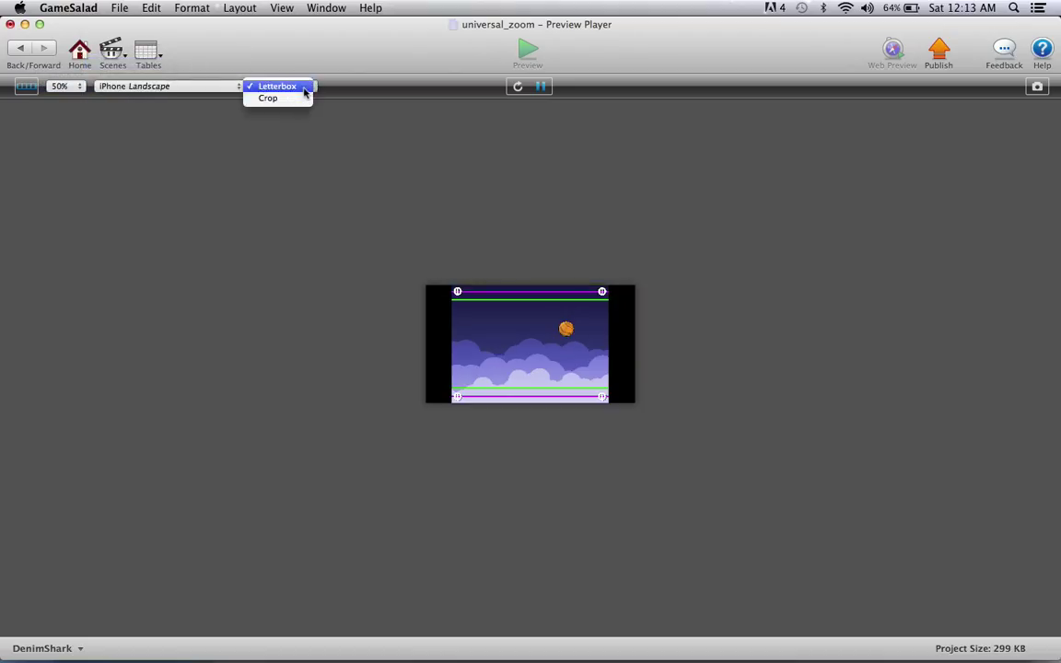
click(269, 100)
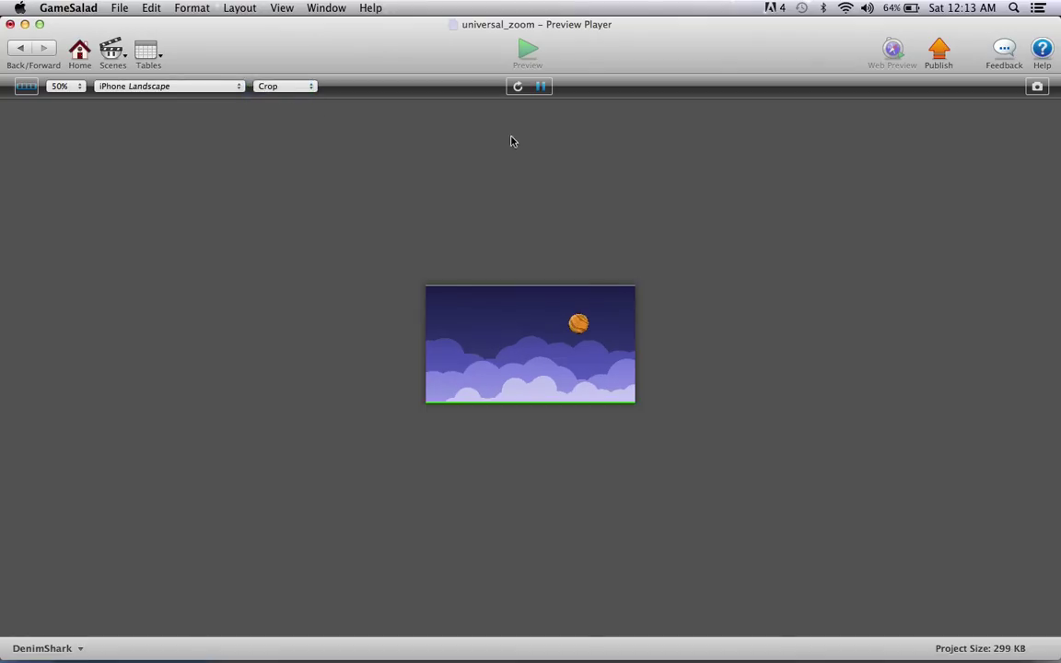
click(516, 86)
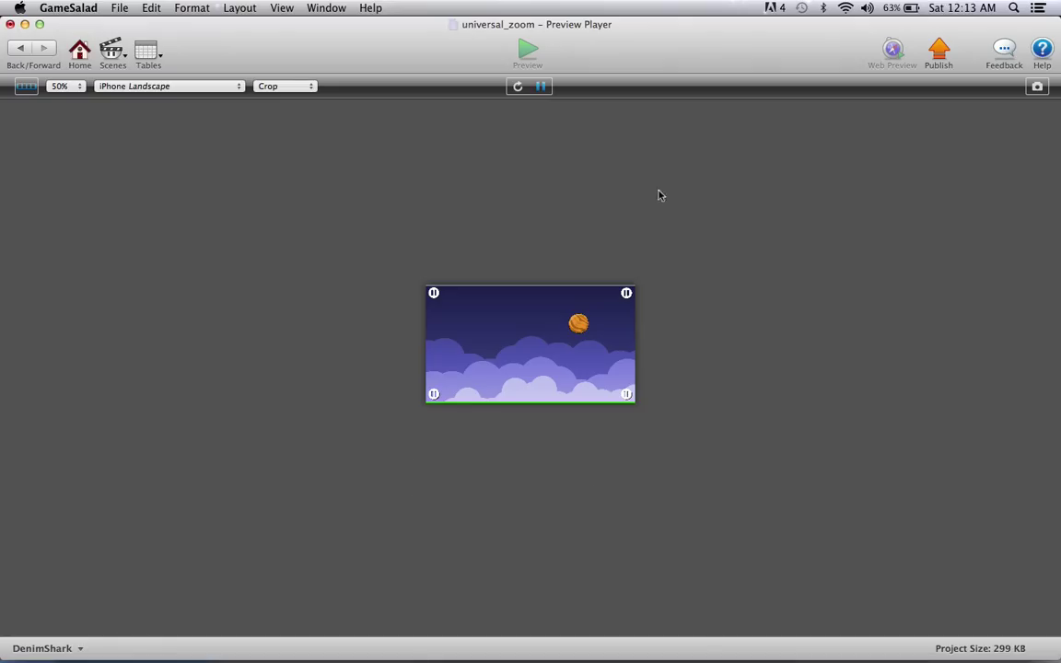
click(166, 87)
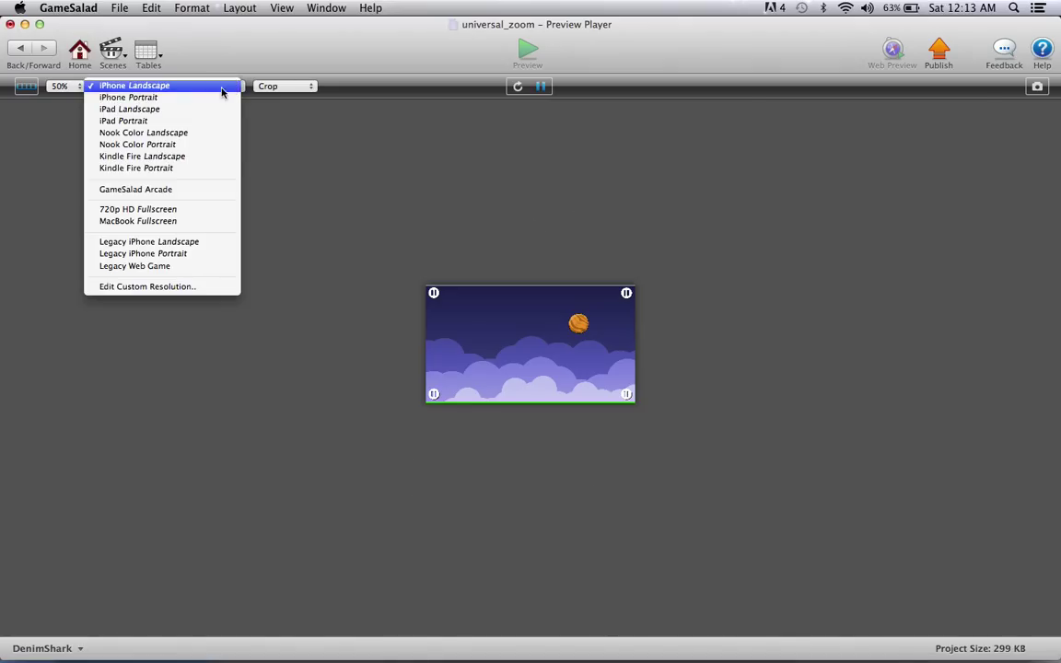
click(148, 241)
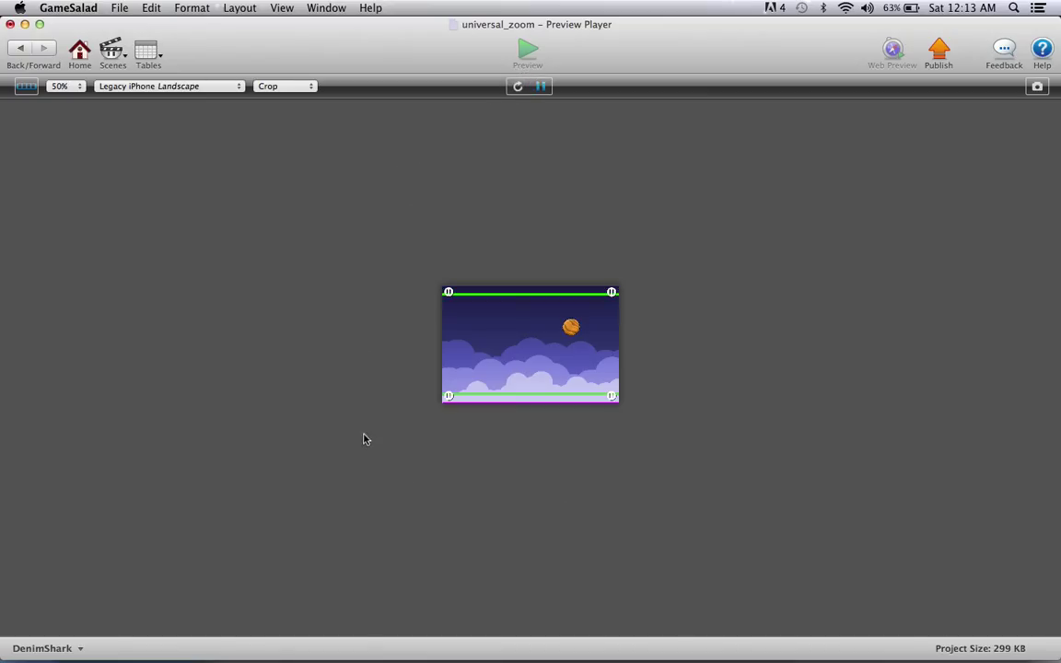
mouse_move(322, 446)
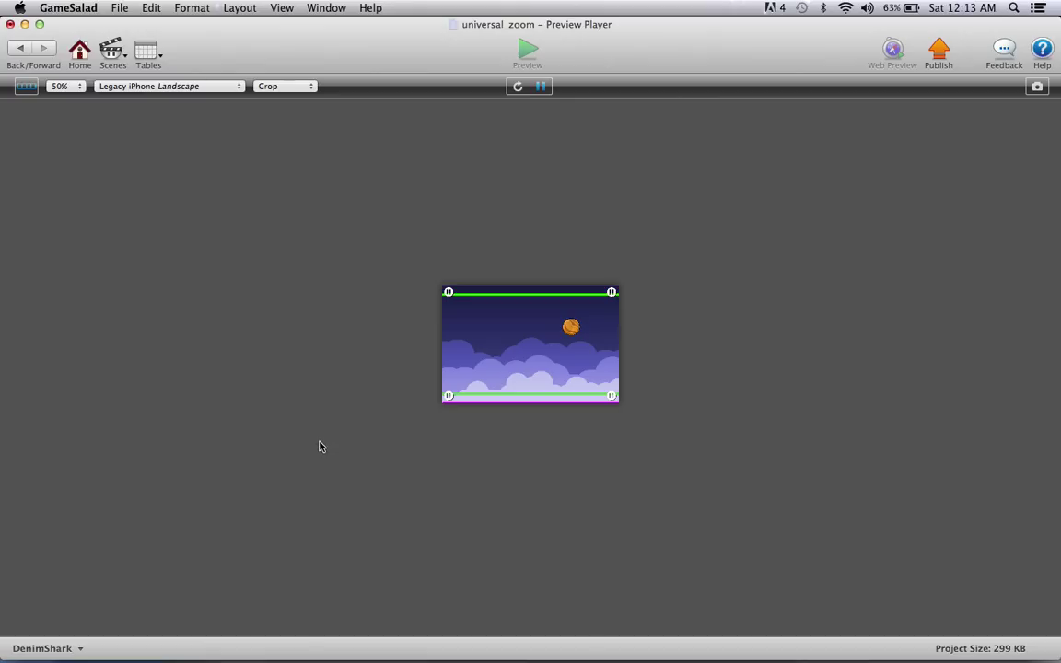
mouse_move(365, 269)
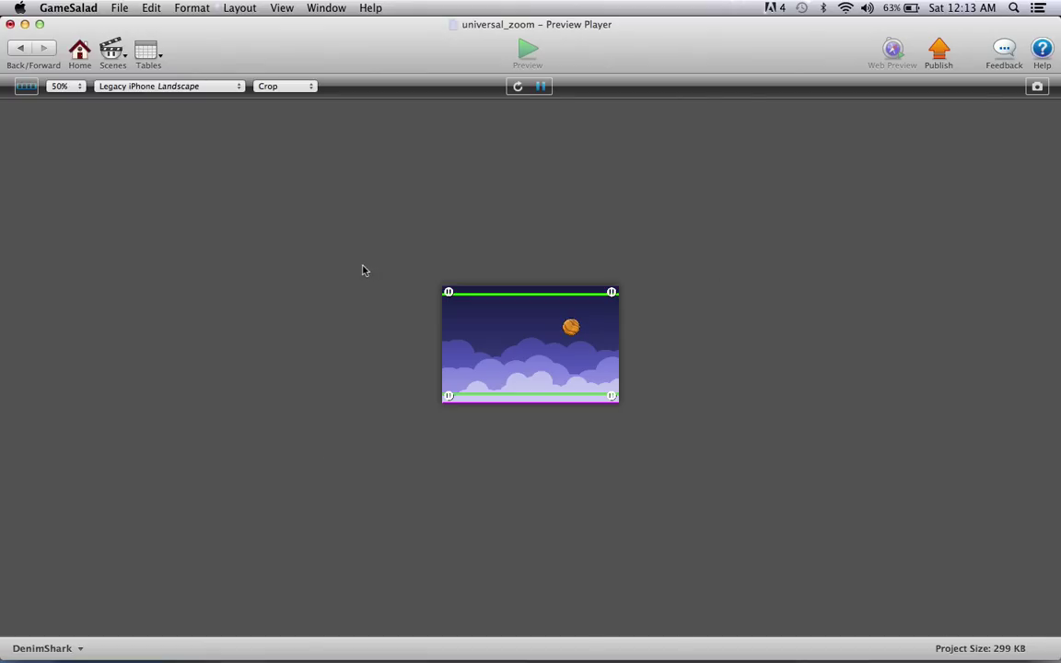
mouse_move(433, 431)
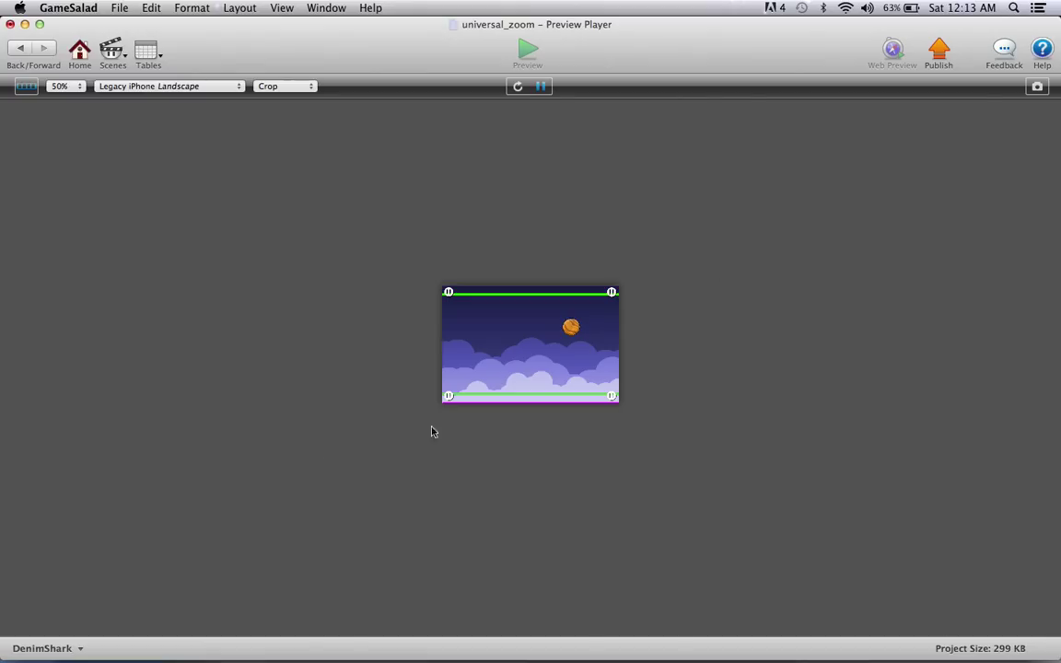
- Preview the scene as Nook Color Landscape, then as Kindle Fire Landscape, checking the corner pause buttons
click(166, 87)
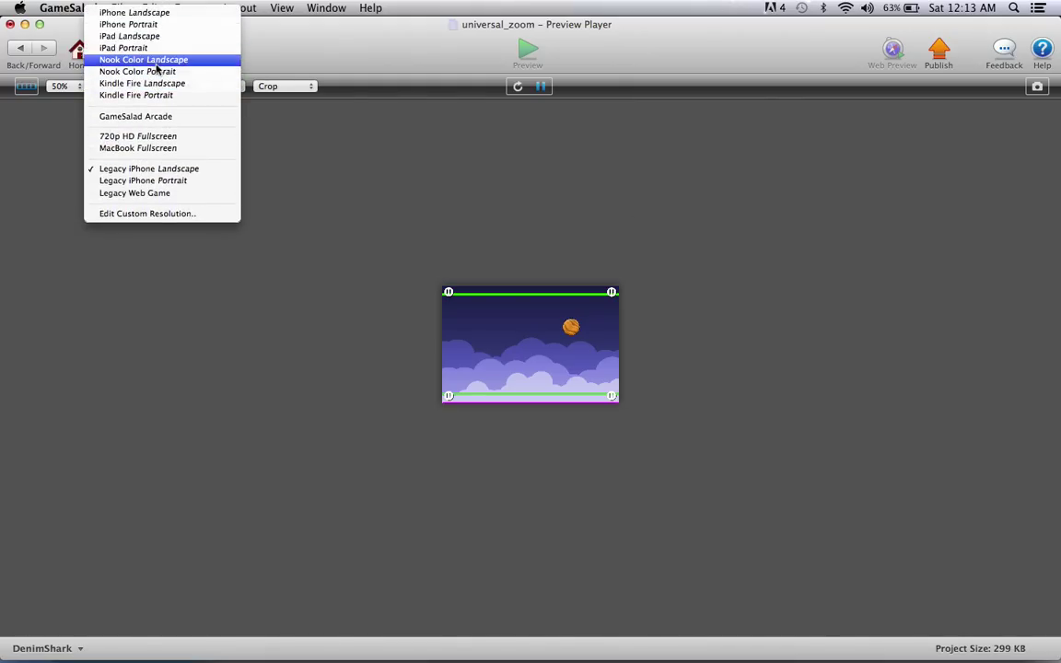
click(144, 59)
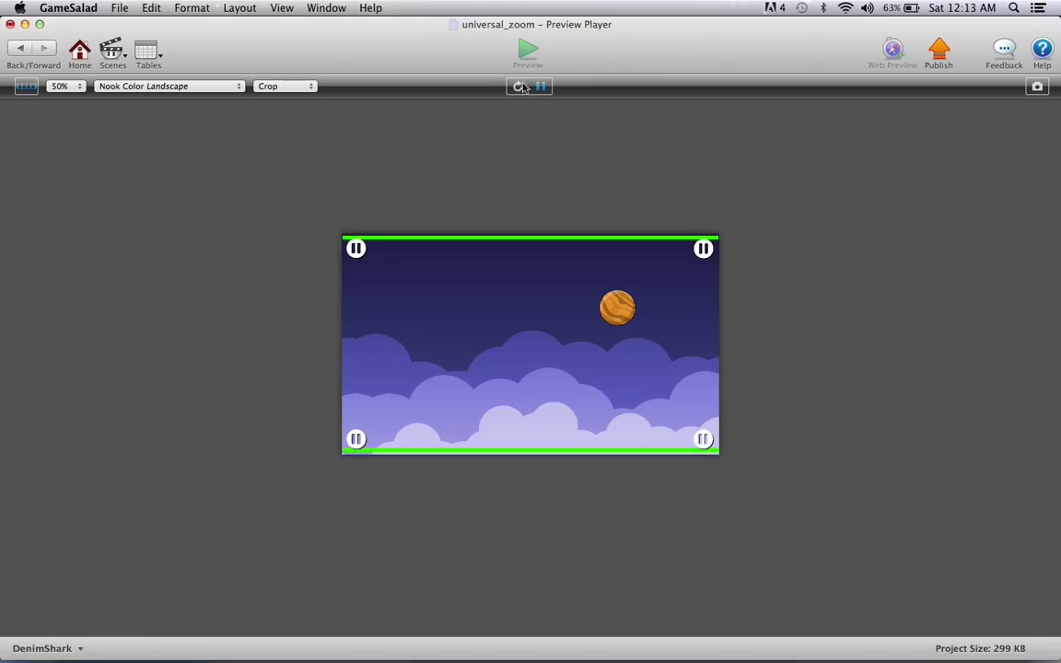
click(165, 87)
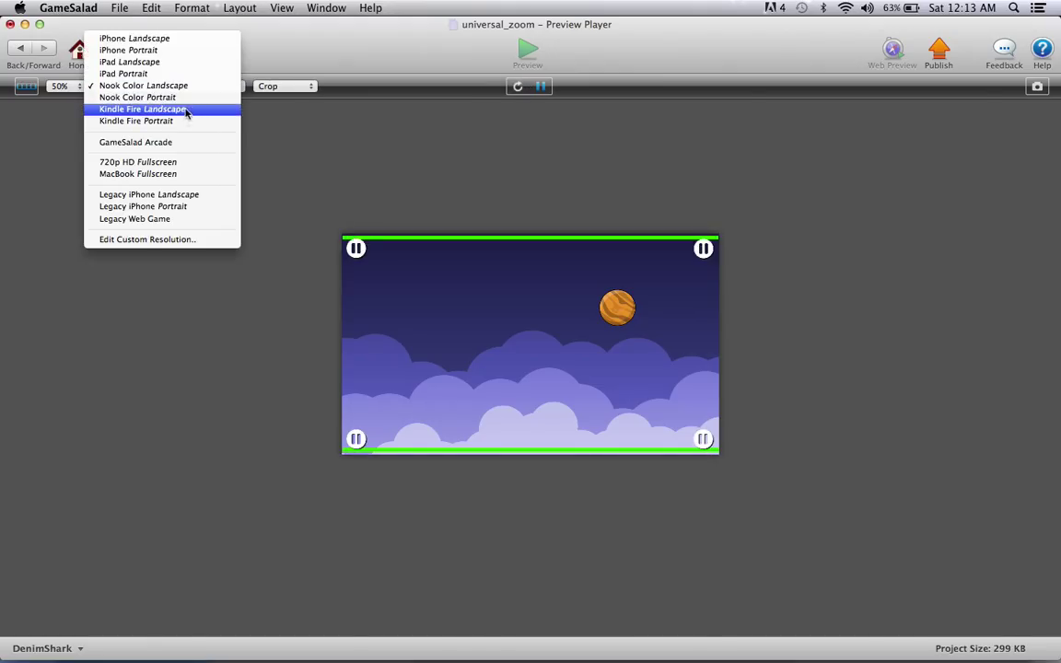
click(143, 109)
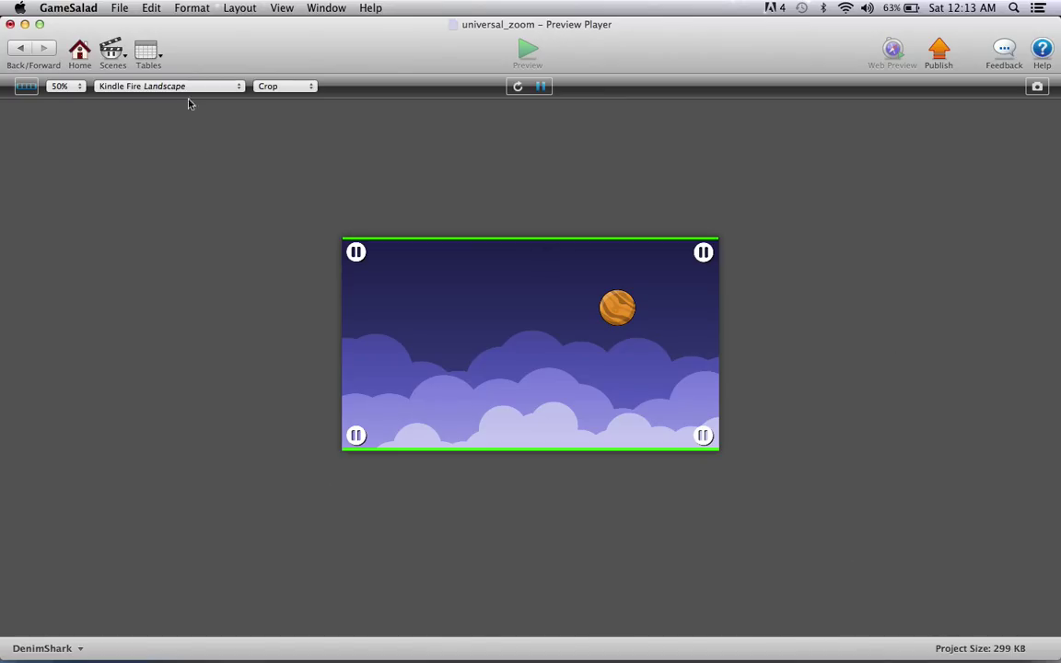
mouse_move(88, 135)
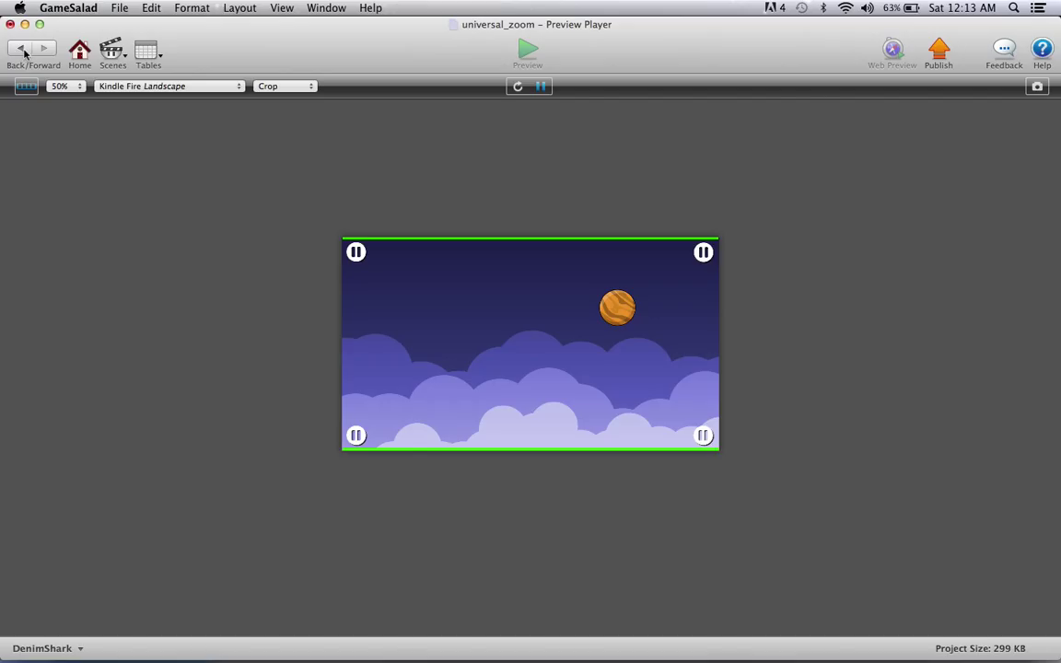
- Return from the Preview Player to the Initial Scene editor
click(18, 48)
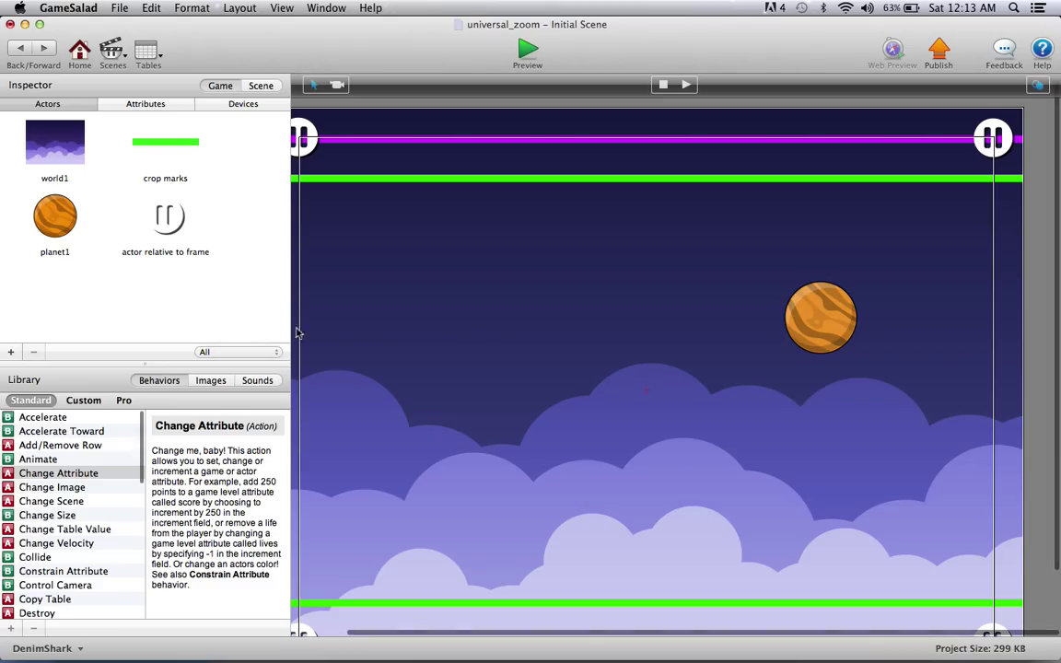
mouse_move(588, 376)
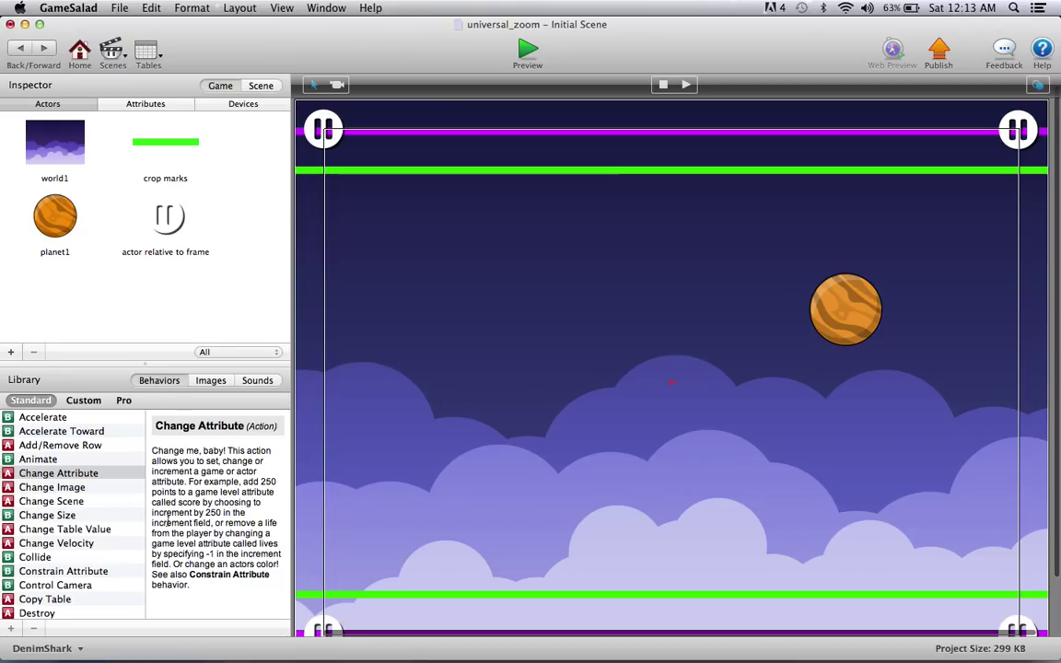
mouse_move(139, 530)
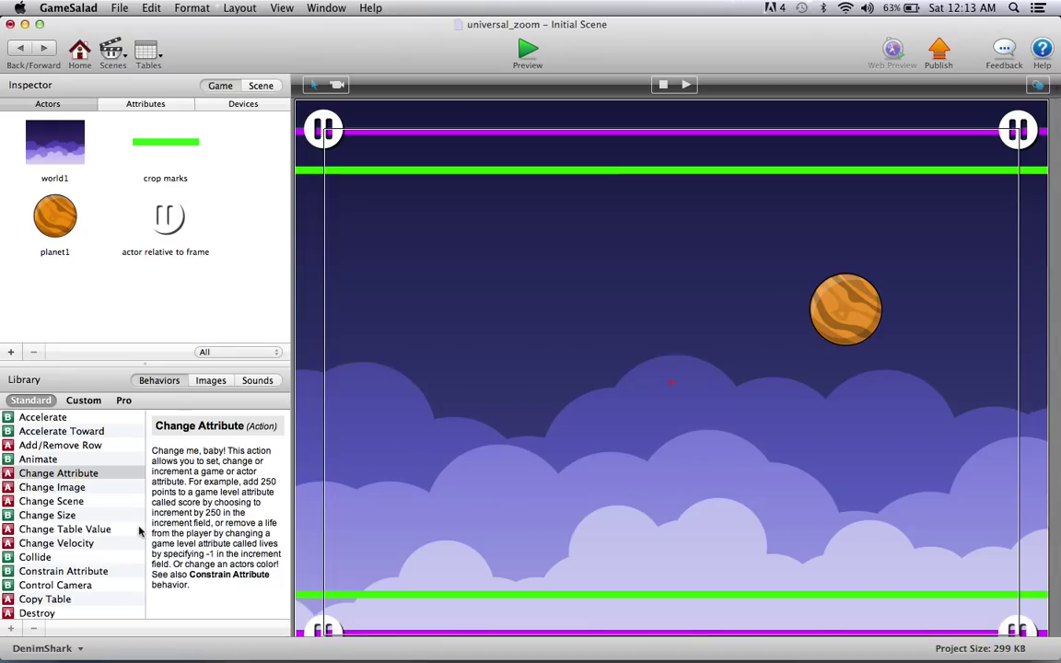